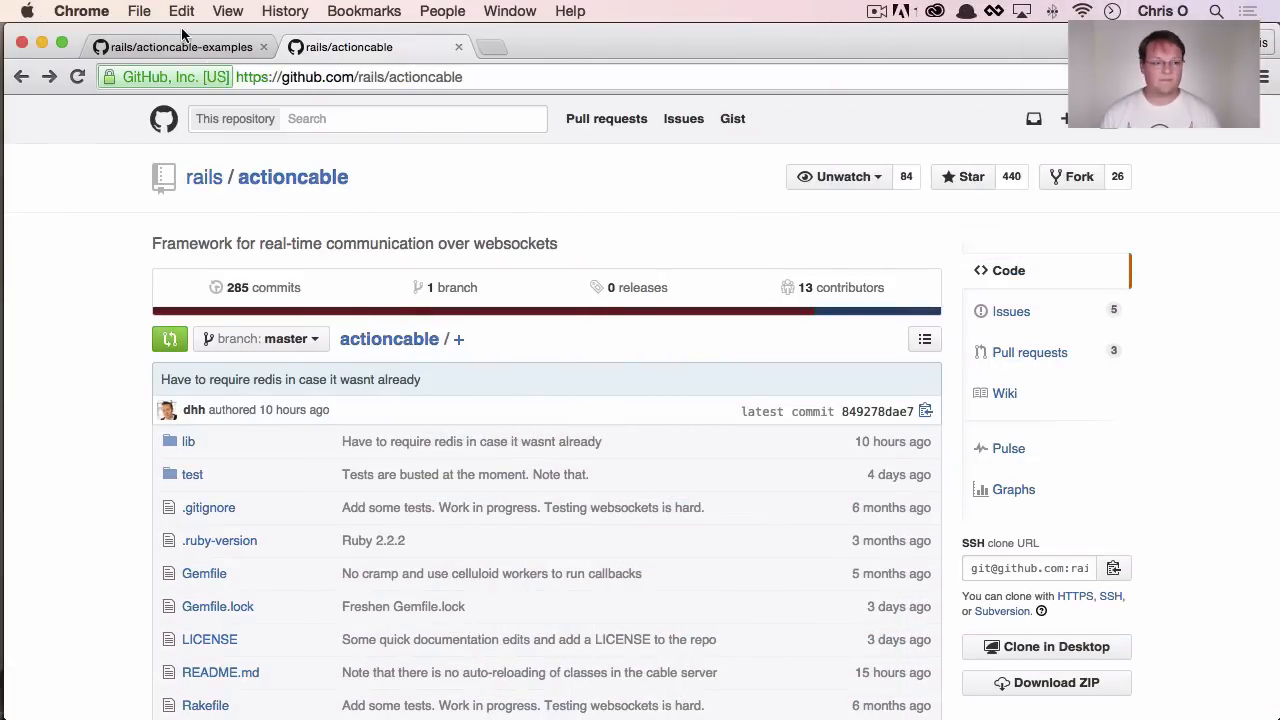
Show the actioncable-examples README's server setup and live comments example sections
left_click(180, 46)
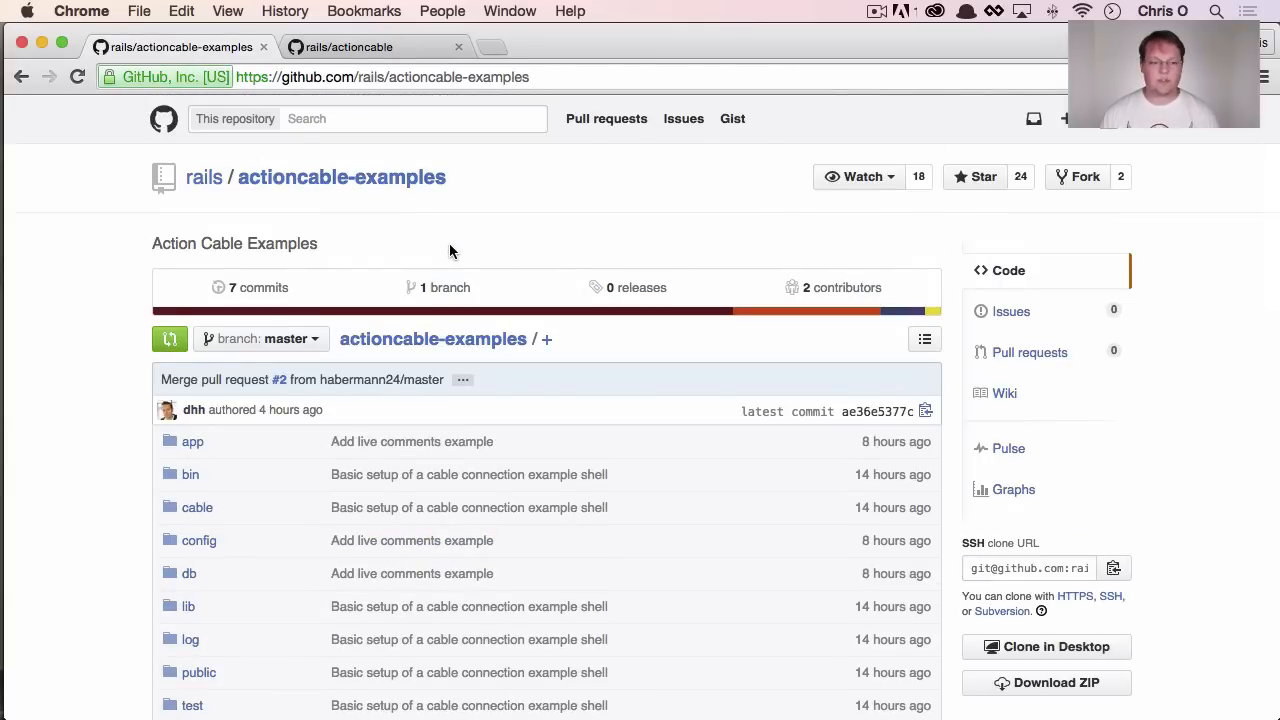
scroll("down", 3)
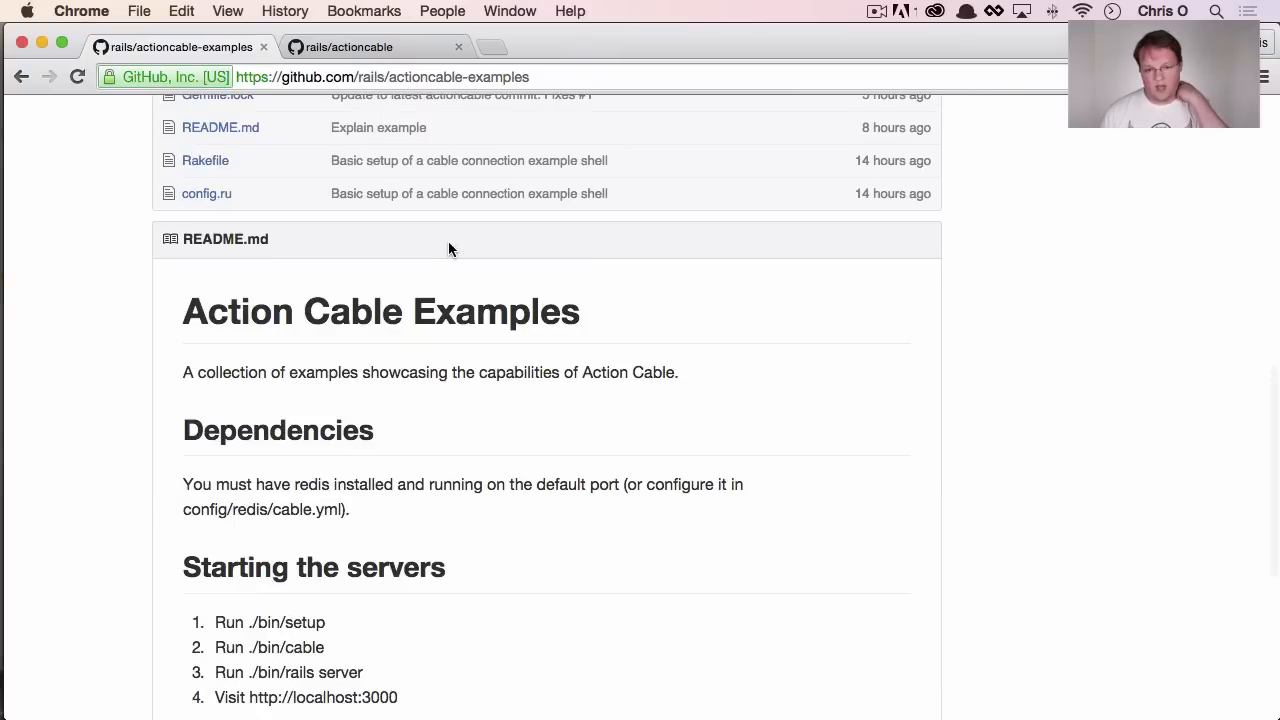
scroll("down", 3)
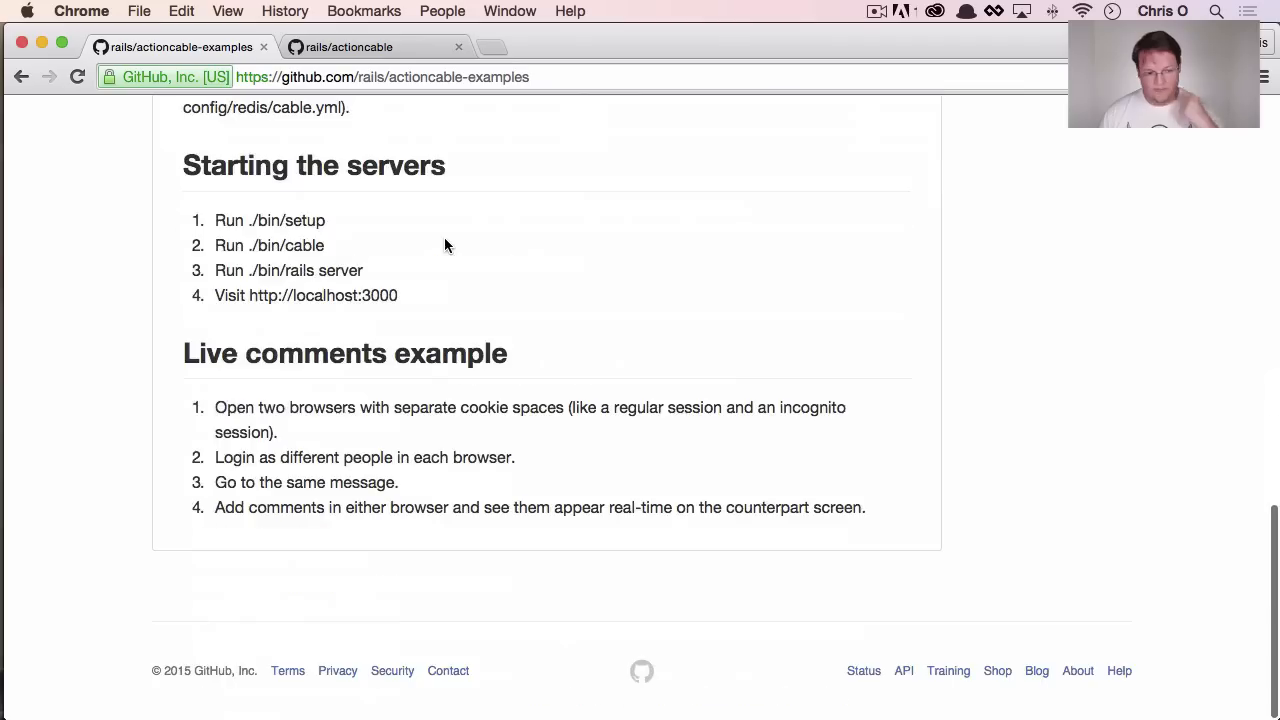
scroll("up", 3)
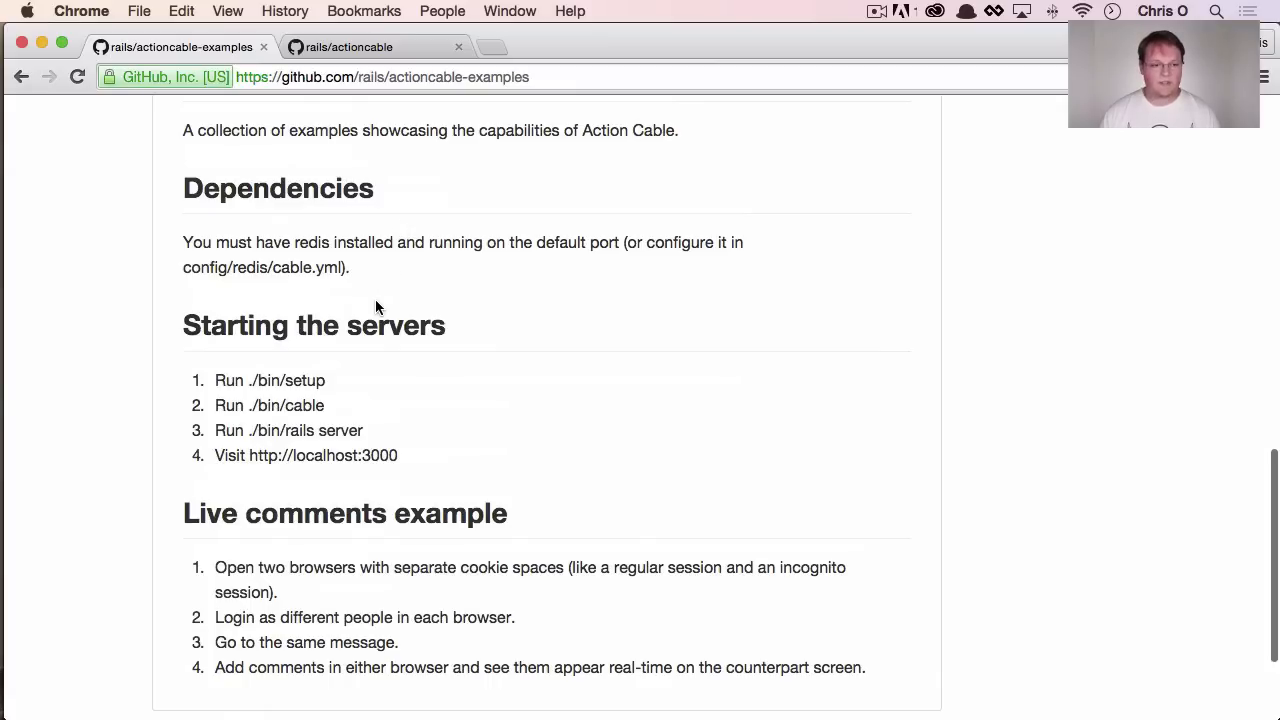
mouse_move(340, 384)
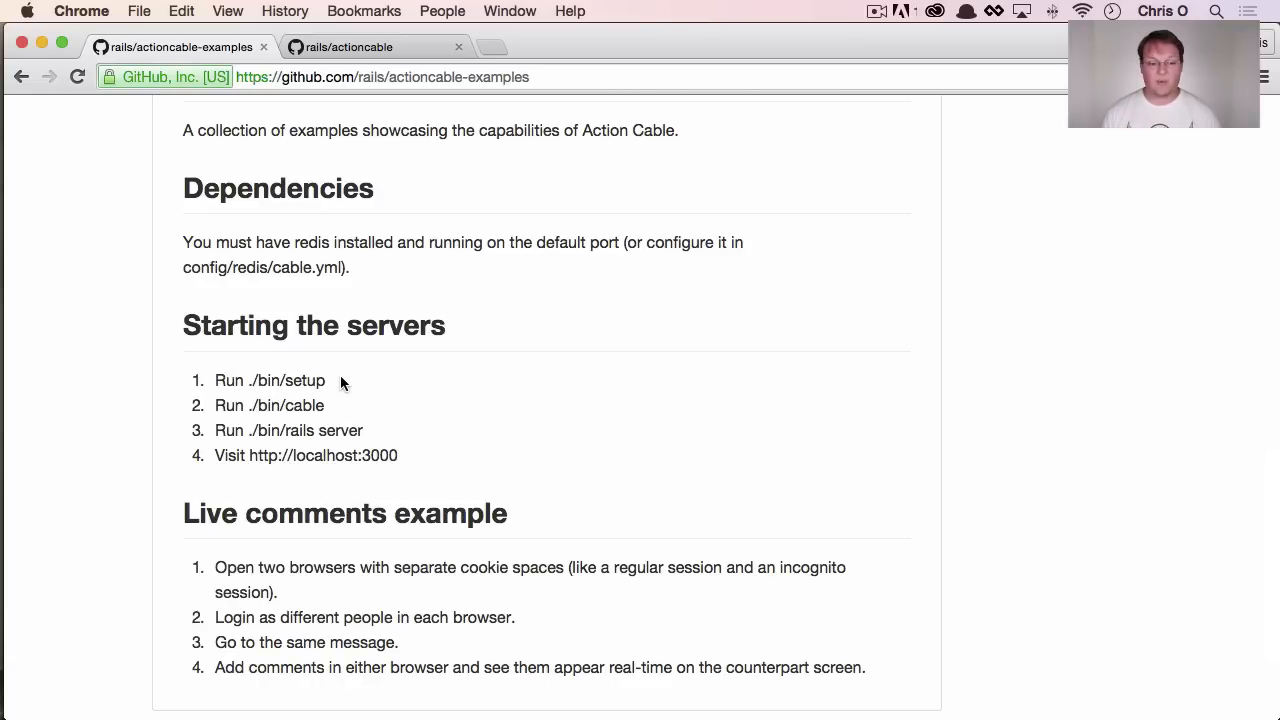
Start the Rails server with ./bin/rails server in the examples project terminal
double_click(284, 404)
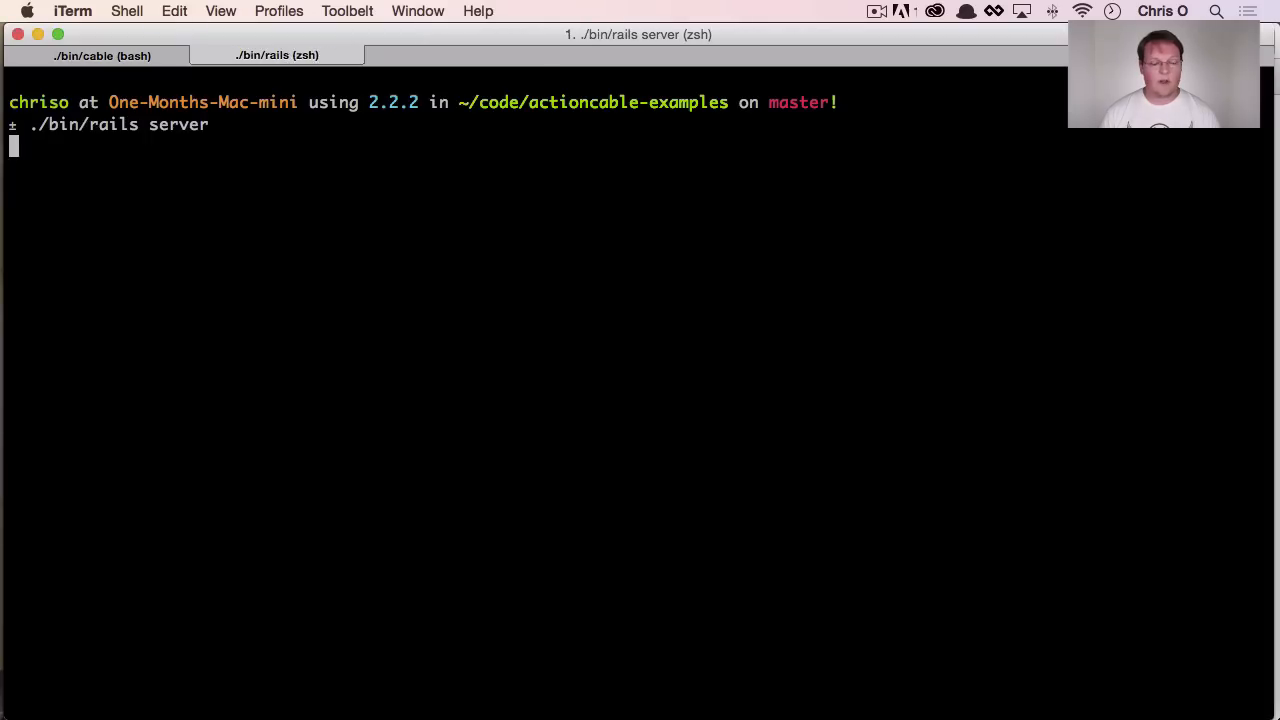
key("Return")
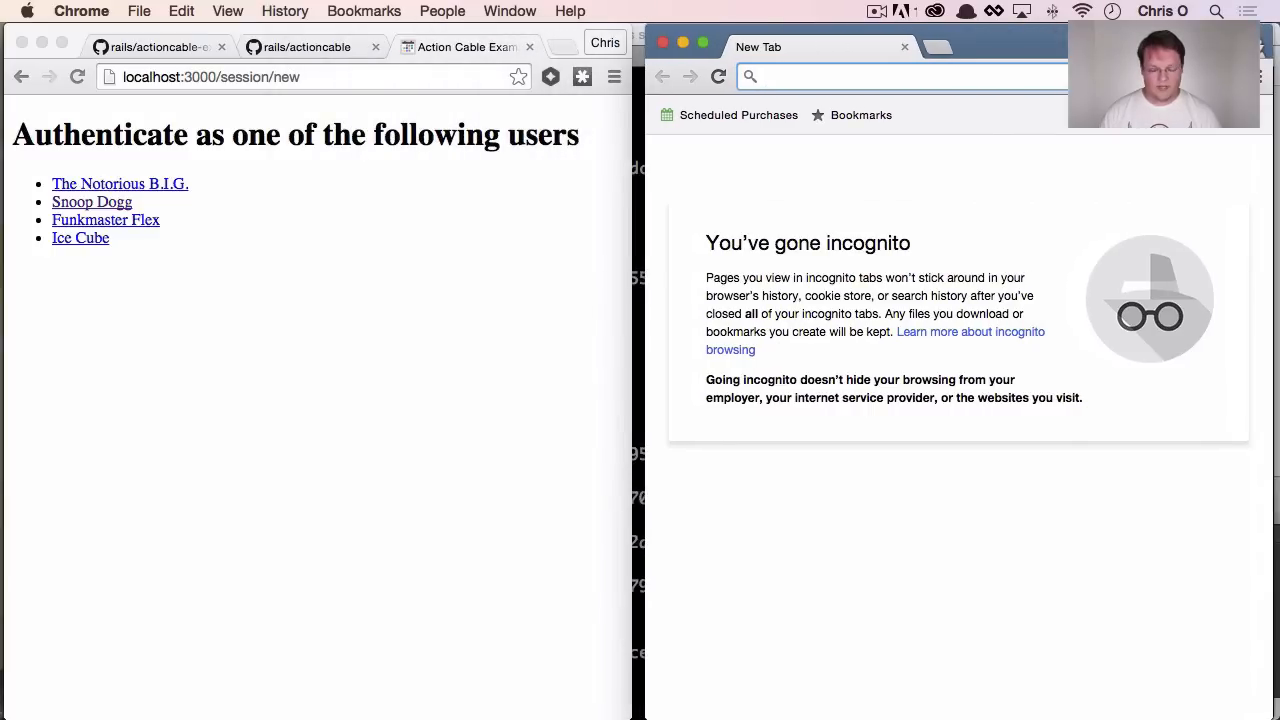
Load localhost:3000 in both windows and sign in as Snoop Dogg and Ice Cube
type("localhost:3000/session/new")
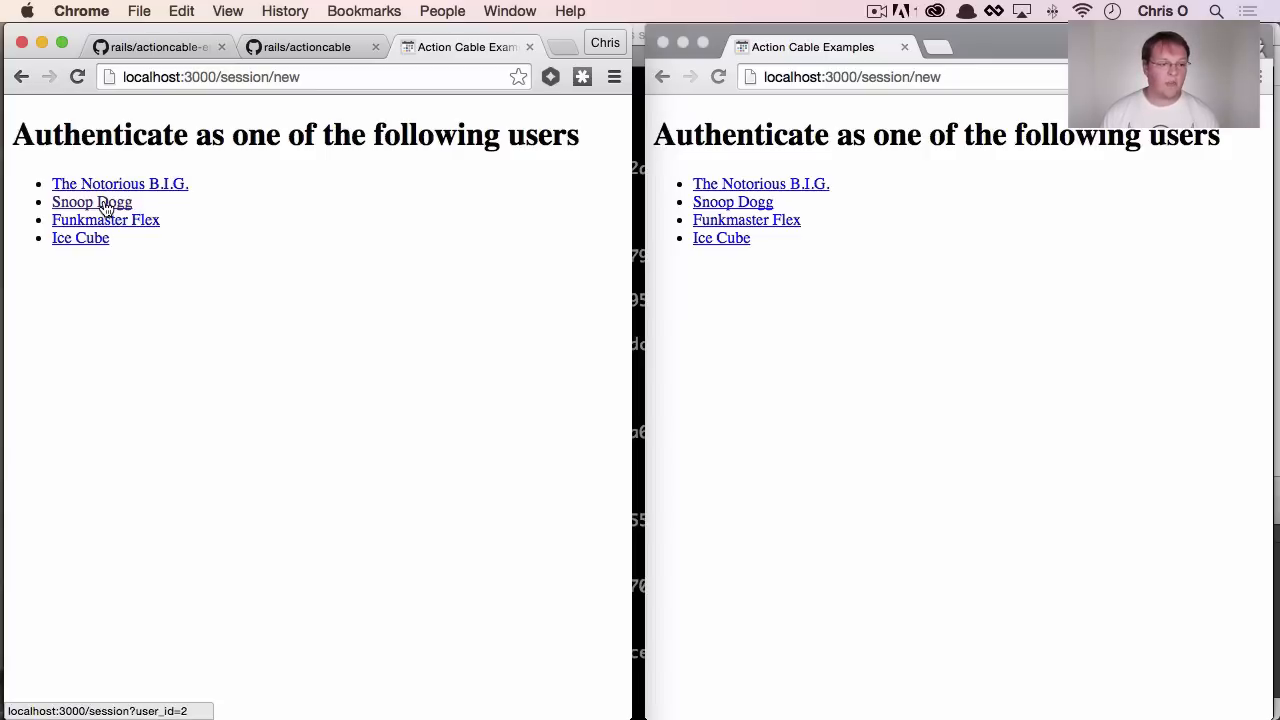
left_click(92, 200)
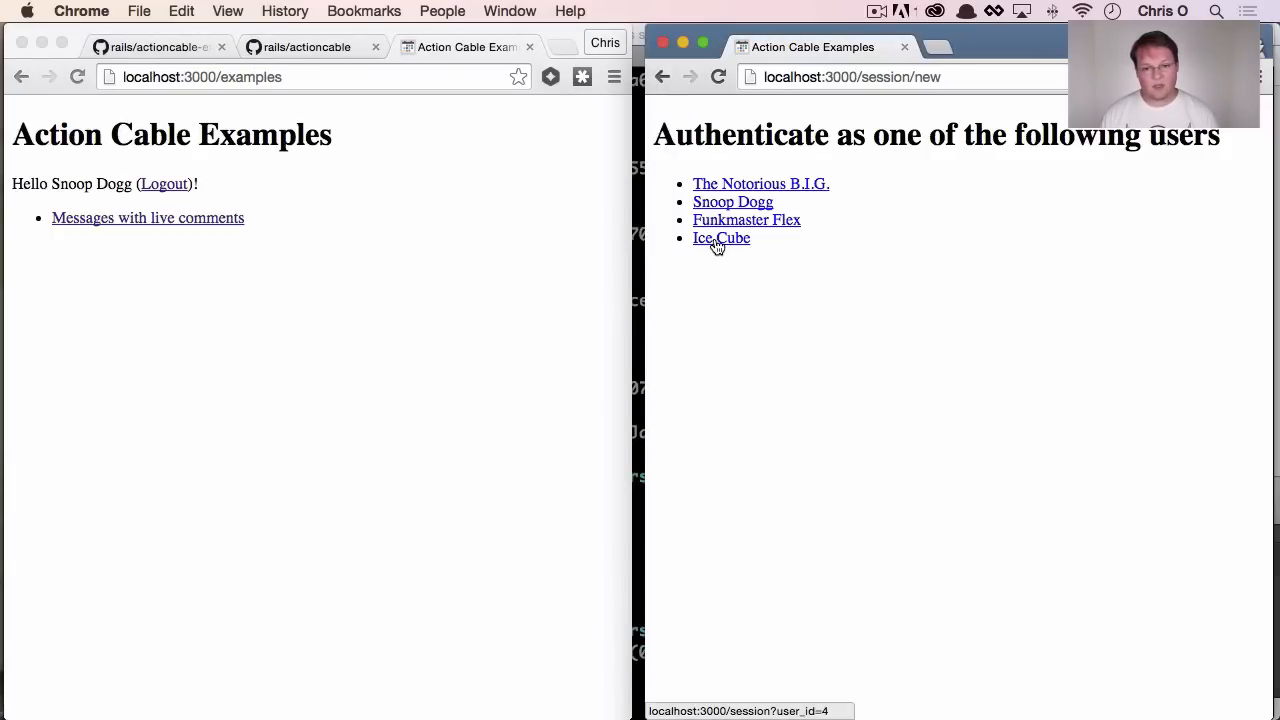
left_click(720, 238)
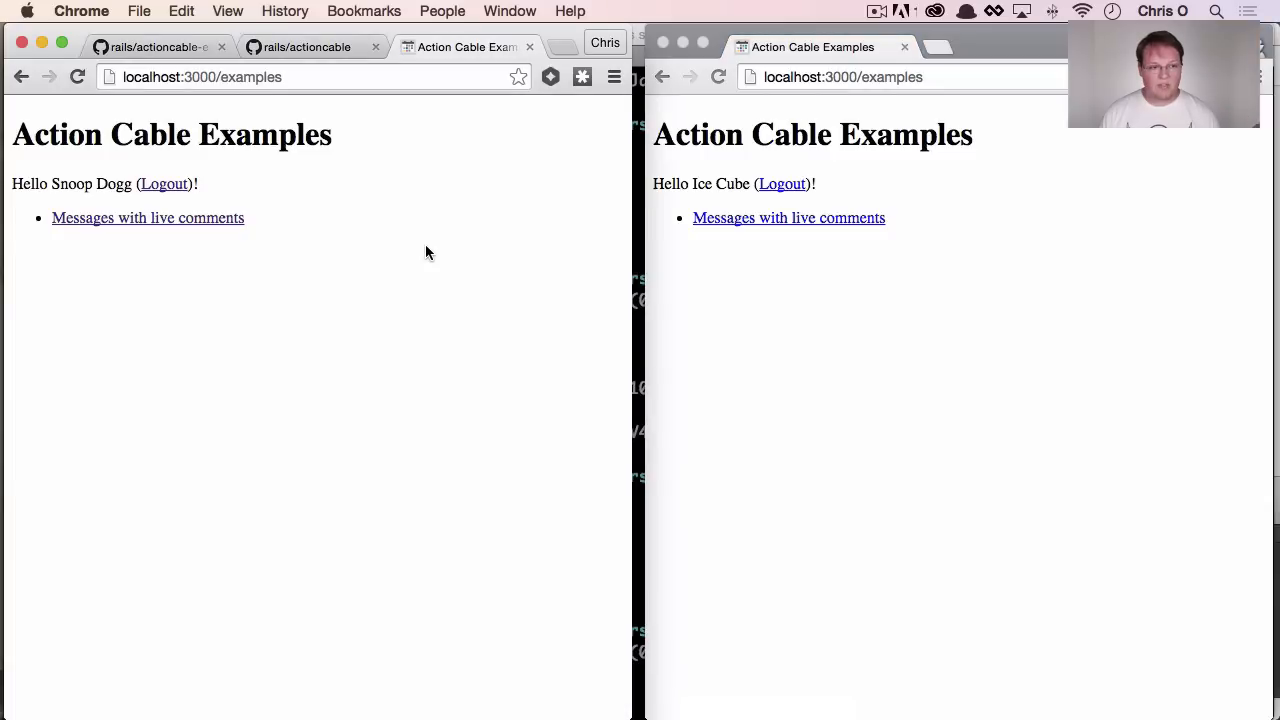
mouse_move(148, 216)
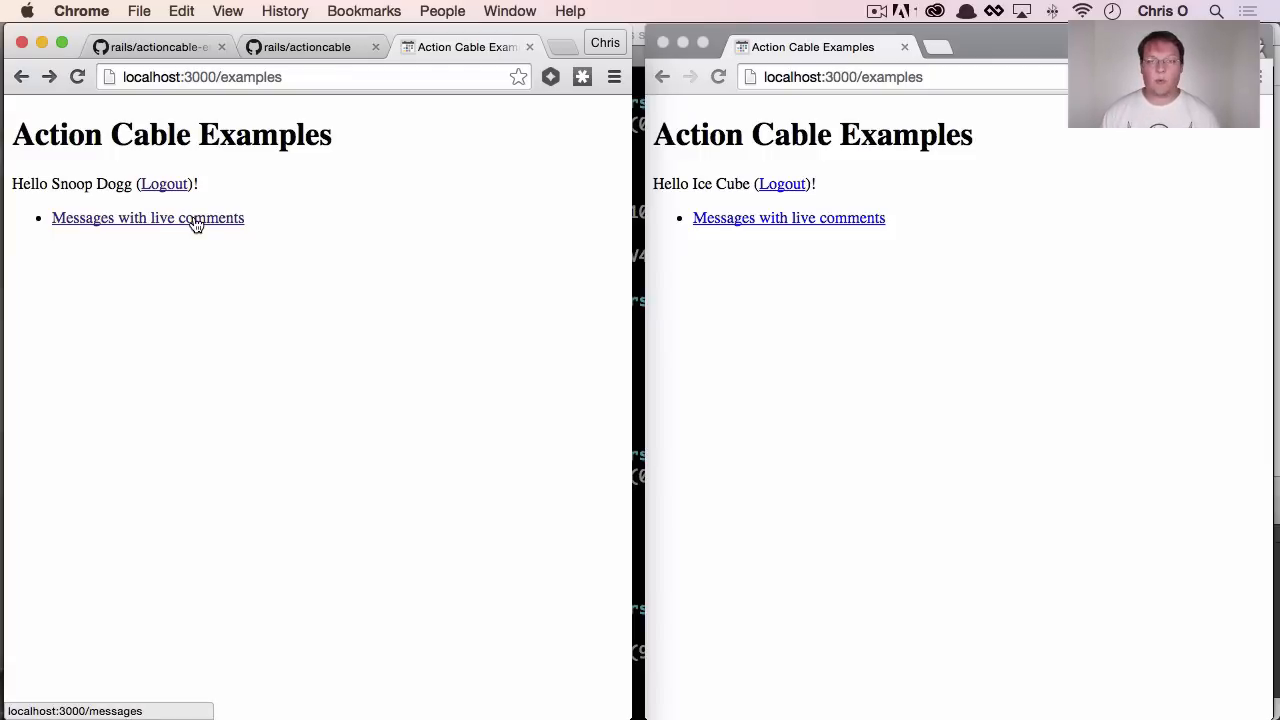
Open the Tha Shiznit live-comments message as Snoop Dogg and write the comment 'ljkas'
left_click(148, 216)
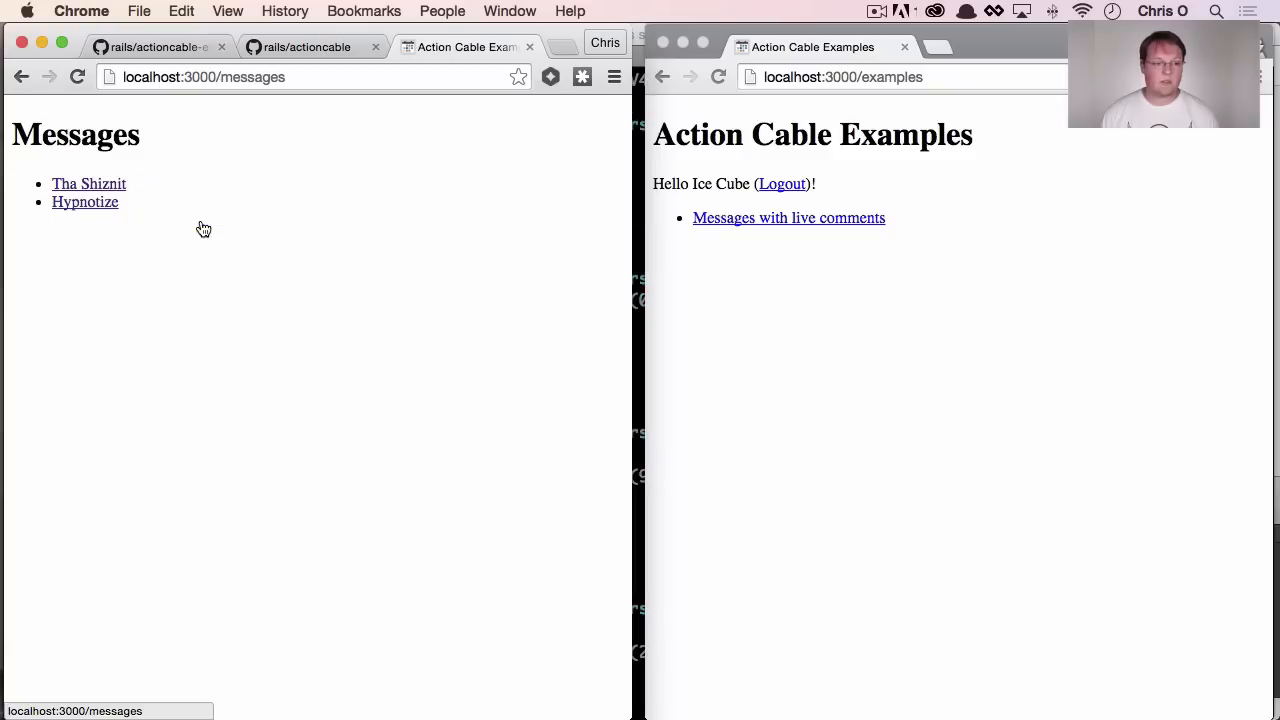
mouse_move(88, 184)
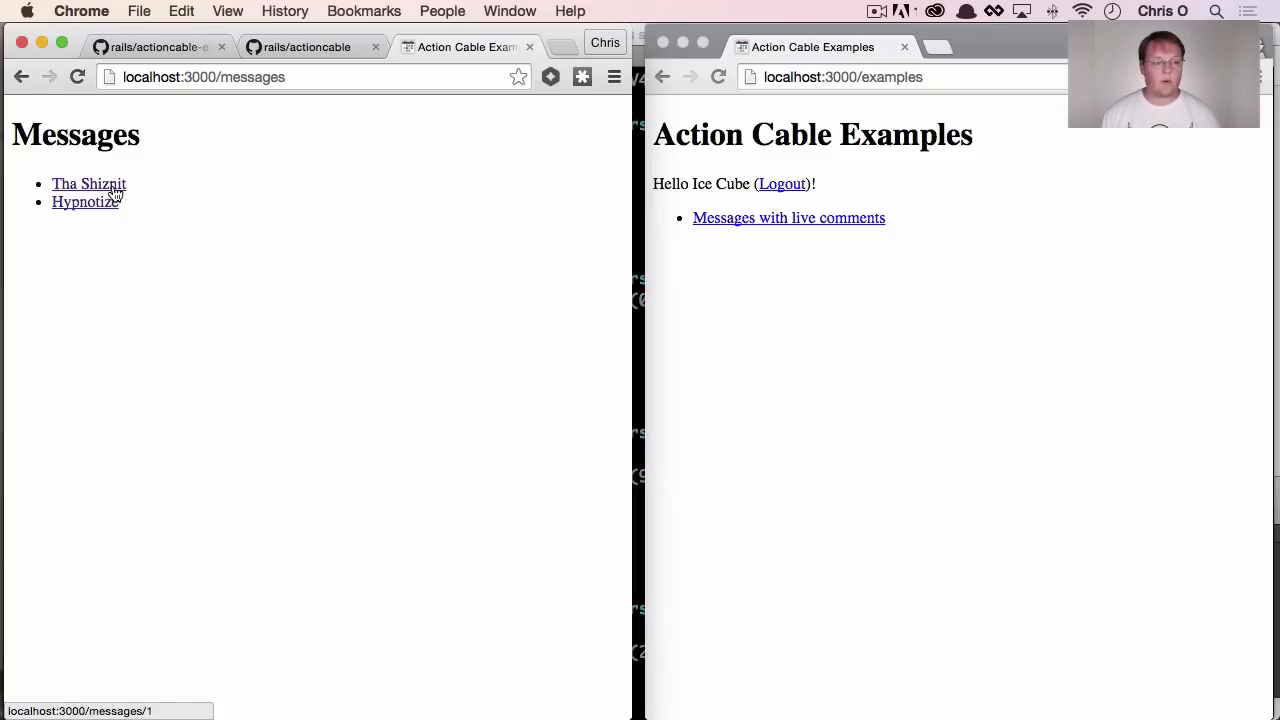
left_click(88, 184)
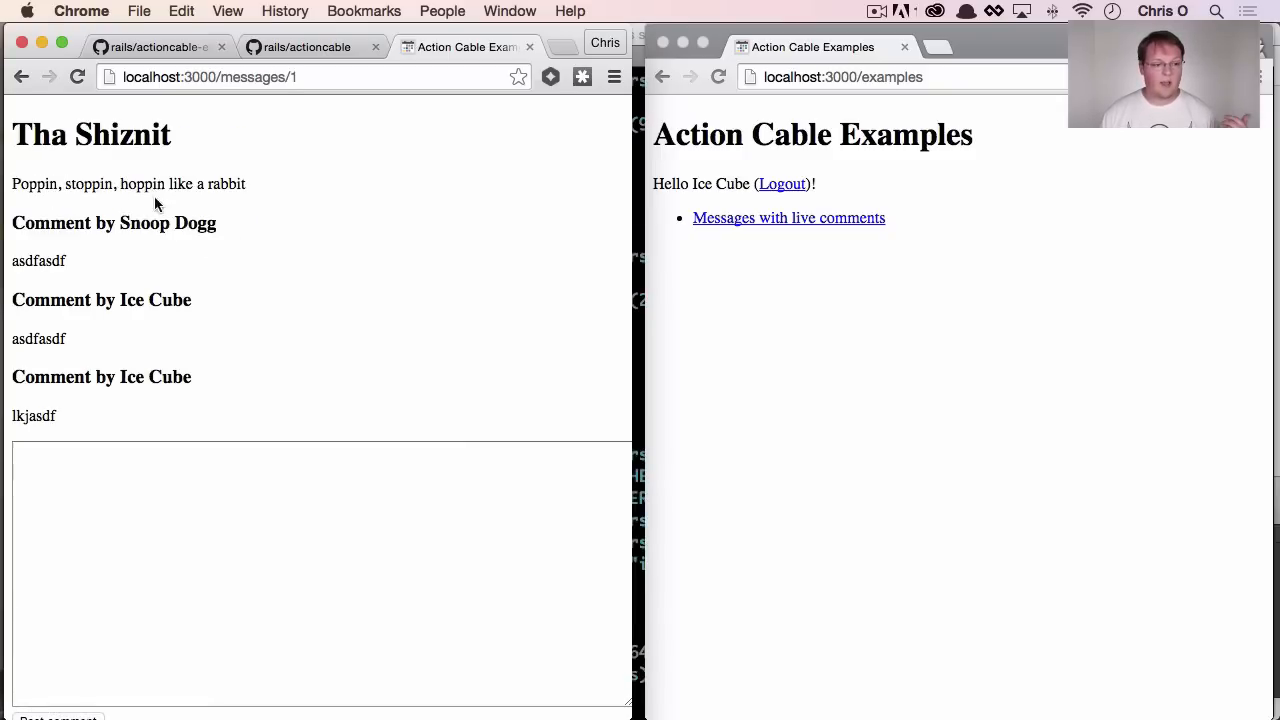
scroll("down", 3)
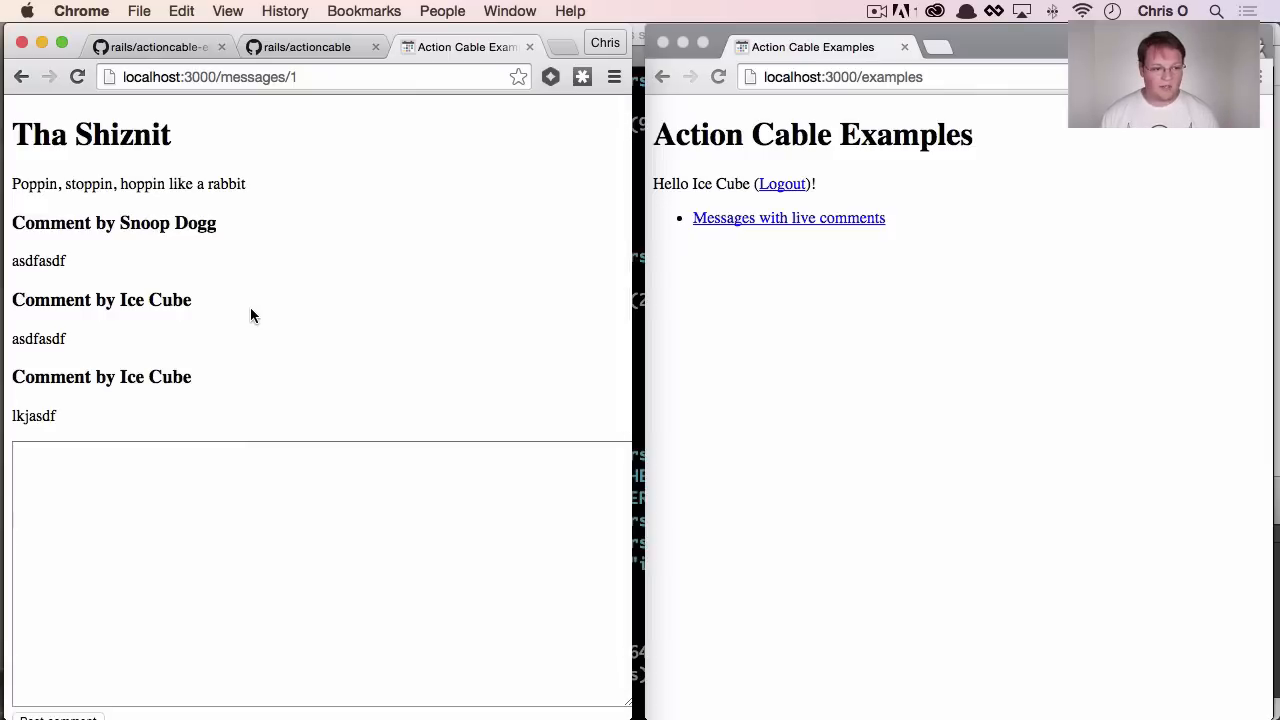
type("ljkas")
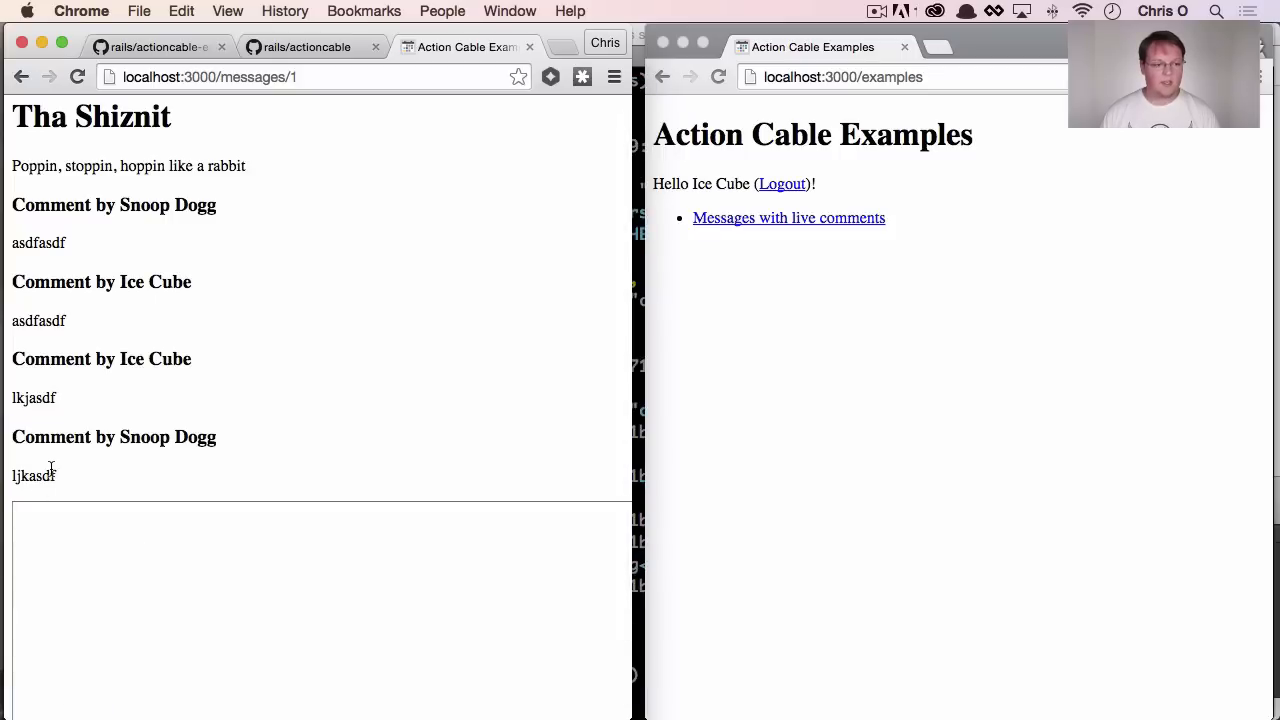
mouse_move(74, 476)
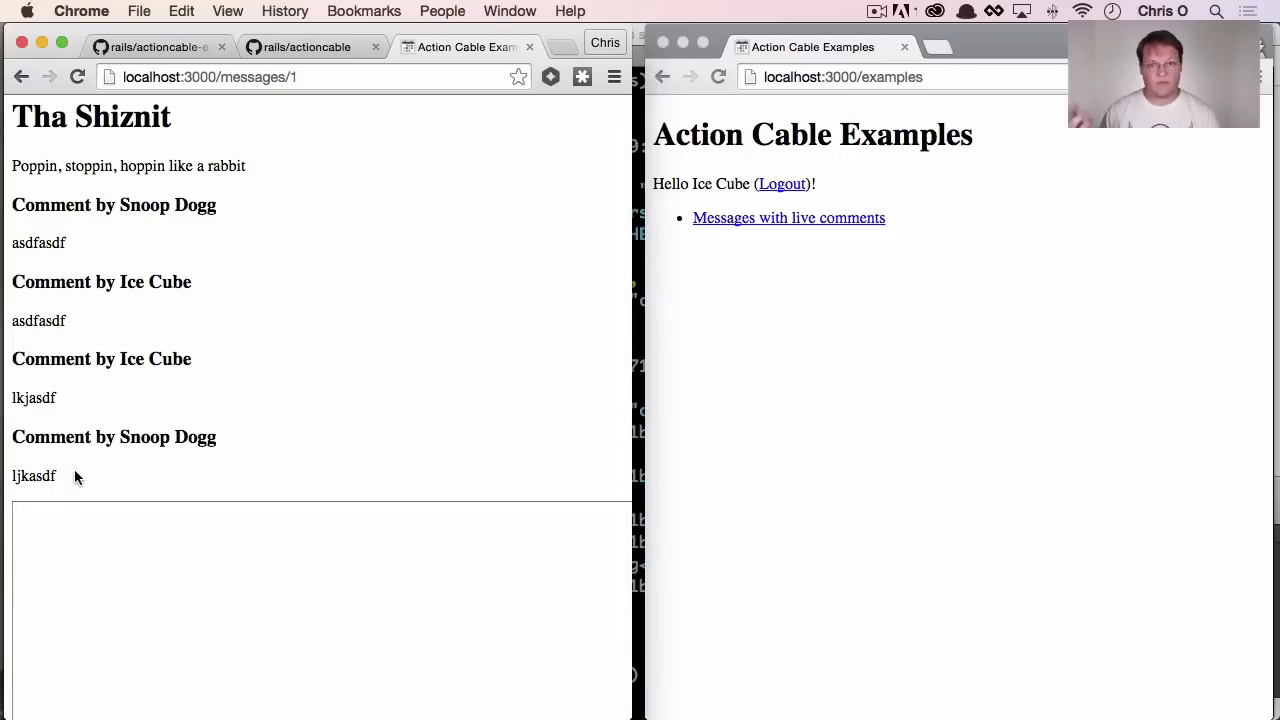
mouse_move(1024, 292)
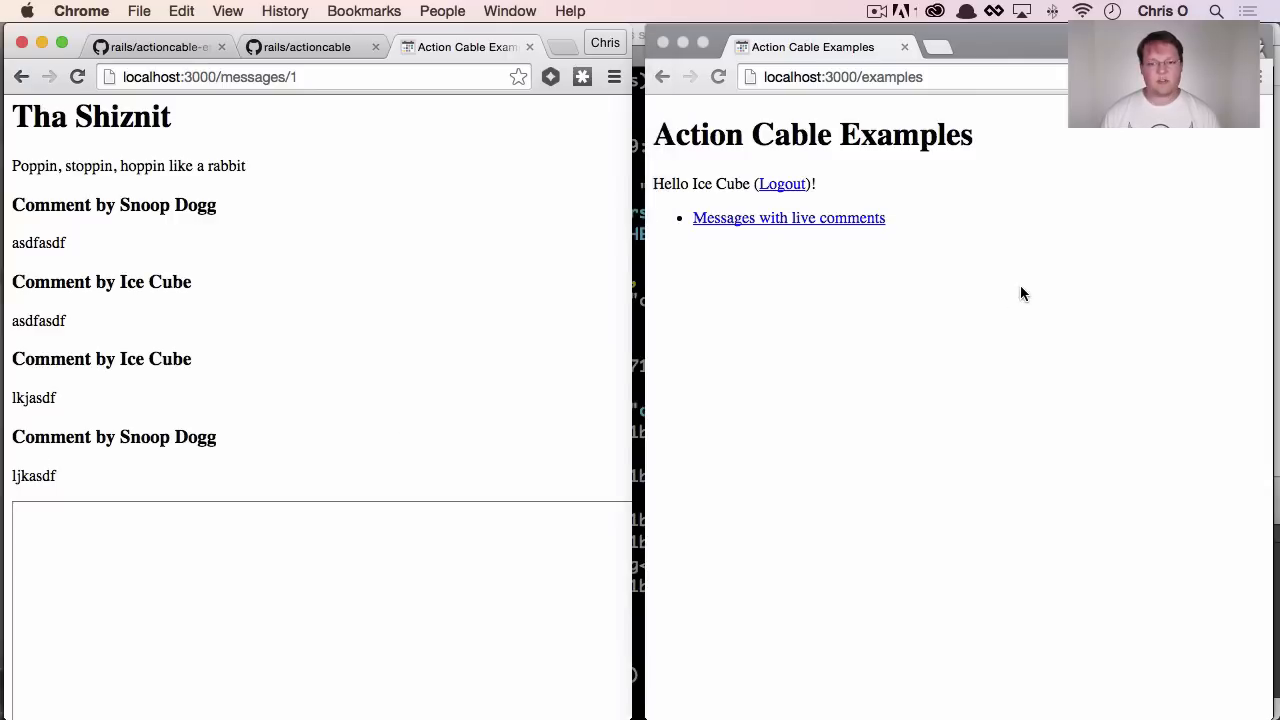
Post the comment 'lkjasdf' on Tha Shiznit from the Ice Cube window
left_click(788, 216)
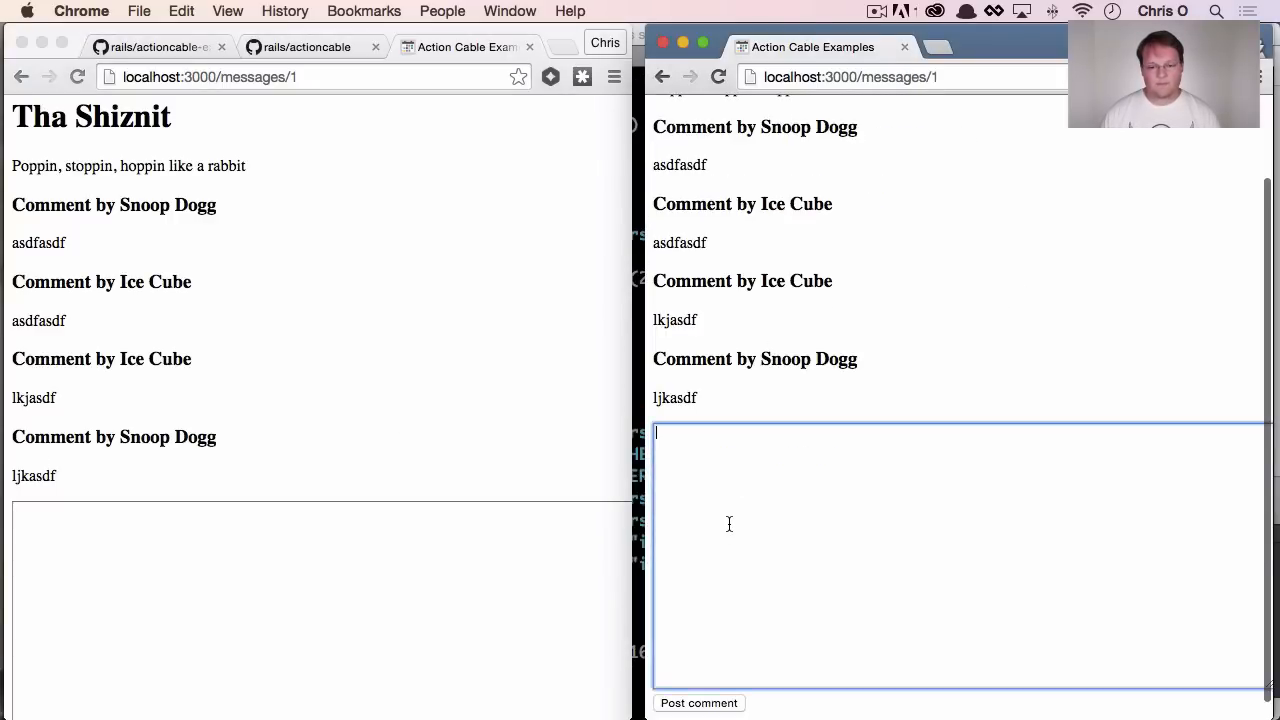
type("lkjasdf")
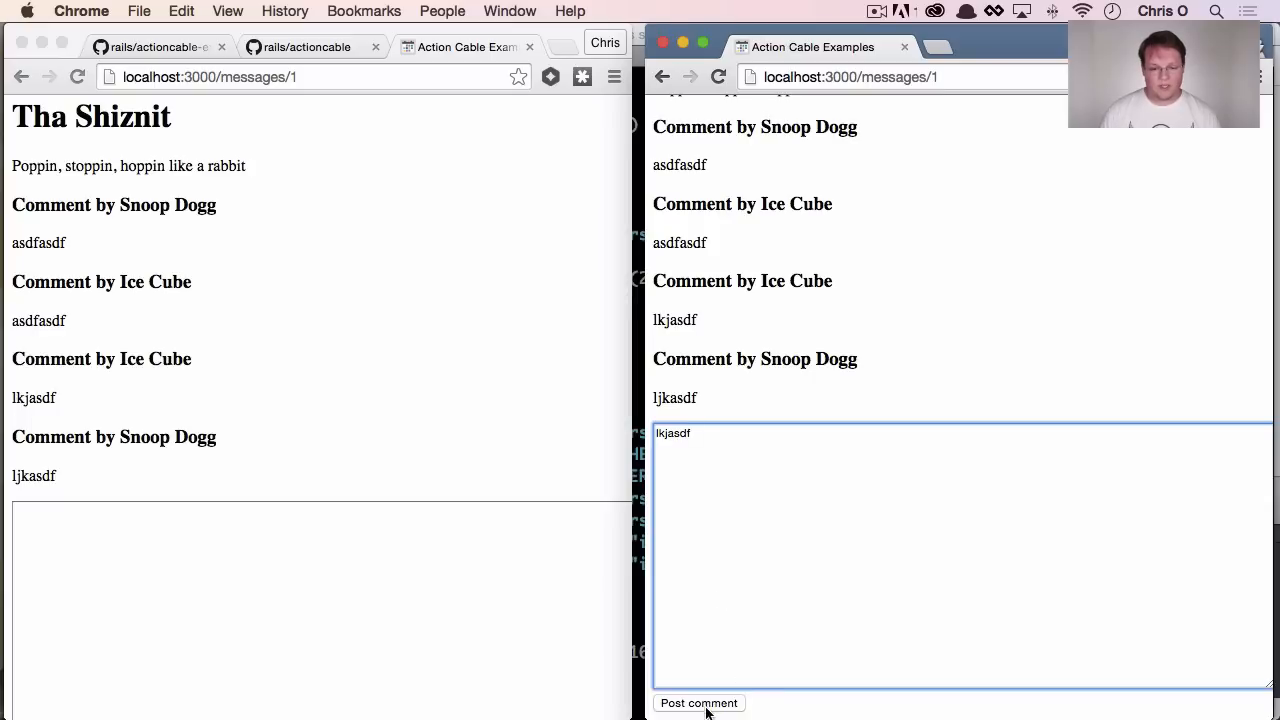
left_click(698, 702)
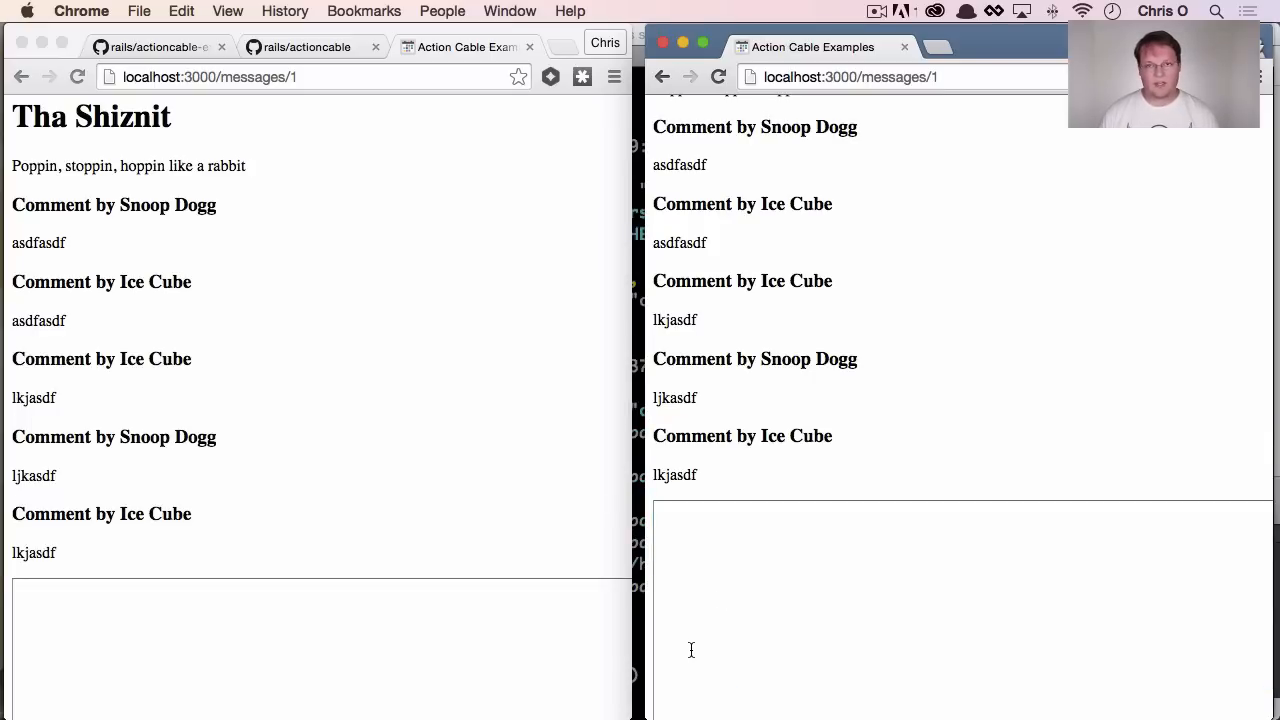
mouse_move(788, 464)
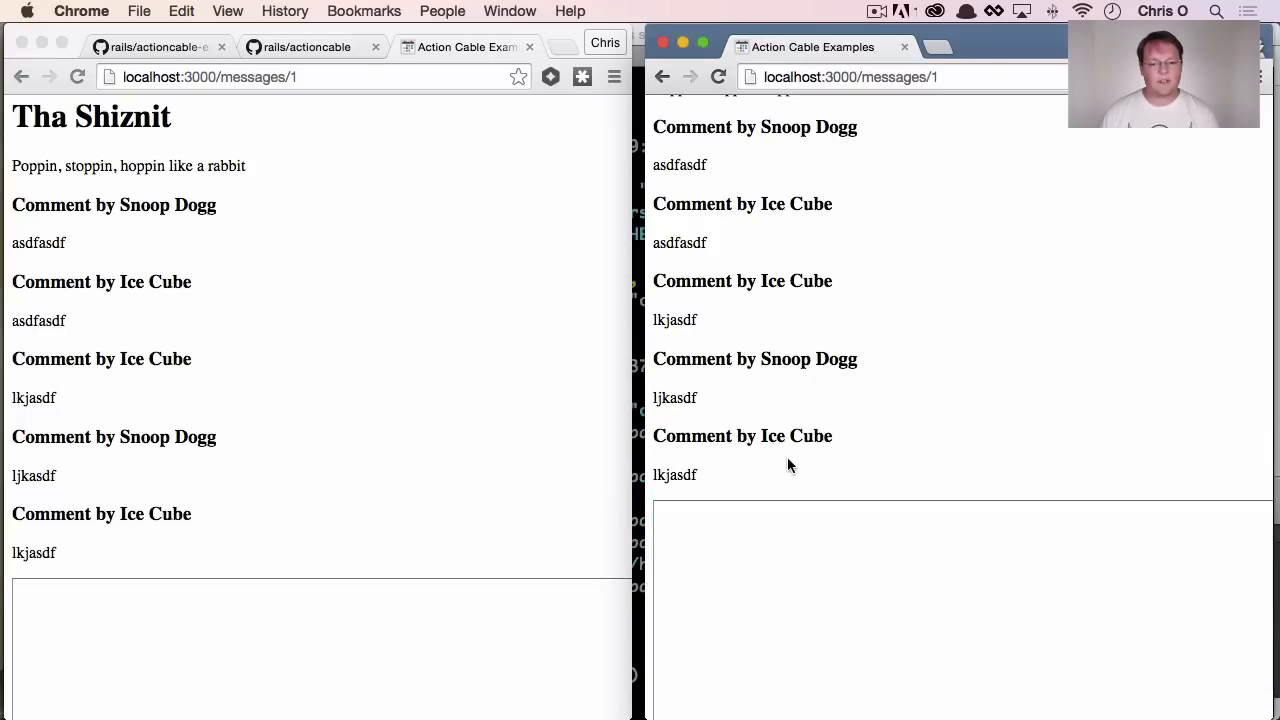
double_click(742, 436)
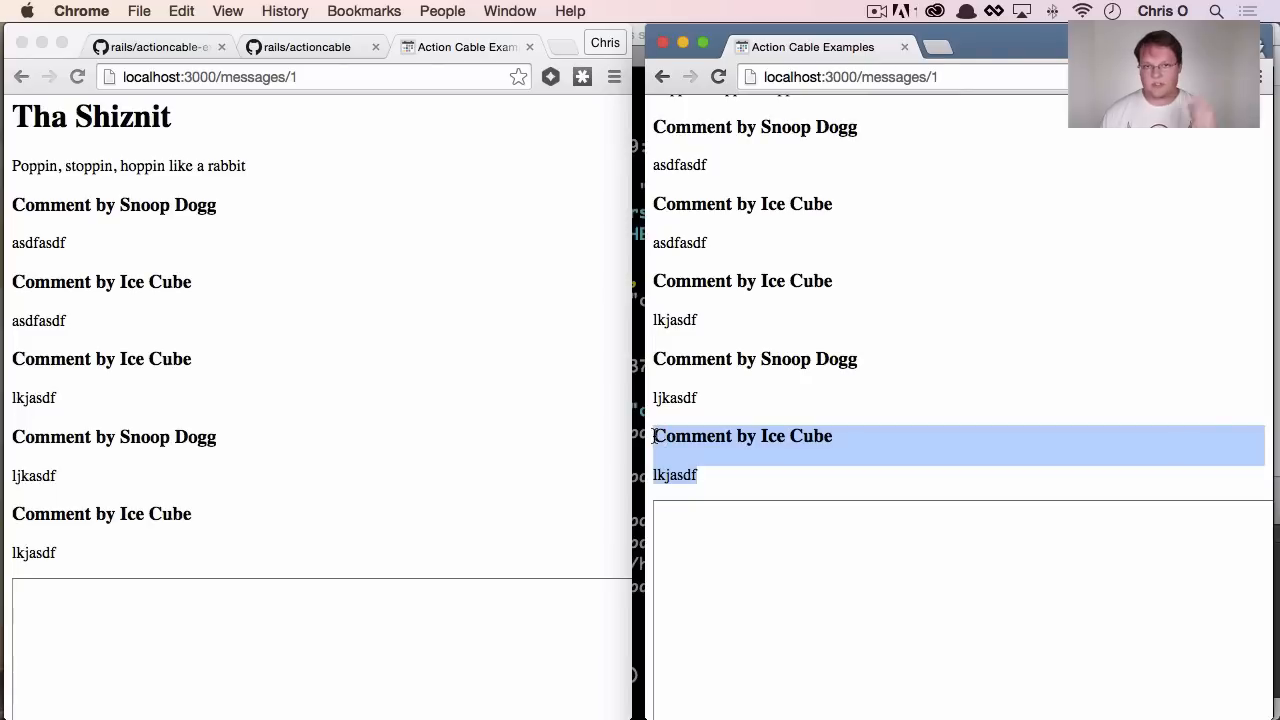
mouse_move(520, 440)
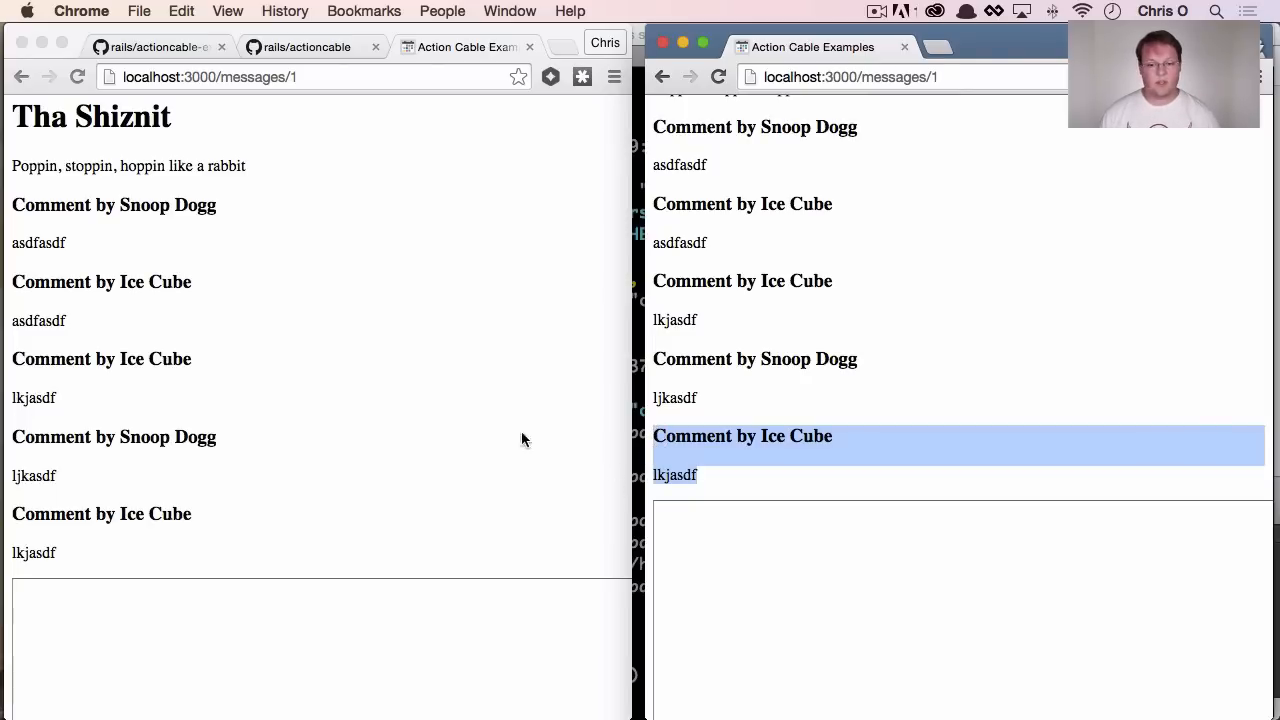
Watch the new comments appear in both windows and return to the Messages list
scroll("down", 3)
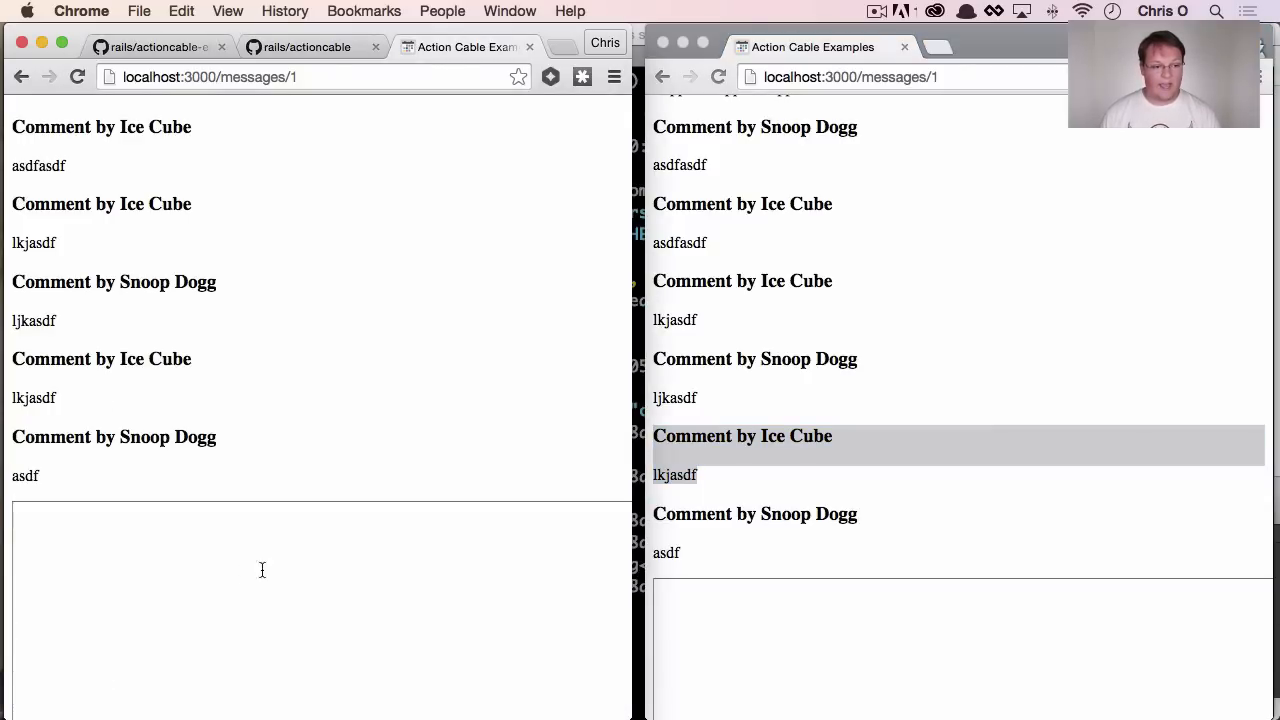
scroll("down", 3)
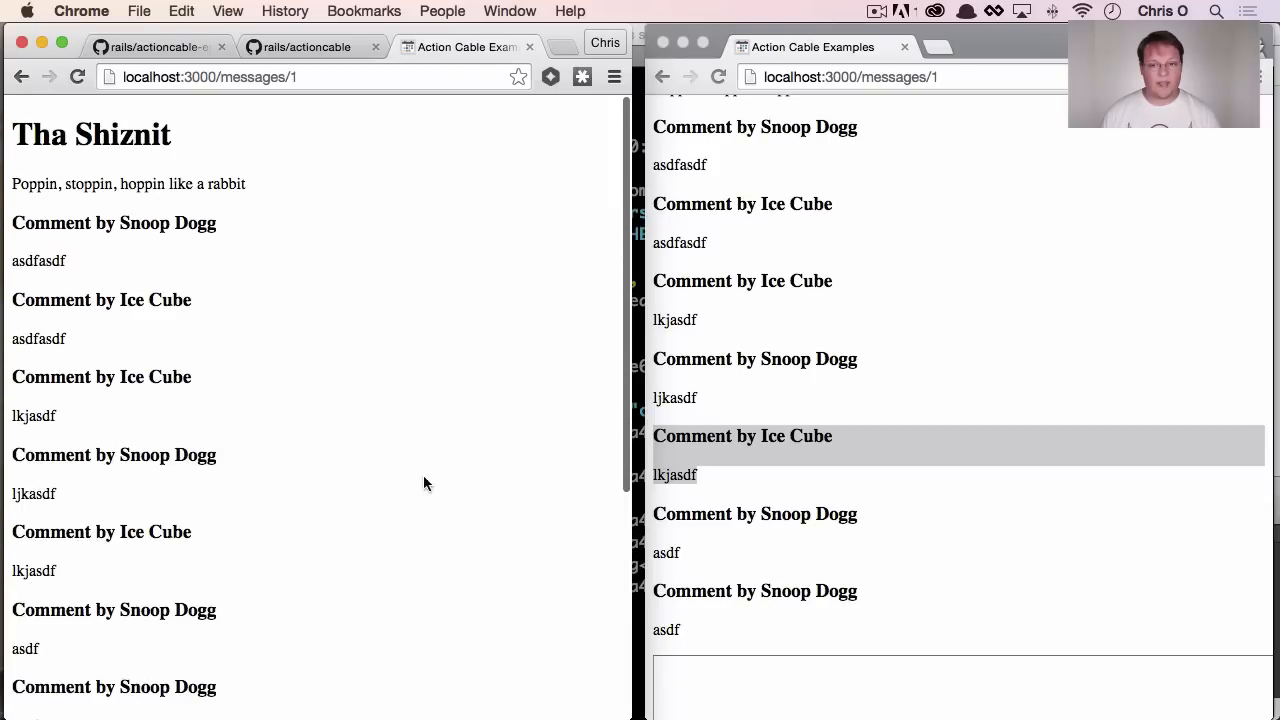
scroll("down", 3)
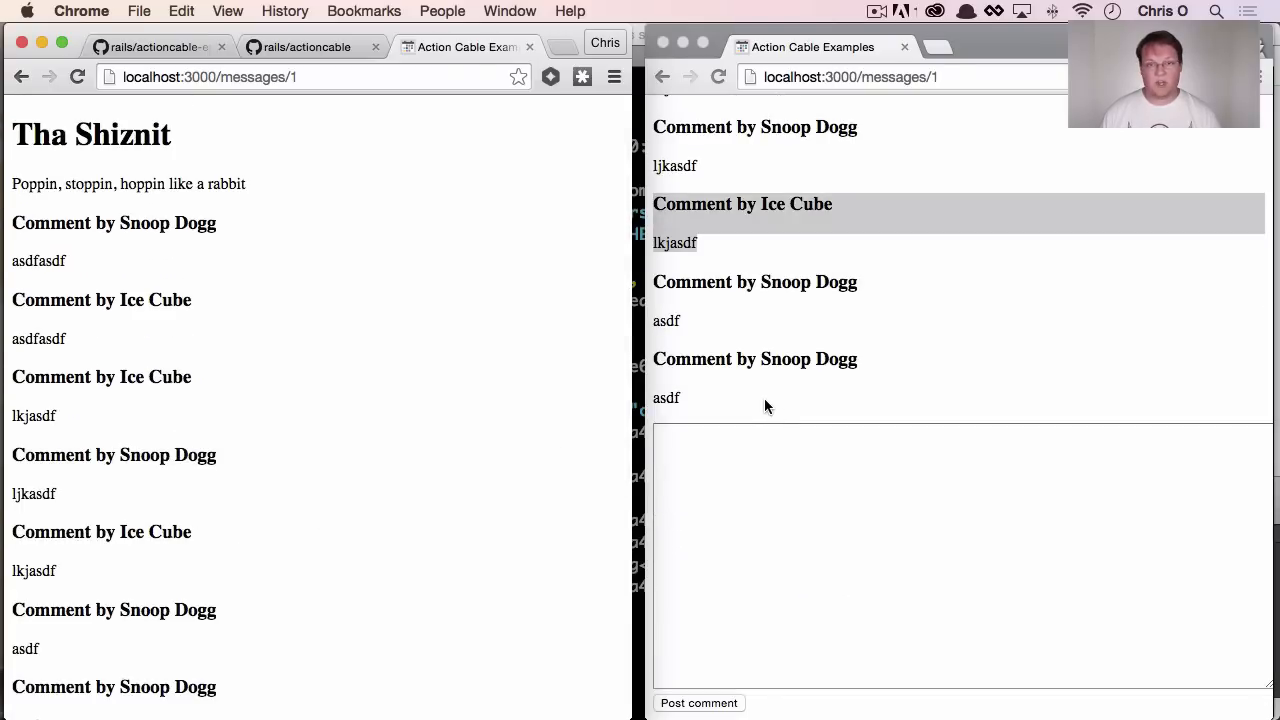
left_click(24, 76)
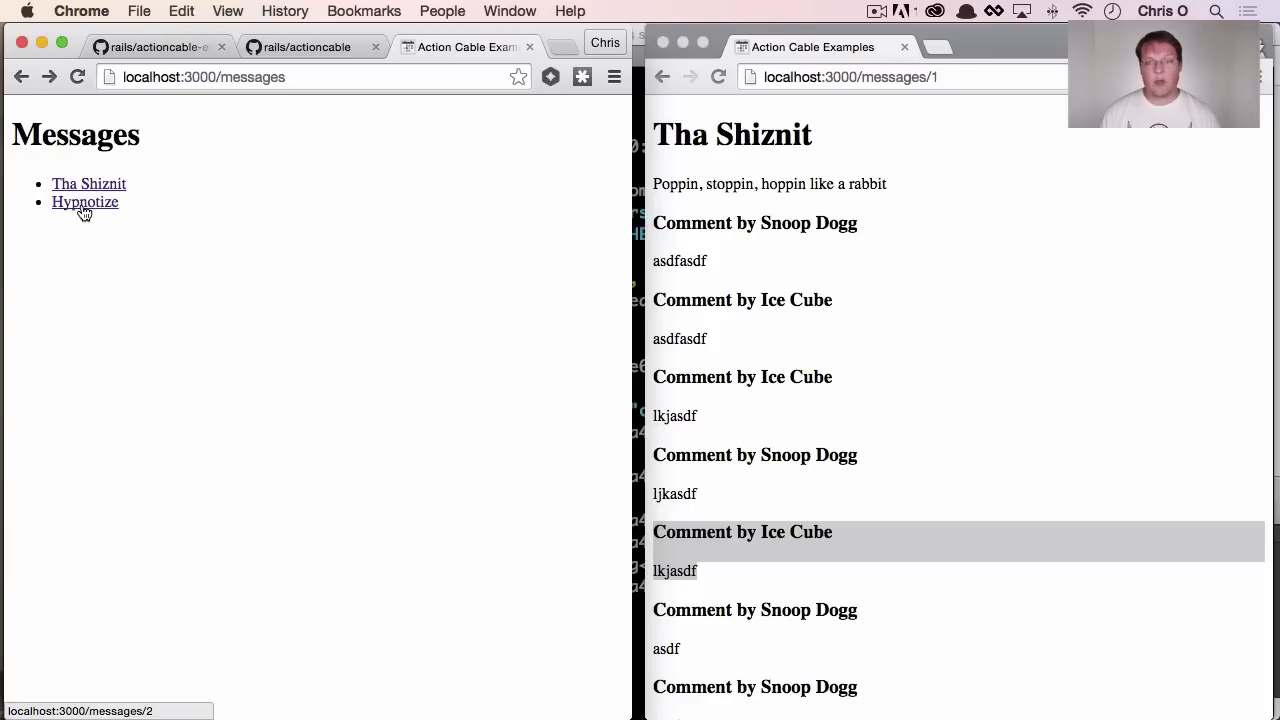
Open the Hypnotize message in both windows and post asdf comments as Snoop Dogg and Ice Cube
left_click(84, 200)
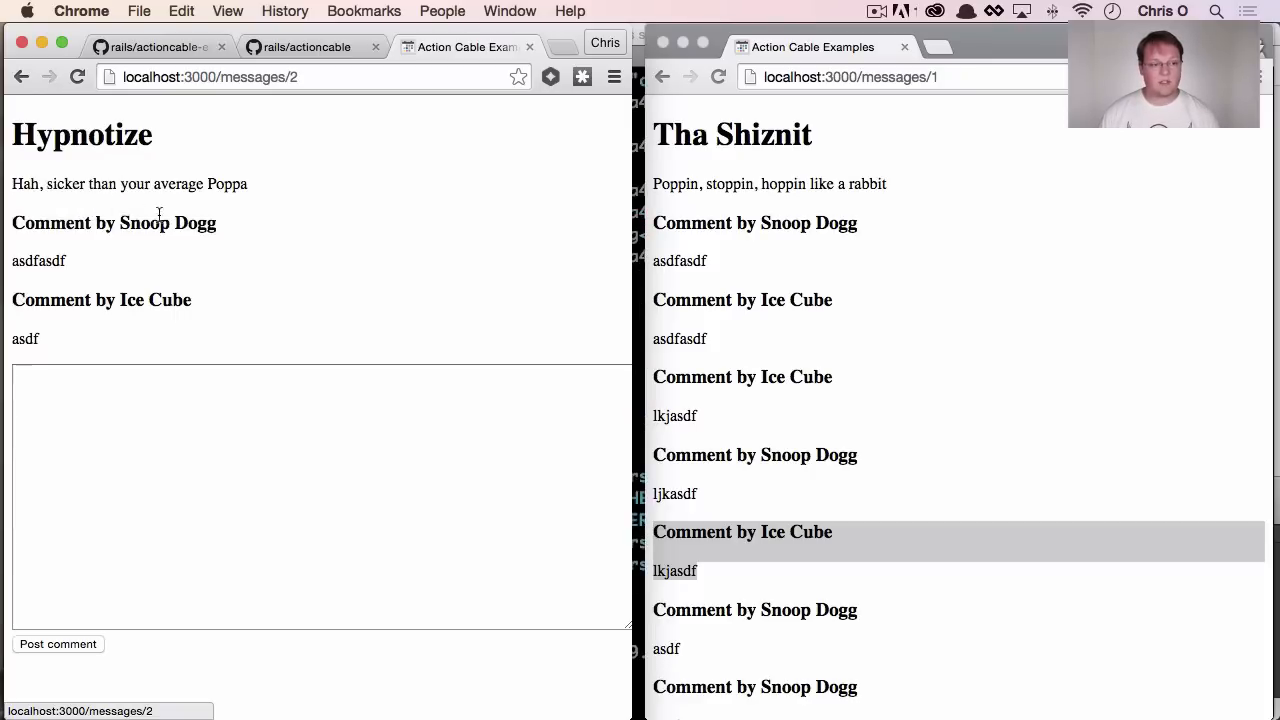
scroll("down", 3)
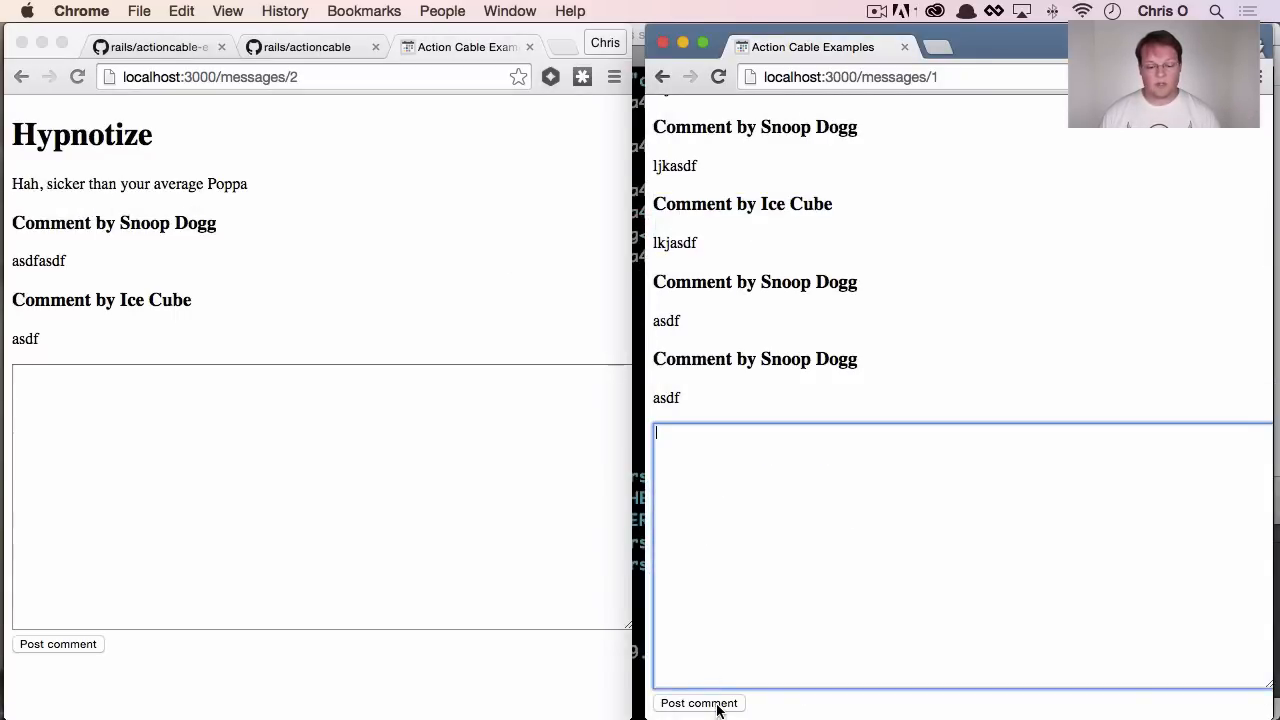
left_click(698, 704)
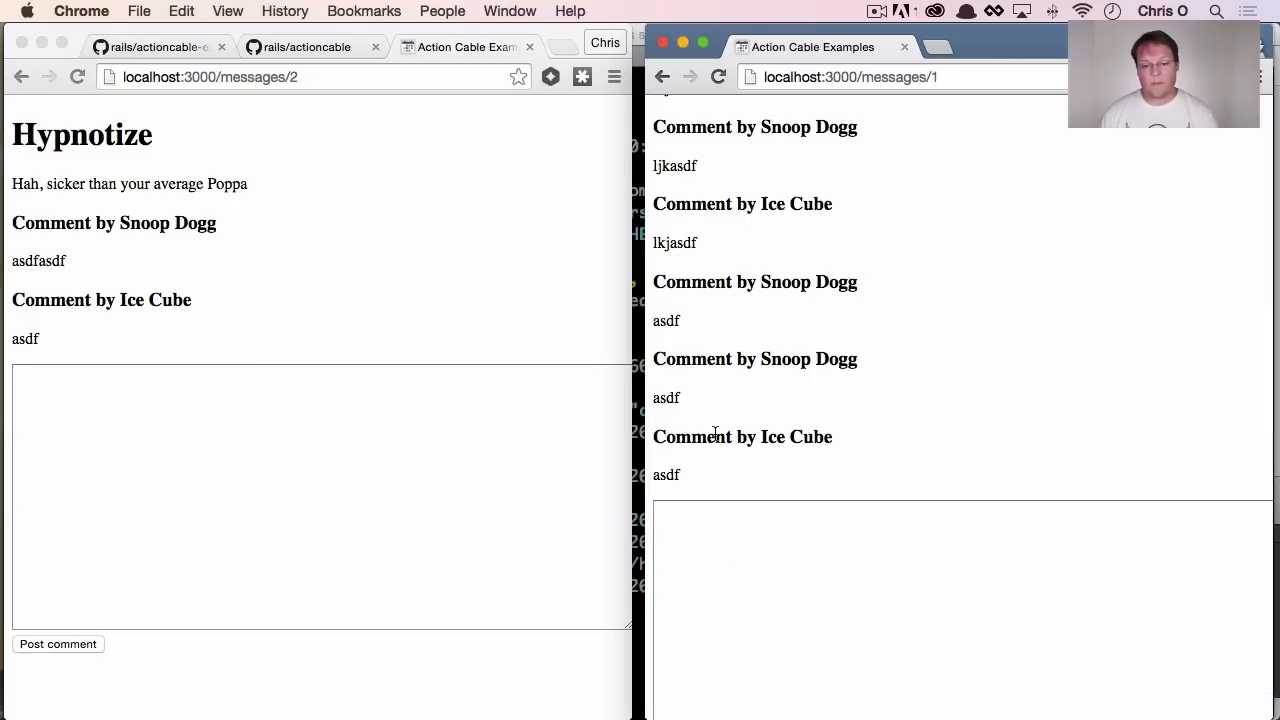
left_click(320, 496)
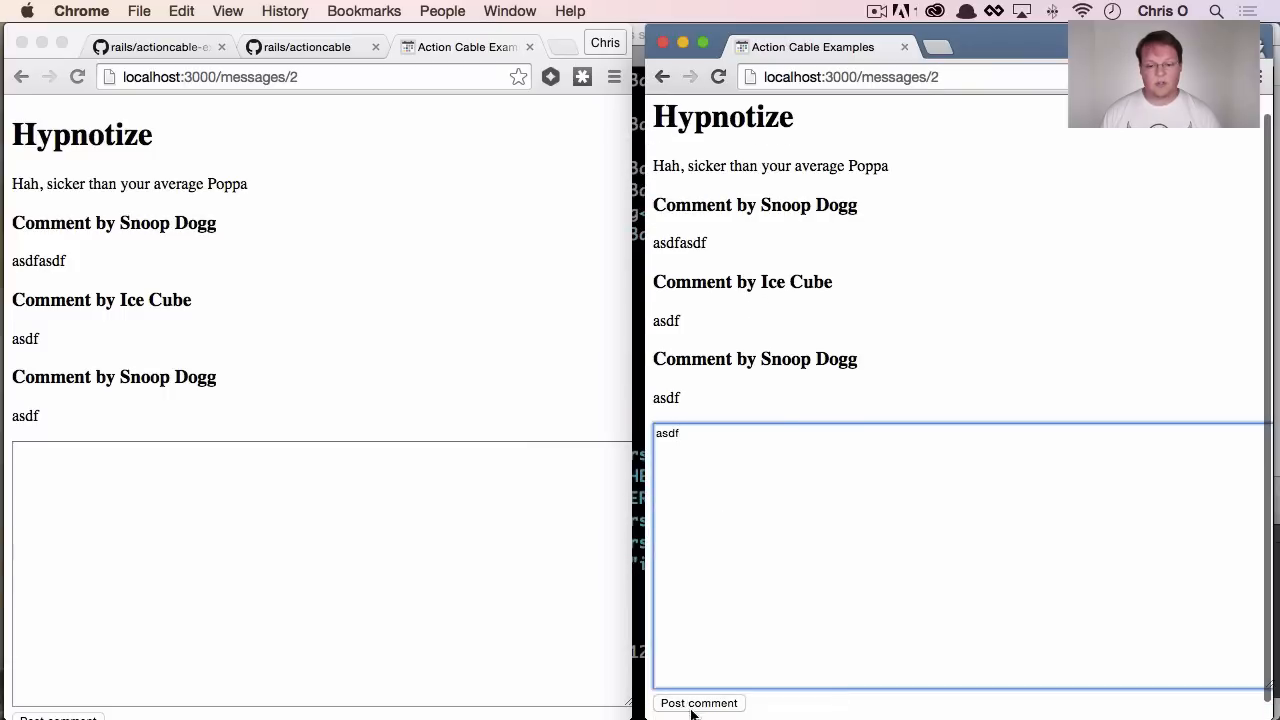
left_click(698, 702)
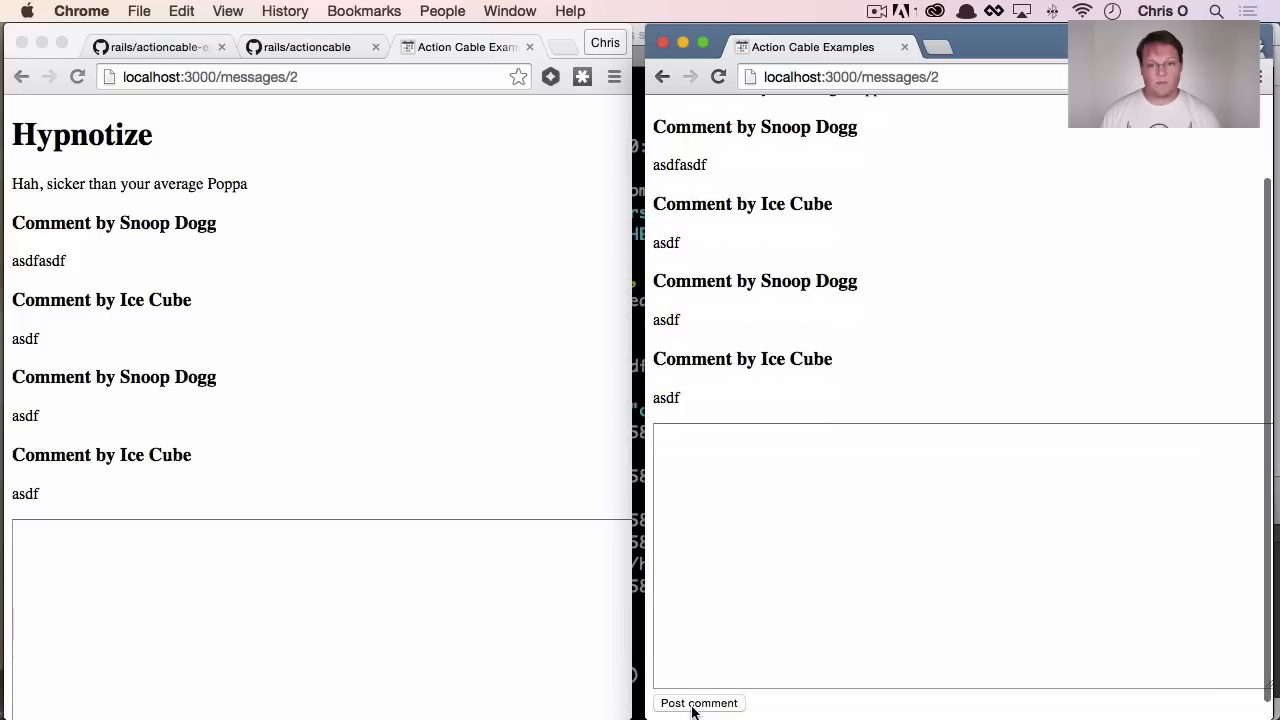
mouse_move(716, 600)
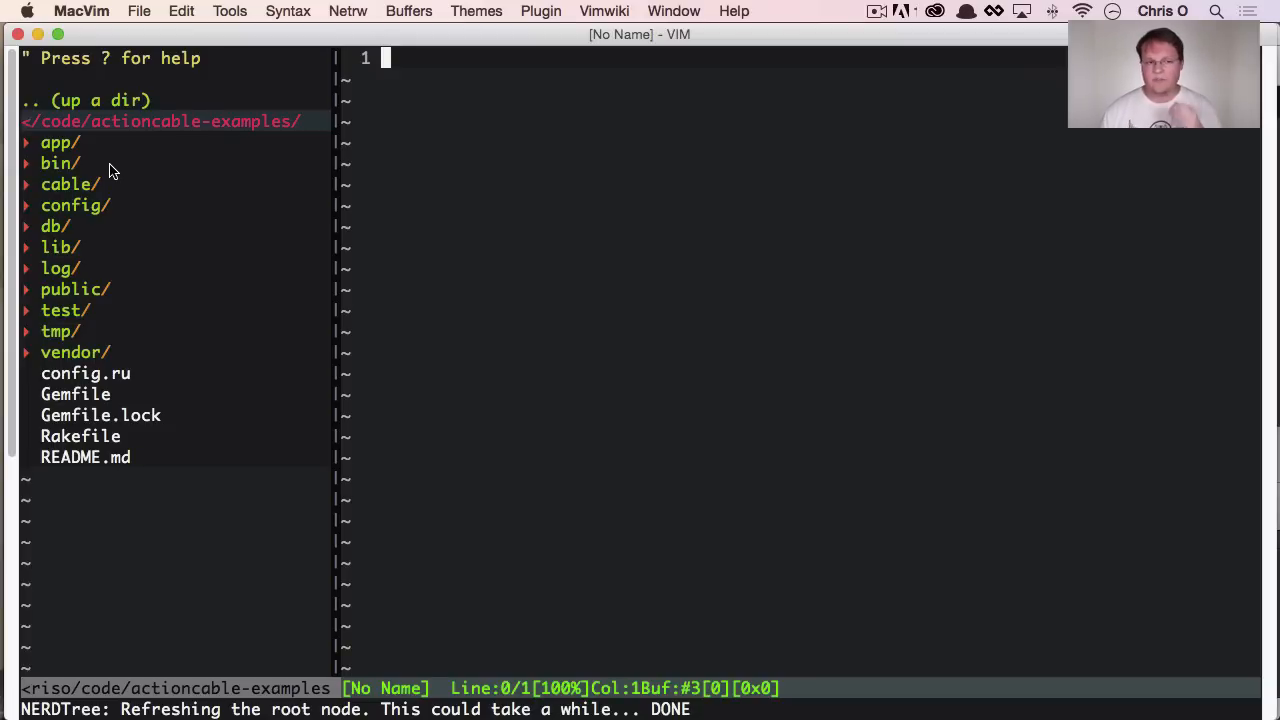
View the bin/cable puma startup script, then open cable/config.ru running ActionCable.server
left_click(56, 164)
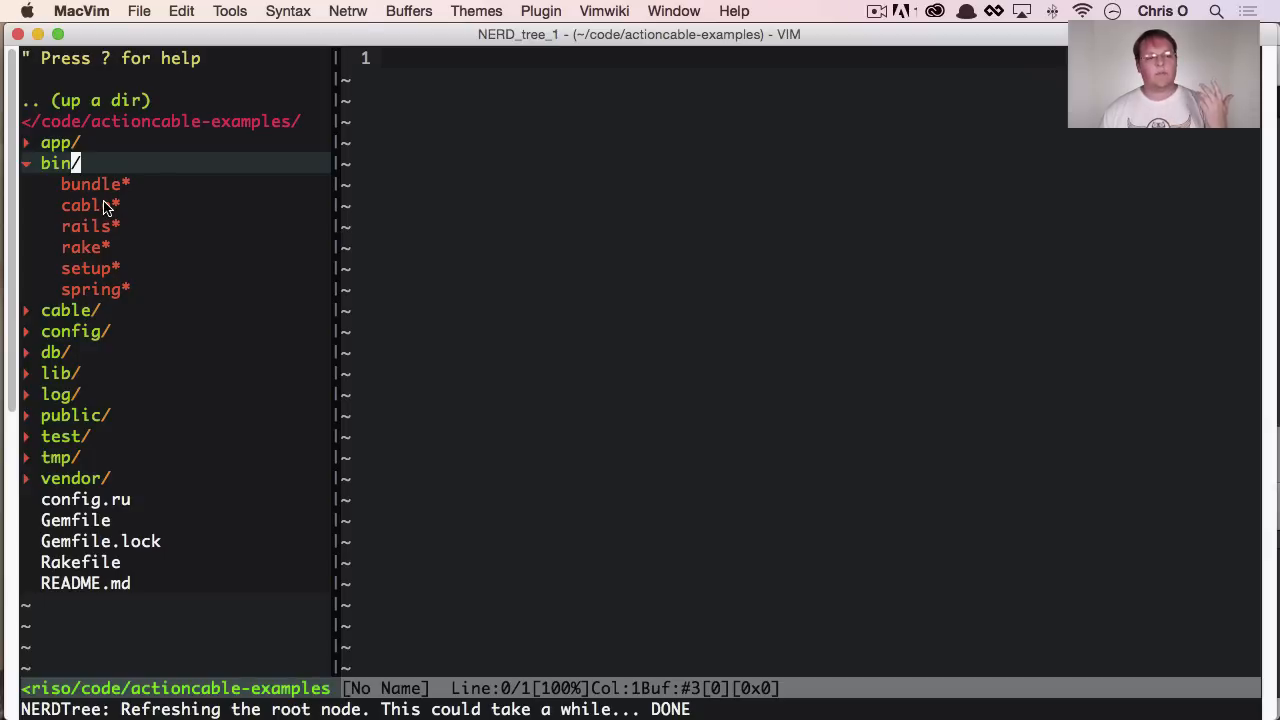
double_click(82, 204)
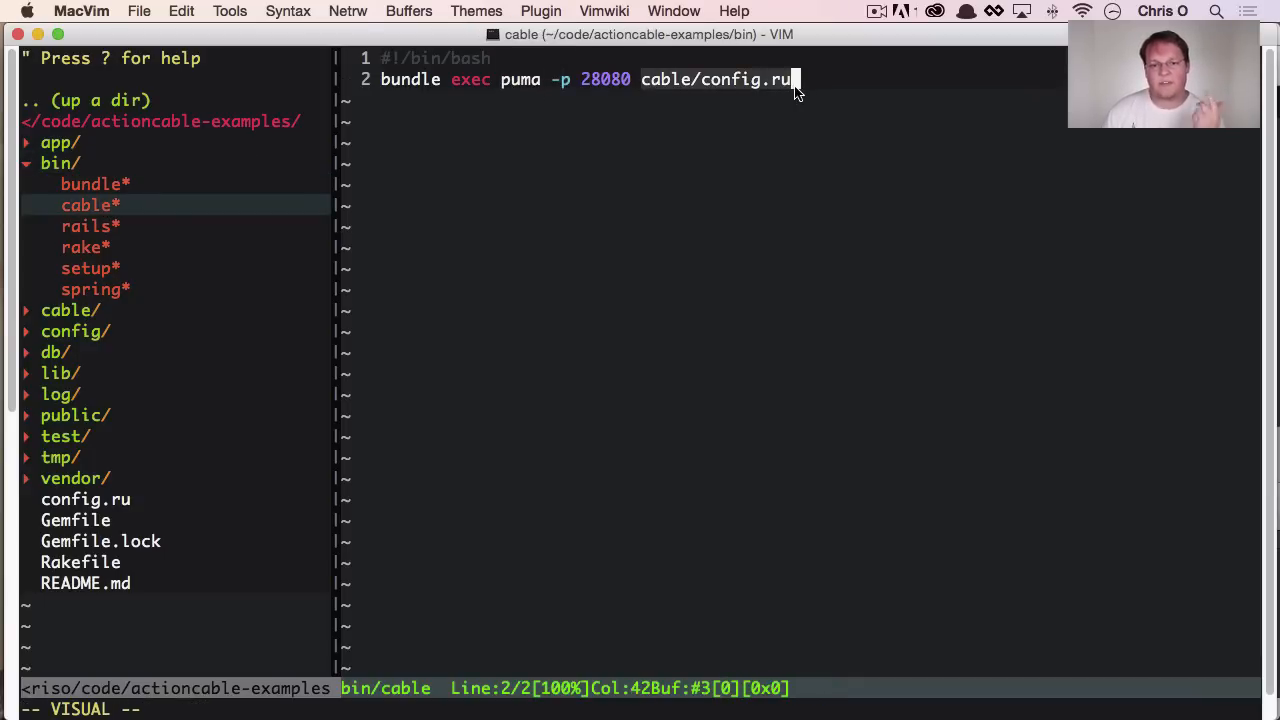
left_click(56, 164)
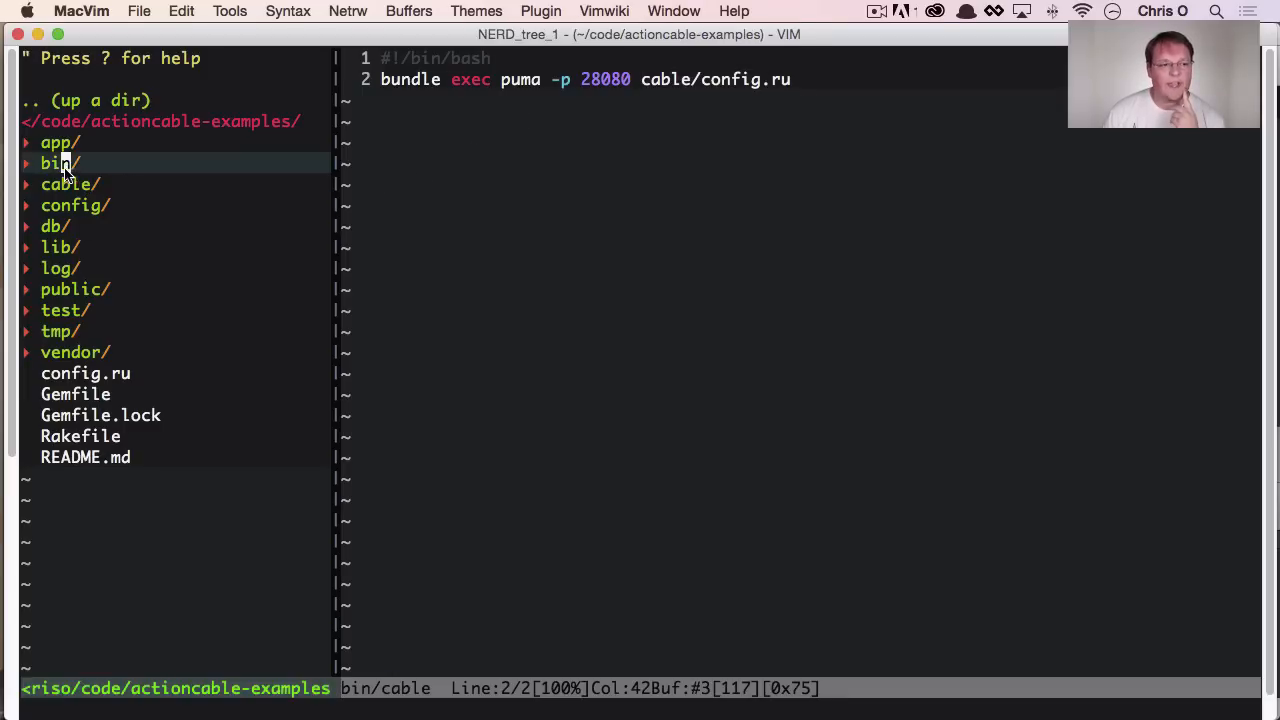
left_click(68, 184)
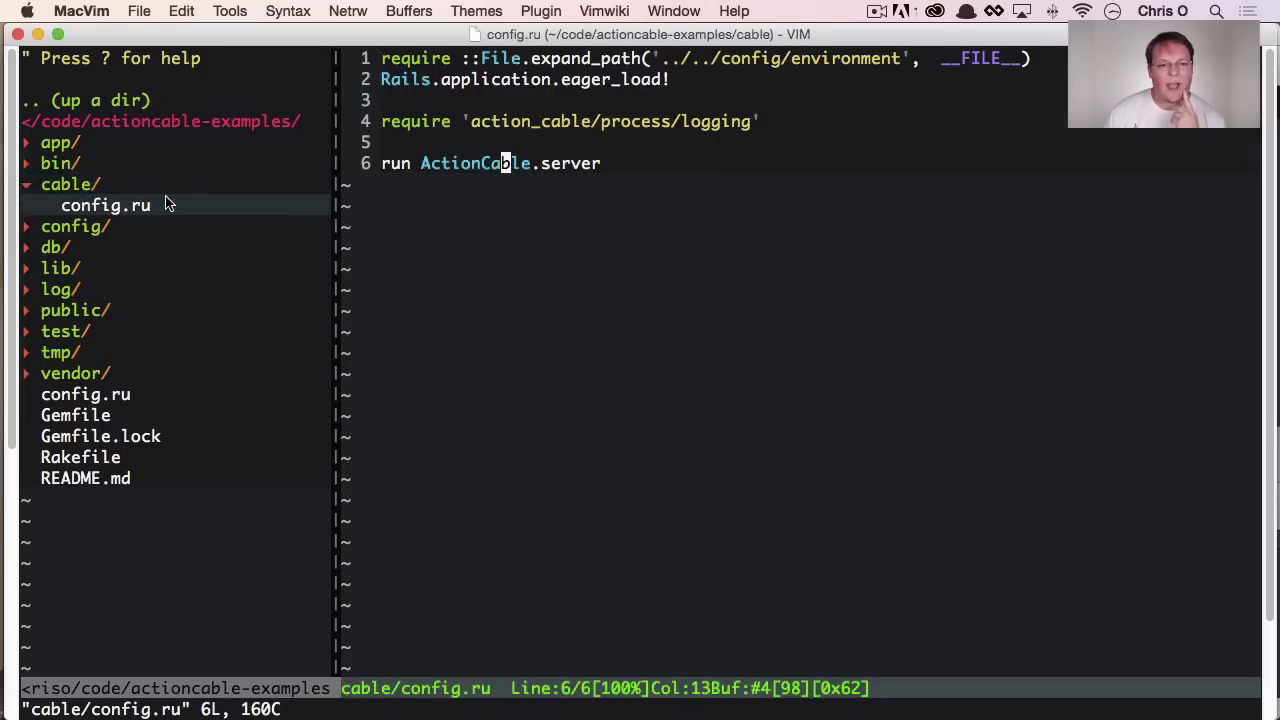
mouse_move(564, 140)
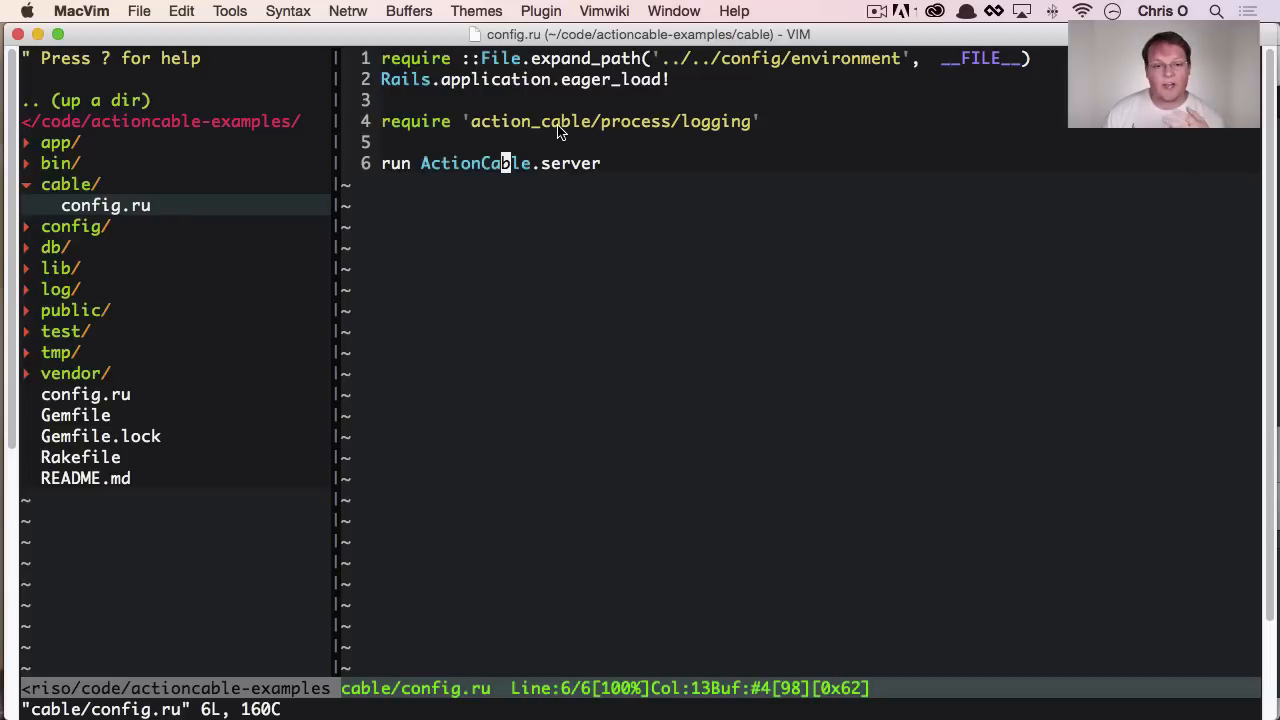
mouse_move(316, 218)
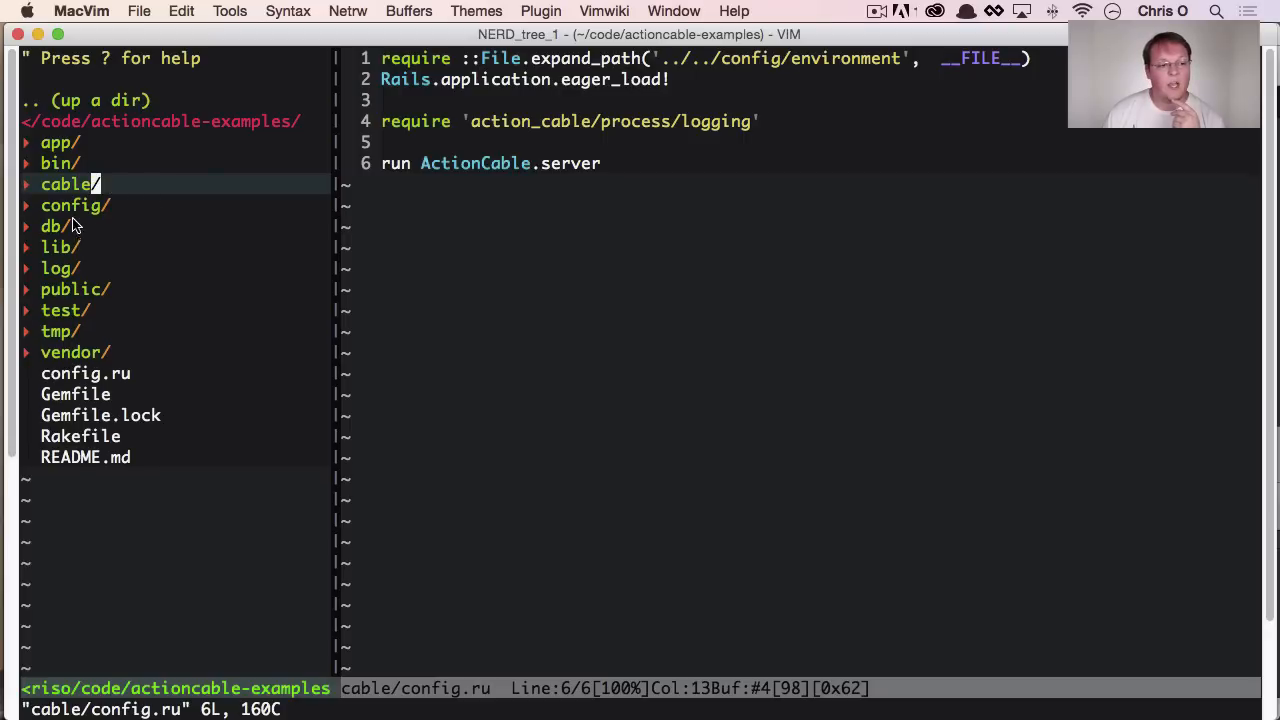
Open config/redis/cable.yml showing the local Redis at localhost:6379
left_click(70, 204)
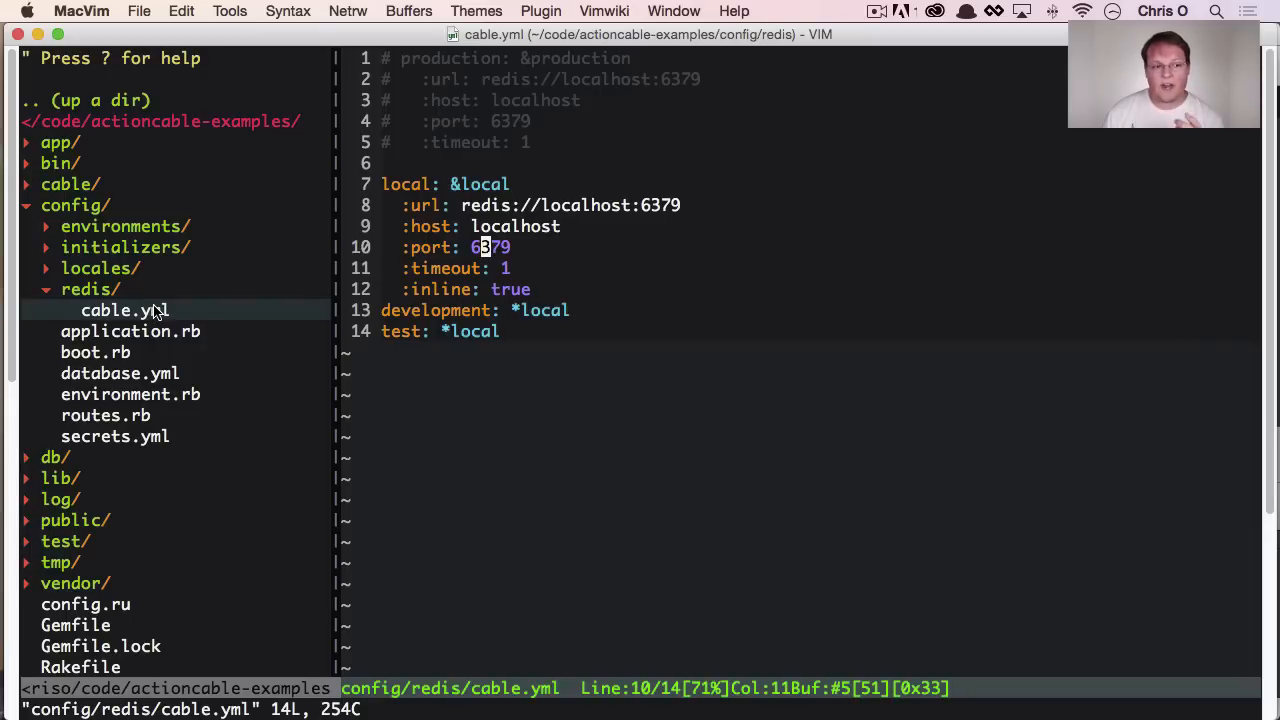
mouse_move(160, 308)
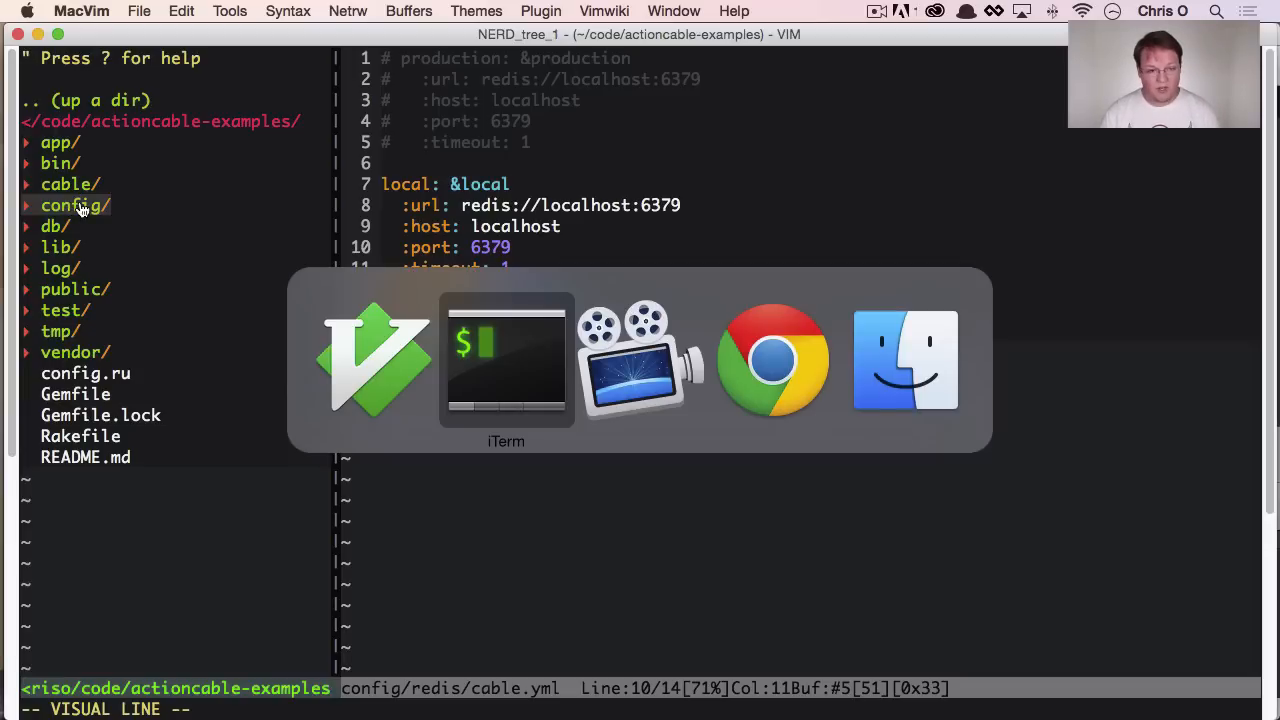
Search 'redis pubsub' in a new tab and read the Redis Pub/Sub documentation page
left_click(772, 360)
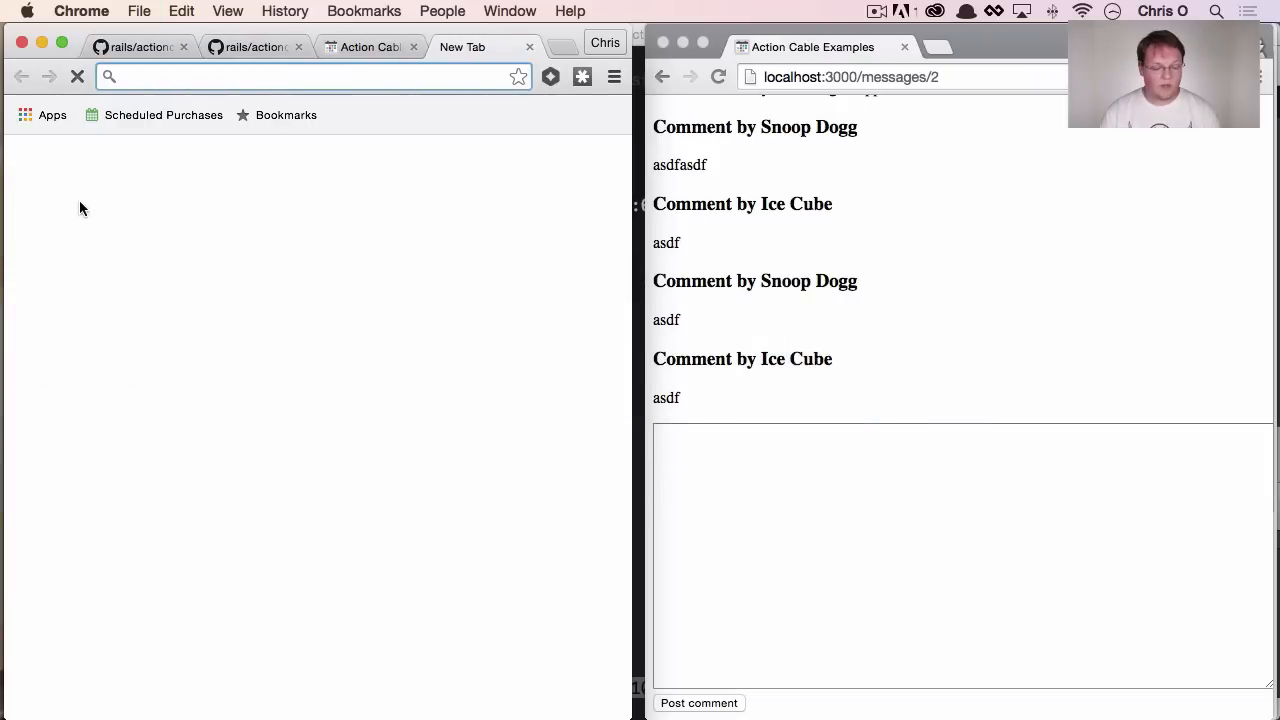
type("redis pub")
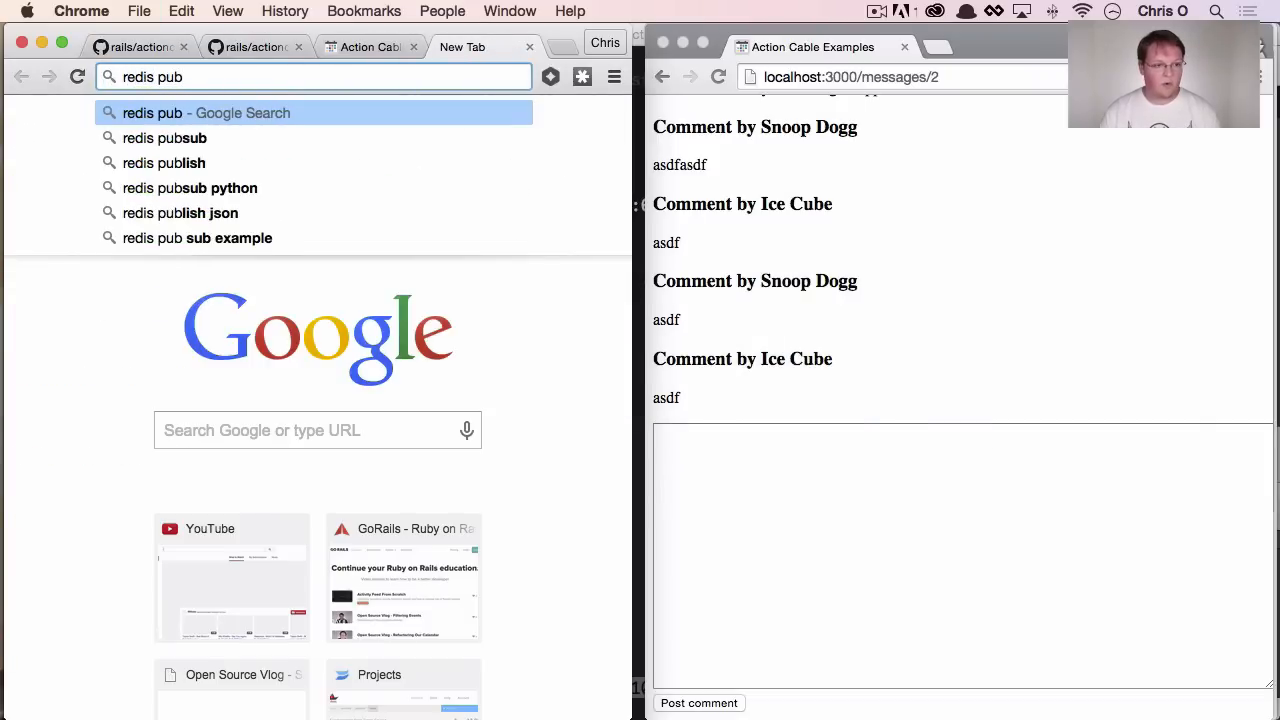
left_click(164, 138)
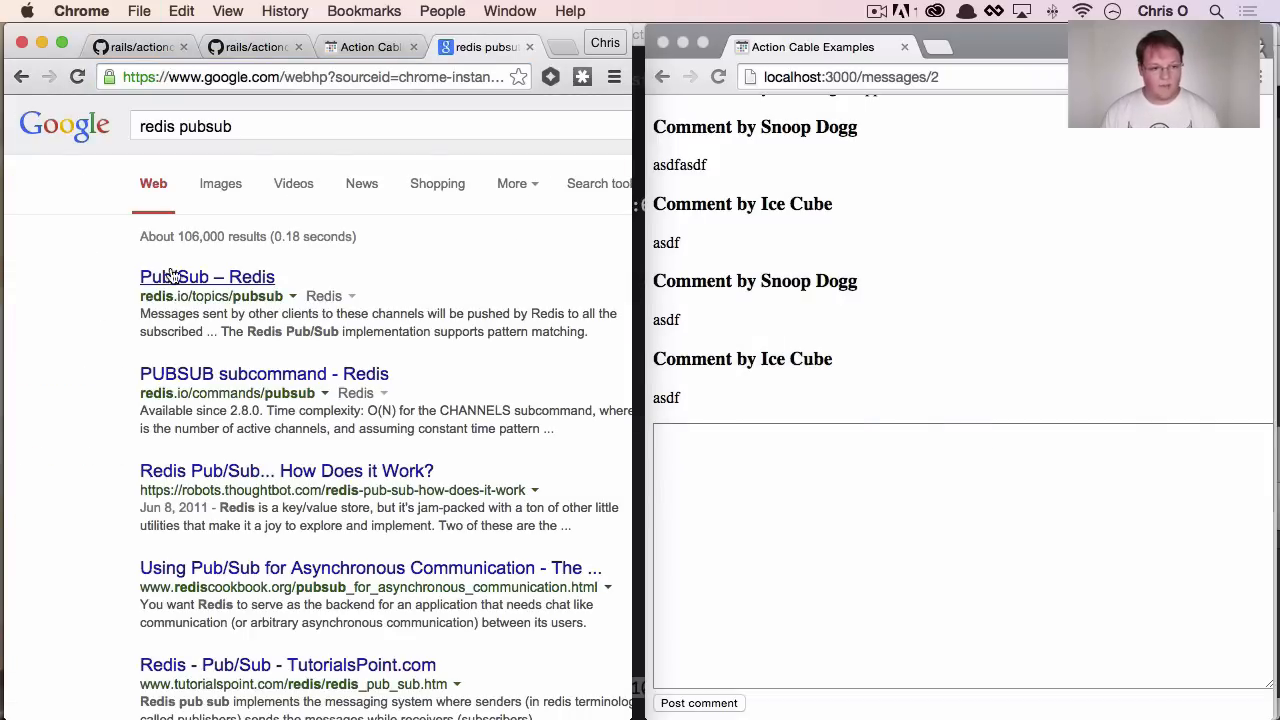
left_click(208, 276)
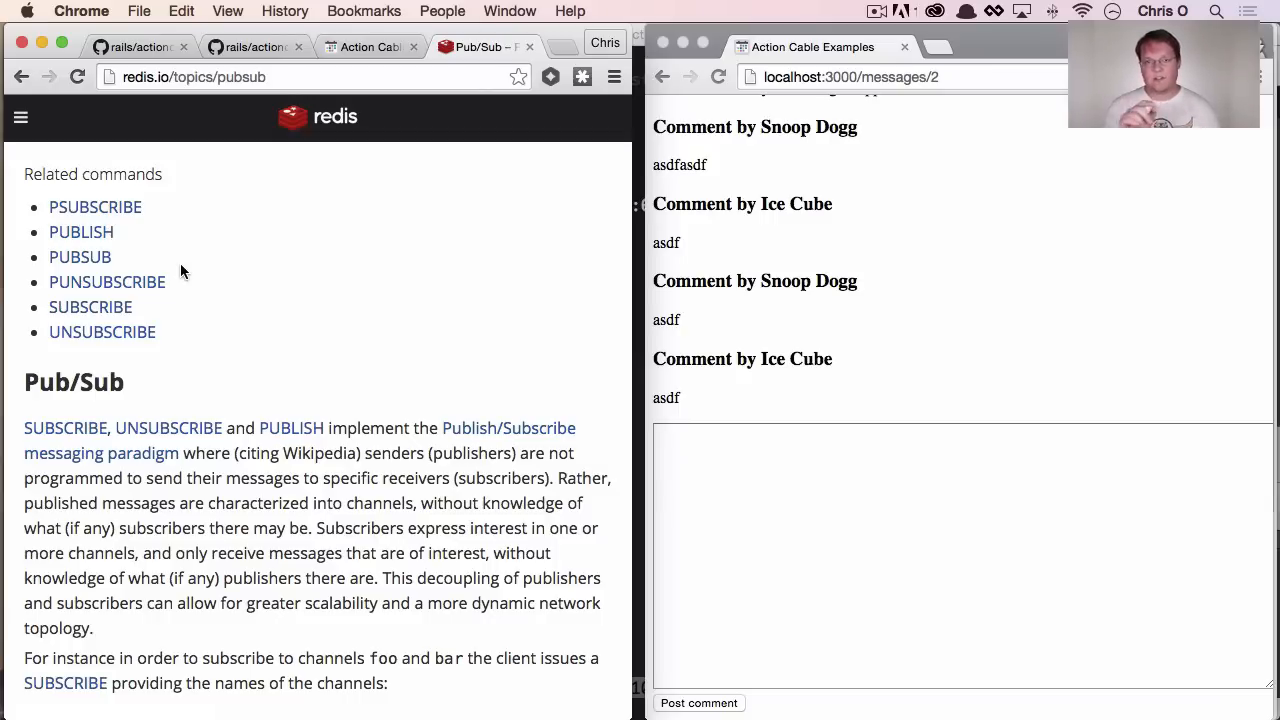
mouse_move(180, 244)
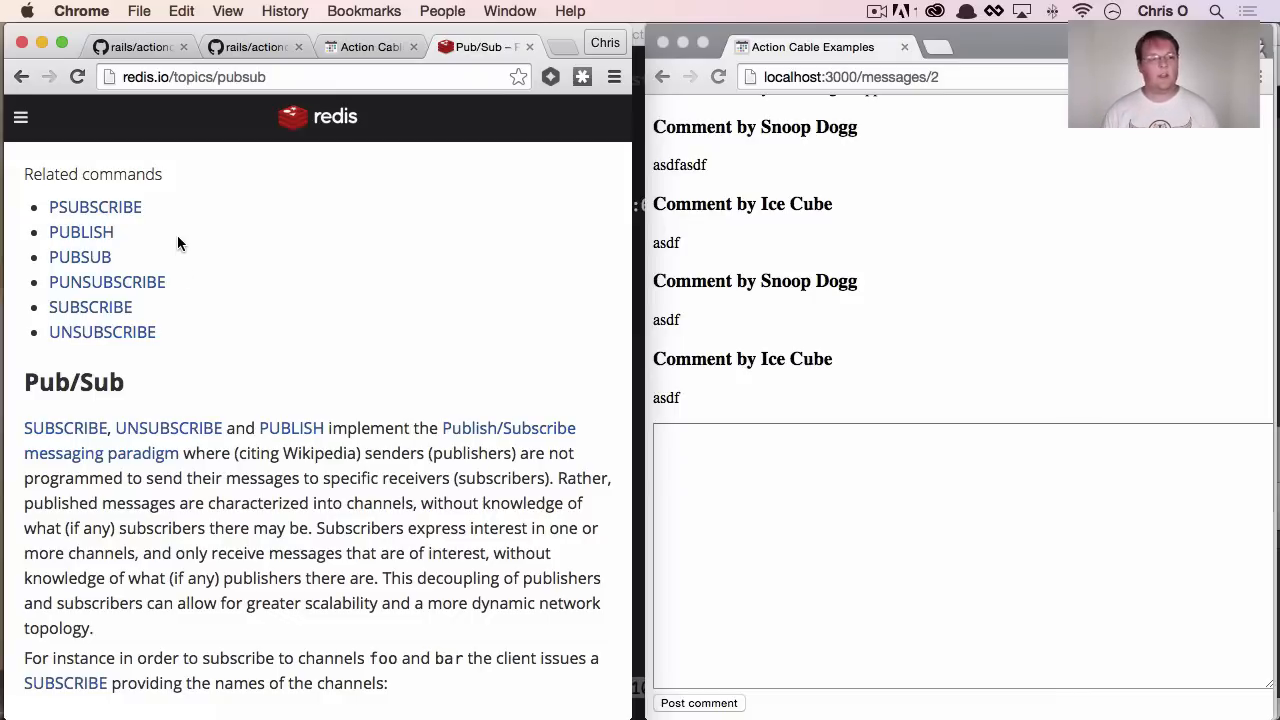
scroll("down", 3)
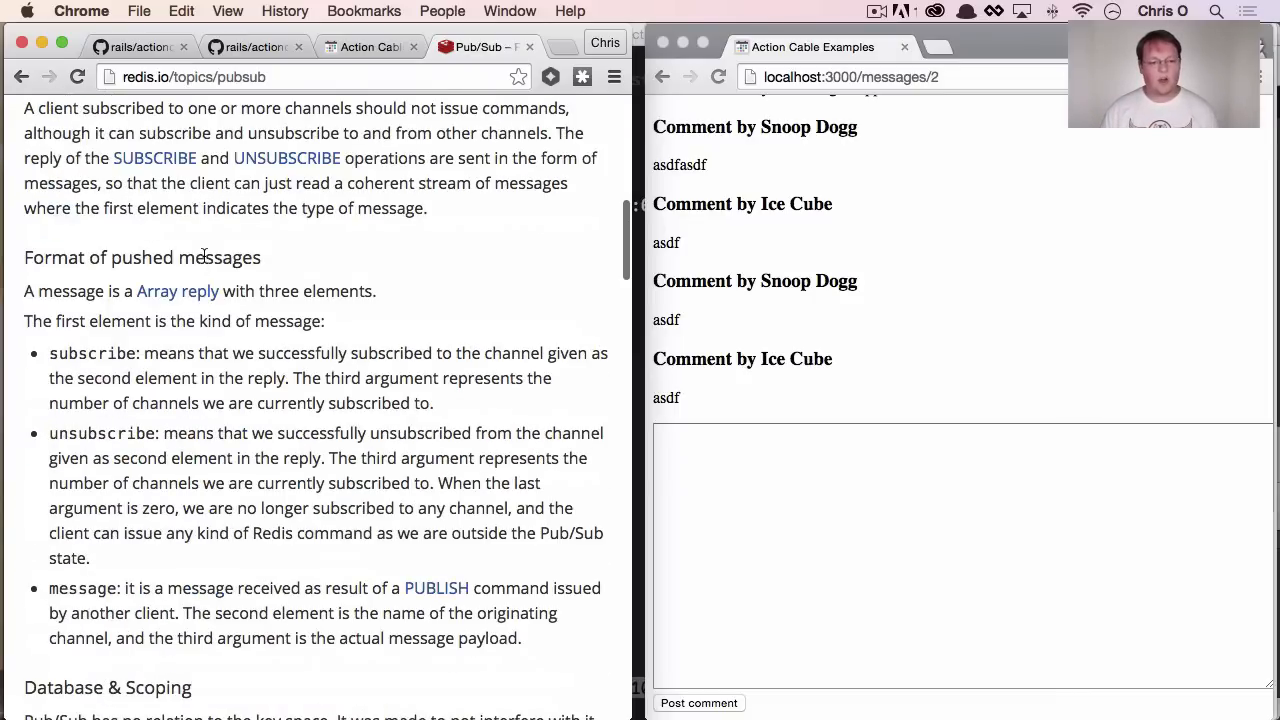
scroll("up", 3)
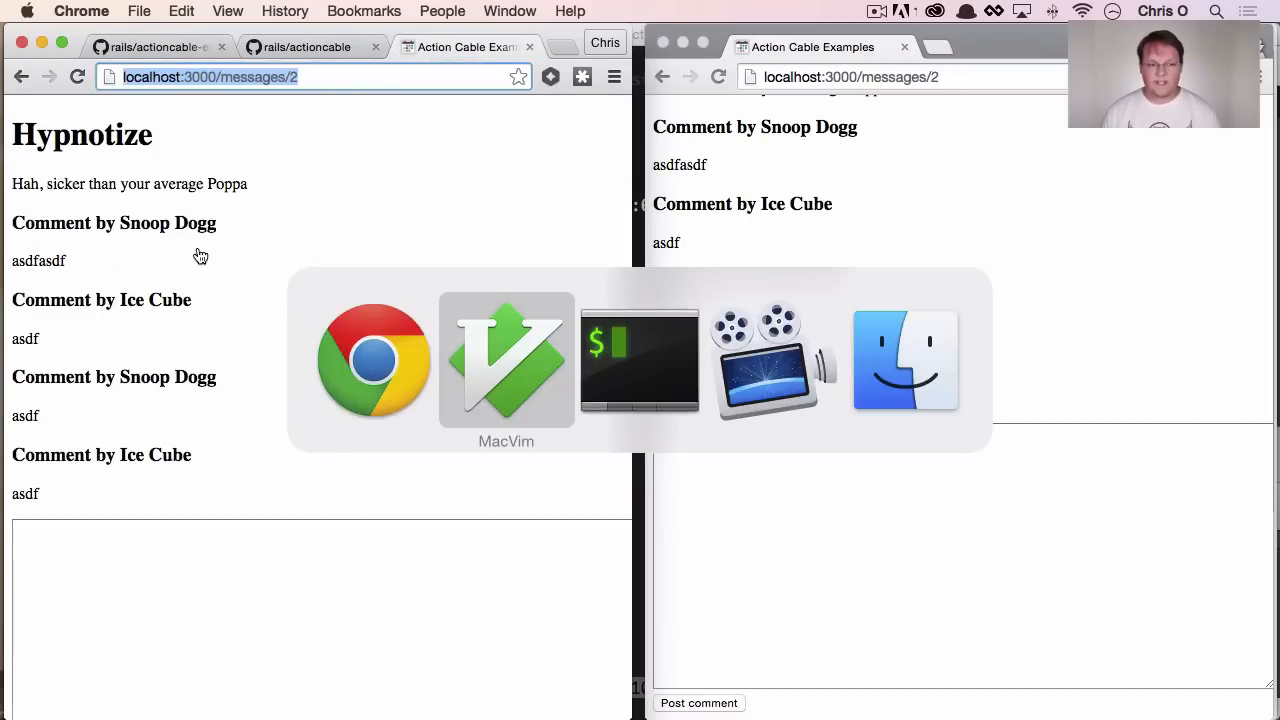
Bring MacVim forward and expand app/channels toward comments_channel.rb
left_click(506, 360)
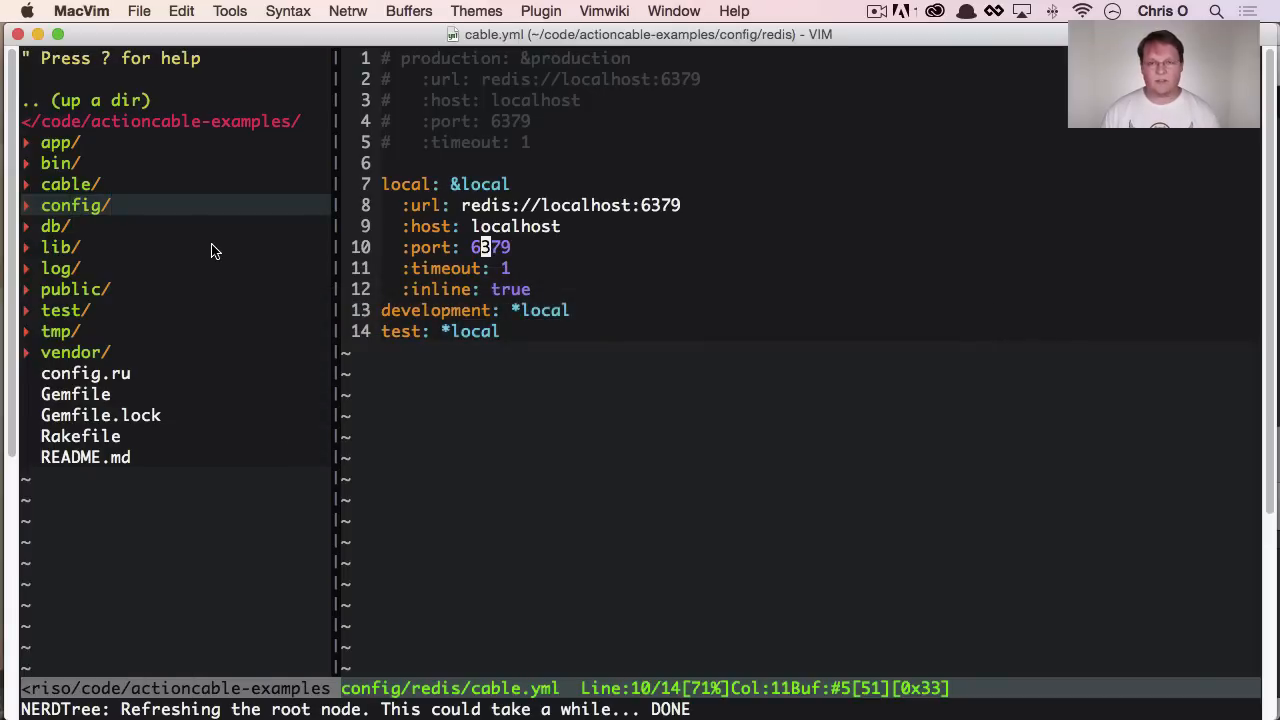
mouse_move(78, 168)
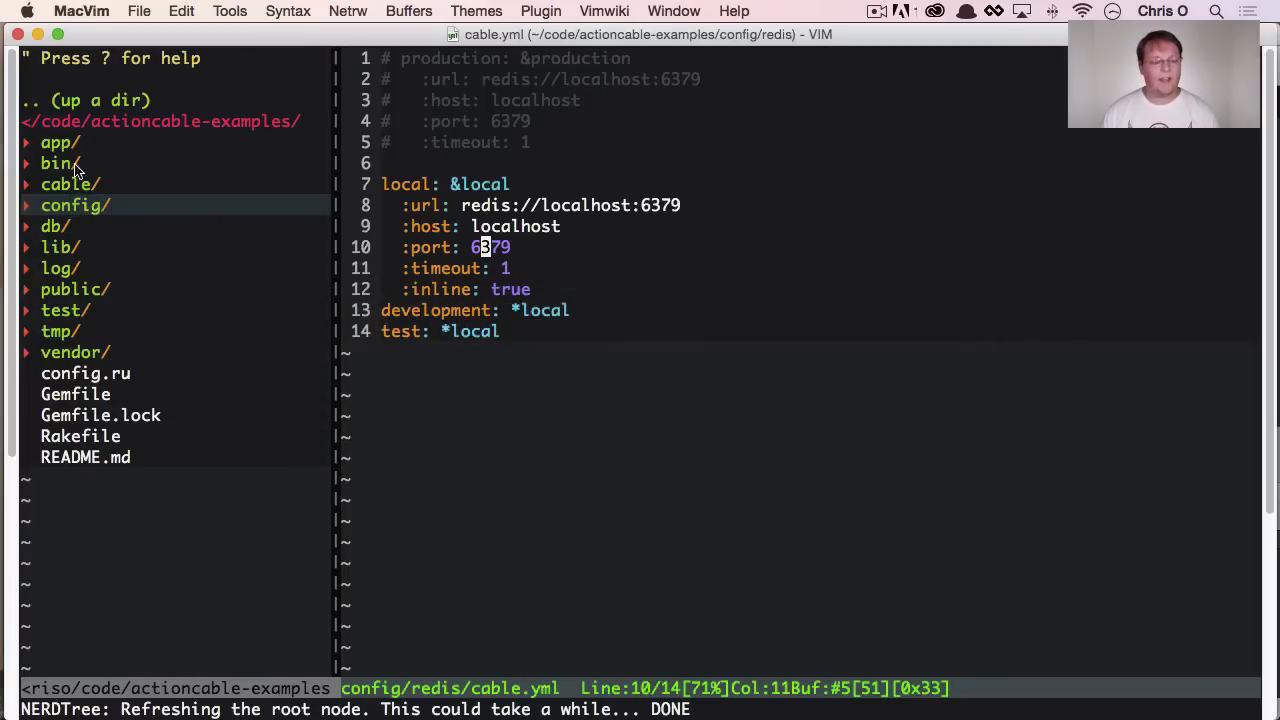
left_click(56, 142)
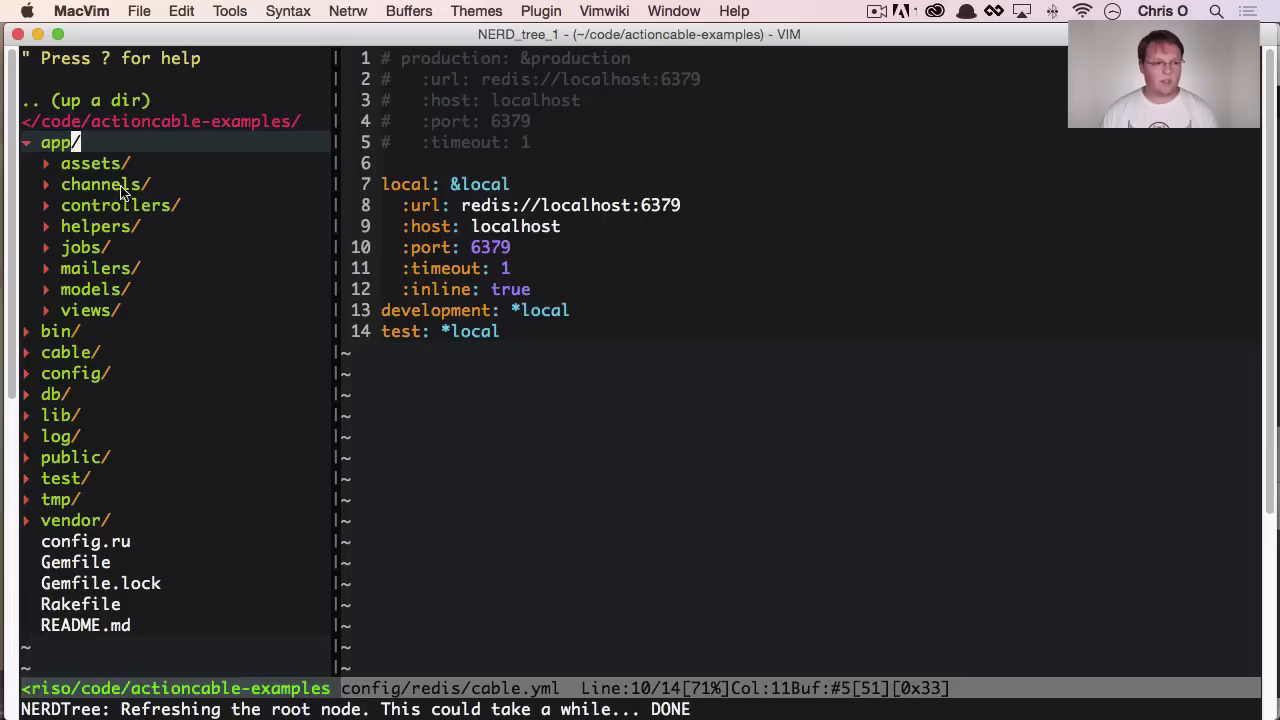
mouse_move(104, 184)
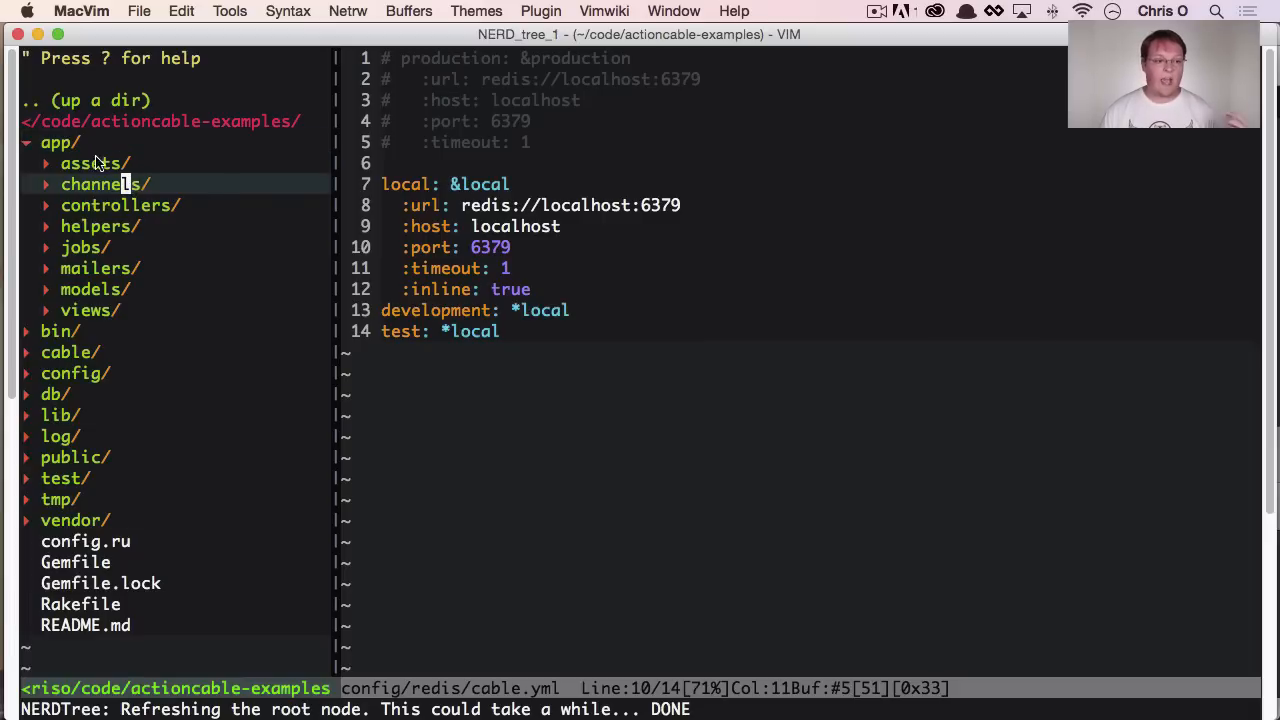
left_click(96, 184)
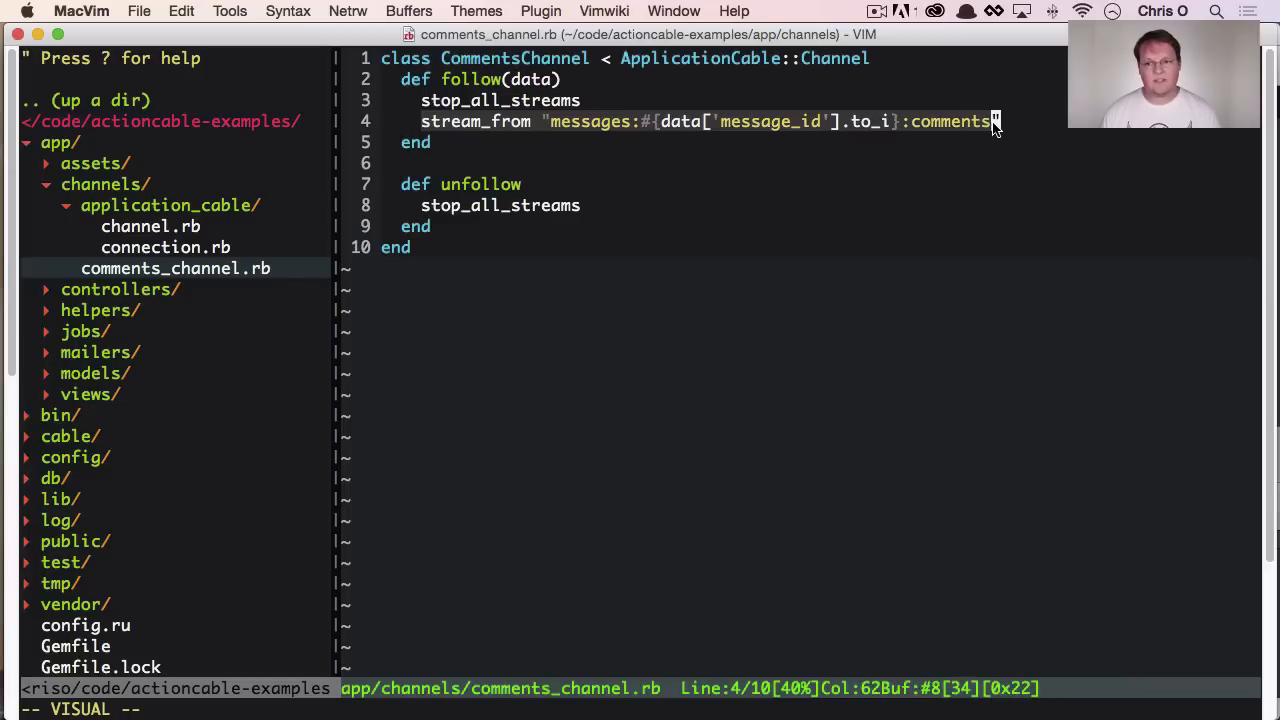
Clear the selection and collapse the app/channels folder in the project tree
key("0")
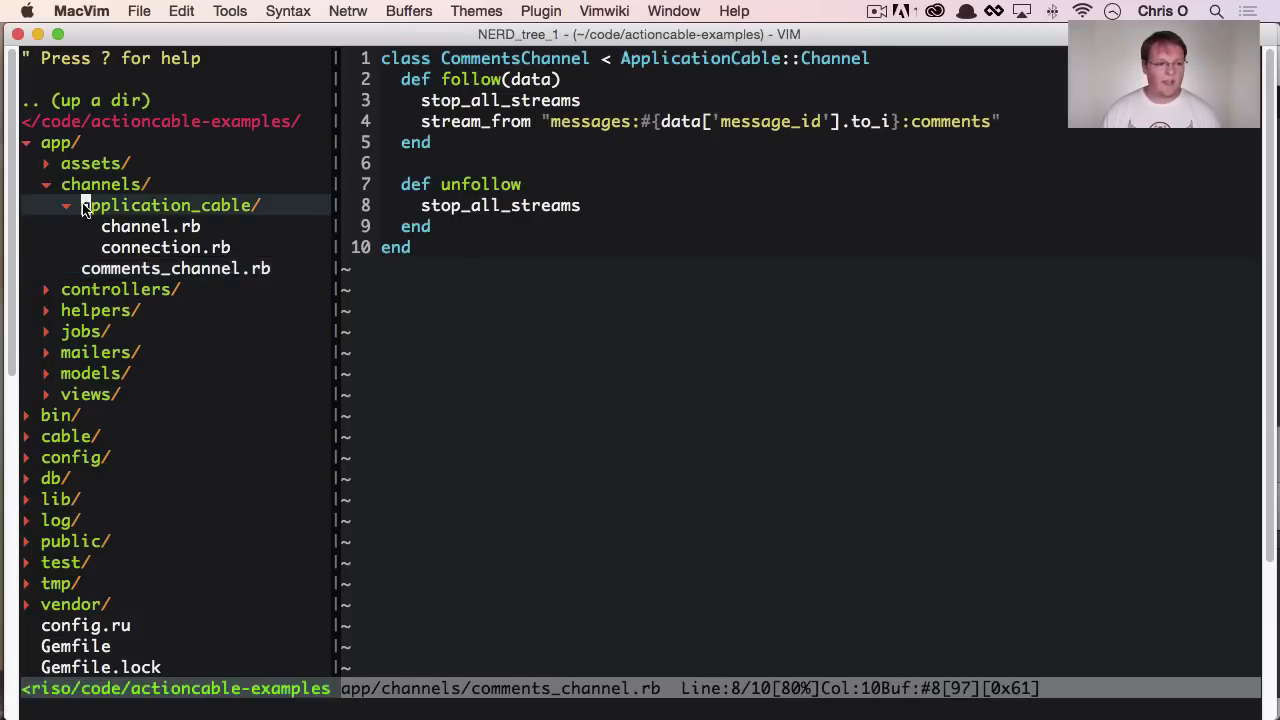
left_click(44, 184)
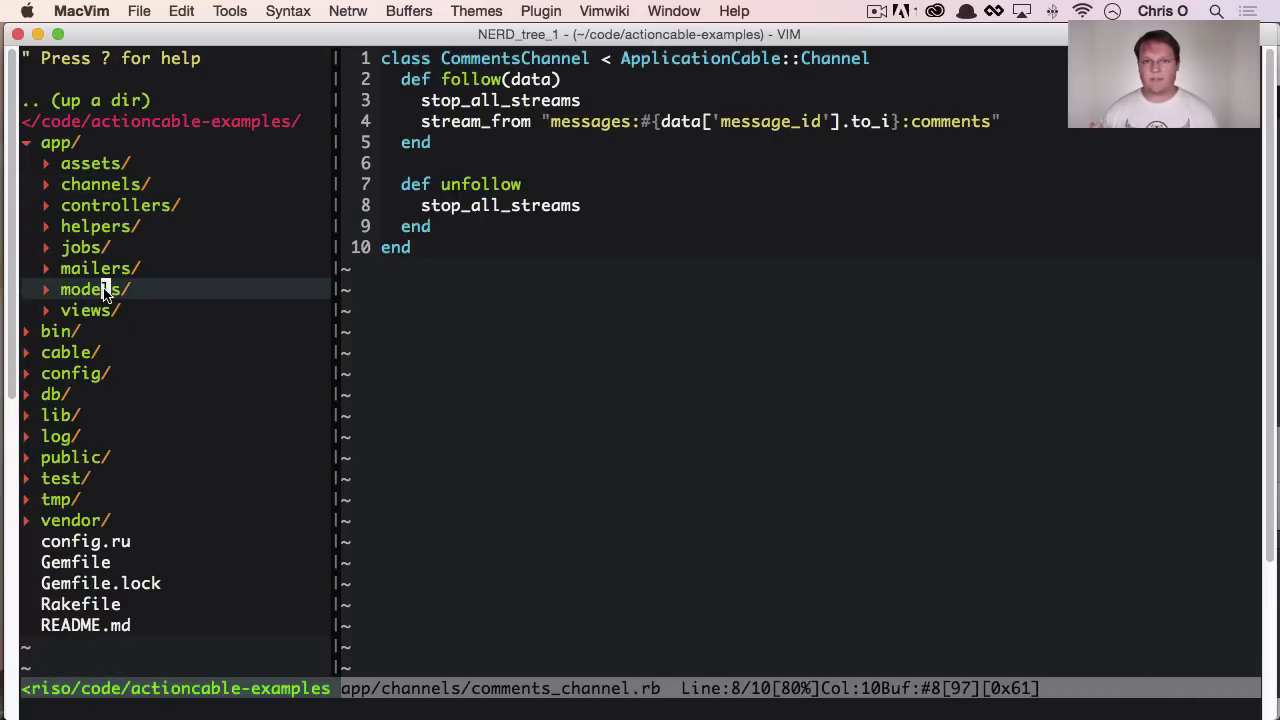
mouse_move(90, 198)
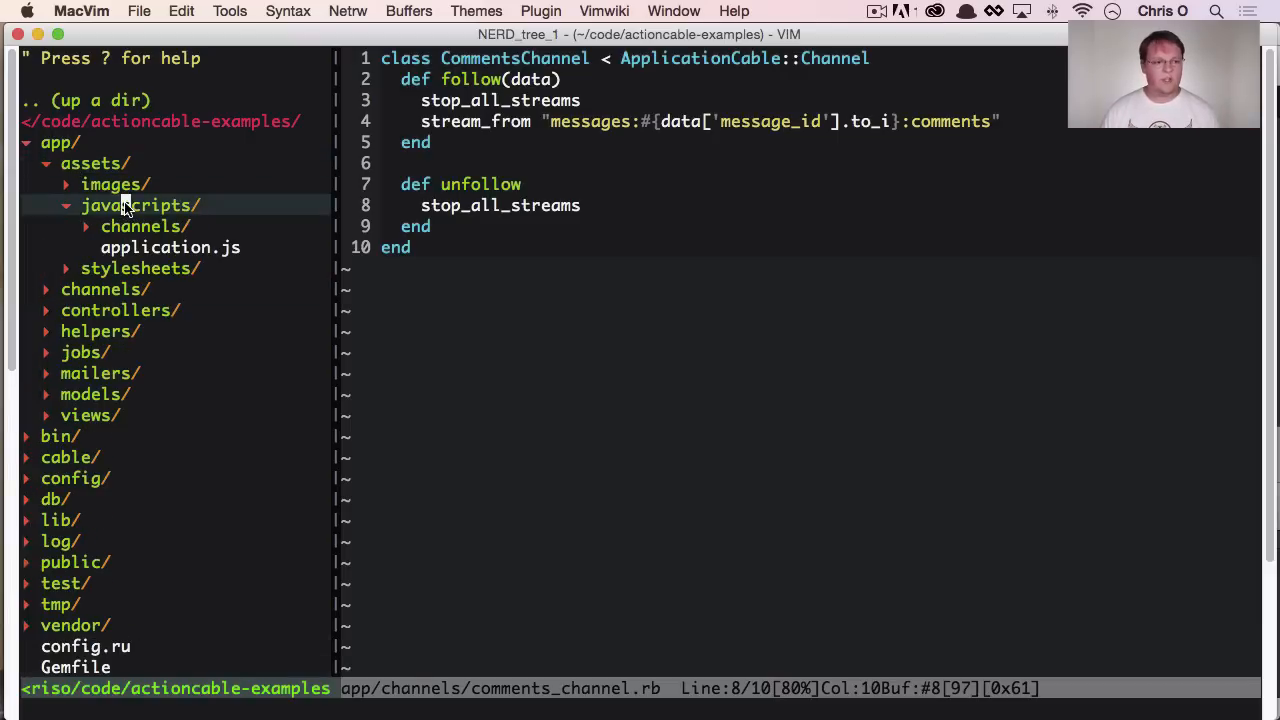
mouse_move(140, 226)
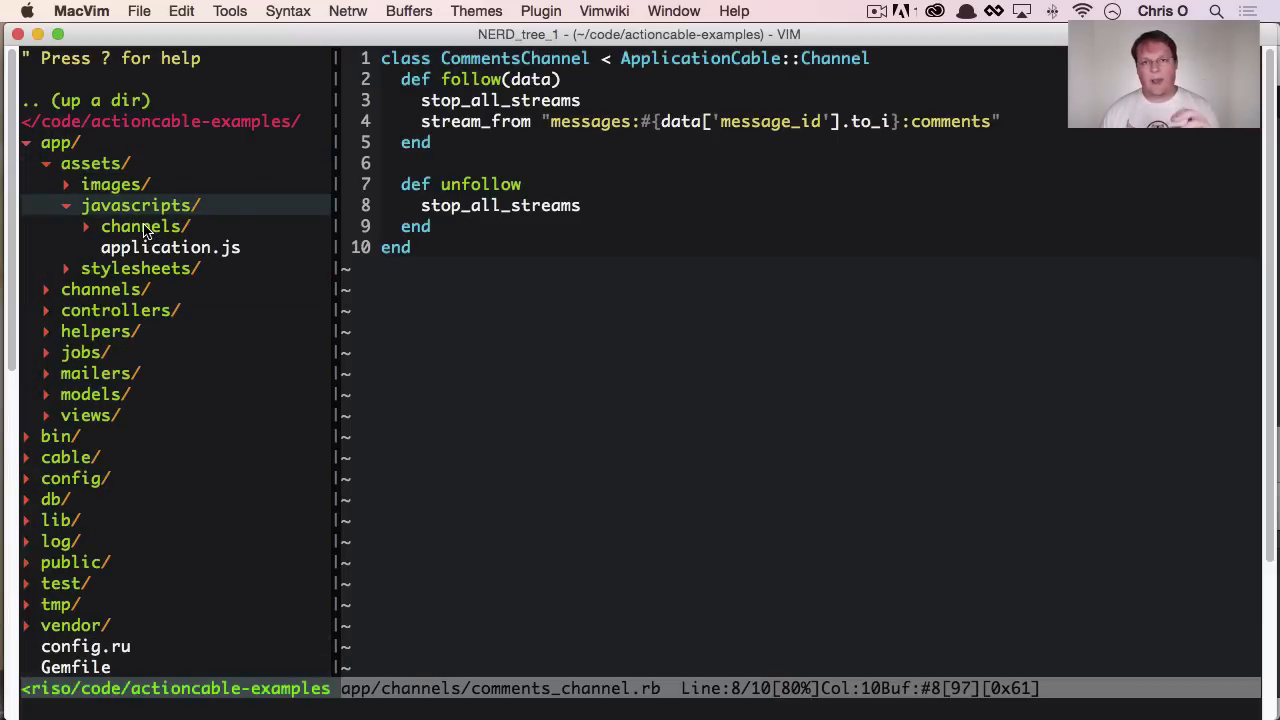
Expand javascripts/channels to reveal comments.coffee with the App.comments subscription
left_click(140, 226)
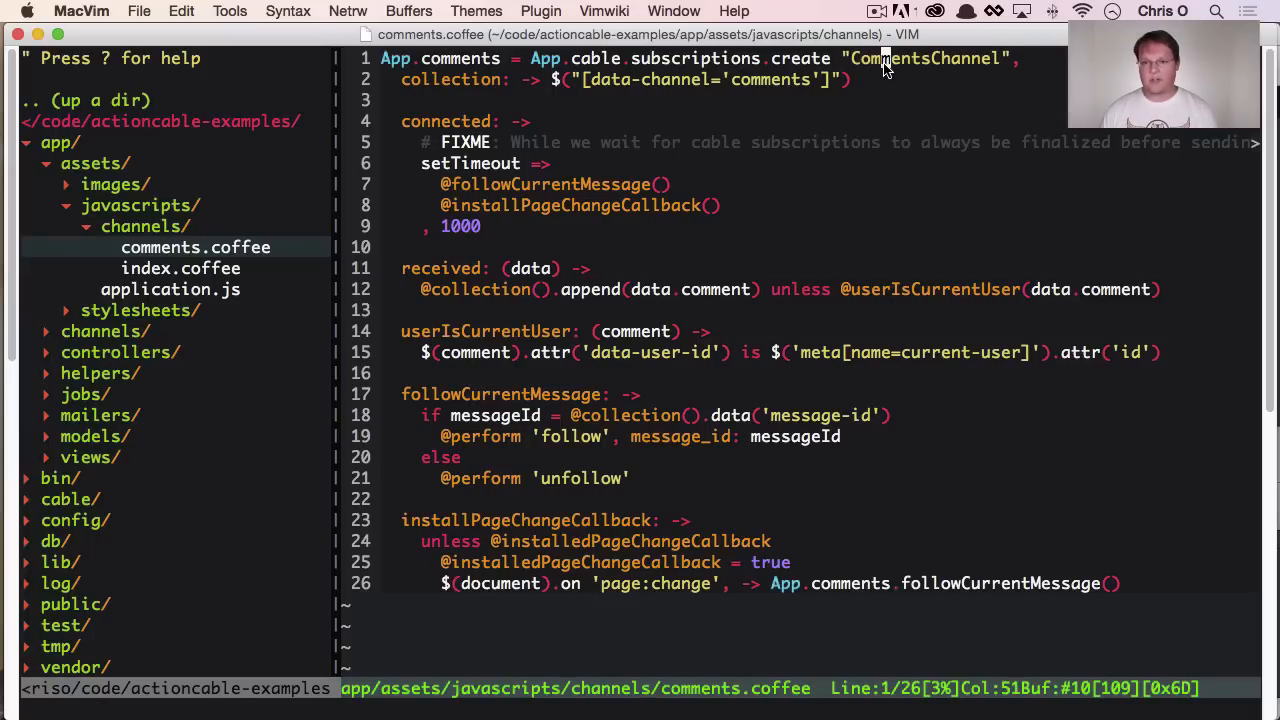
Expand app/channels and select comments_channel.rb beside the open comments.coffee
left_click(100, 332)
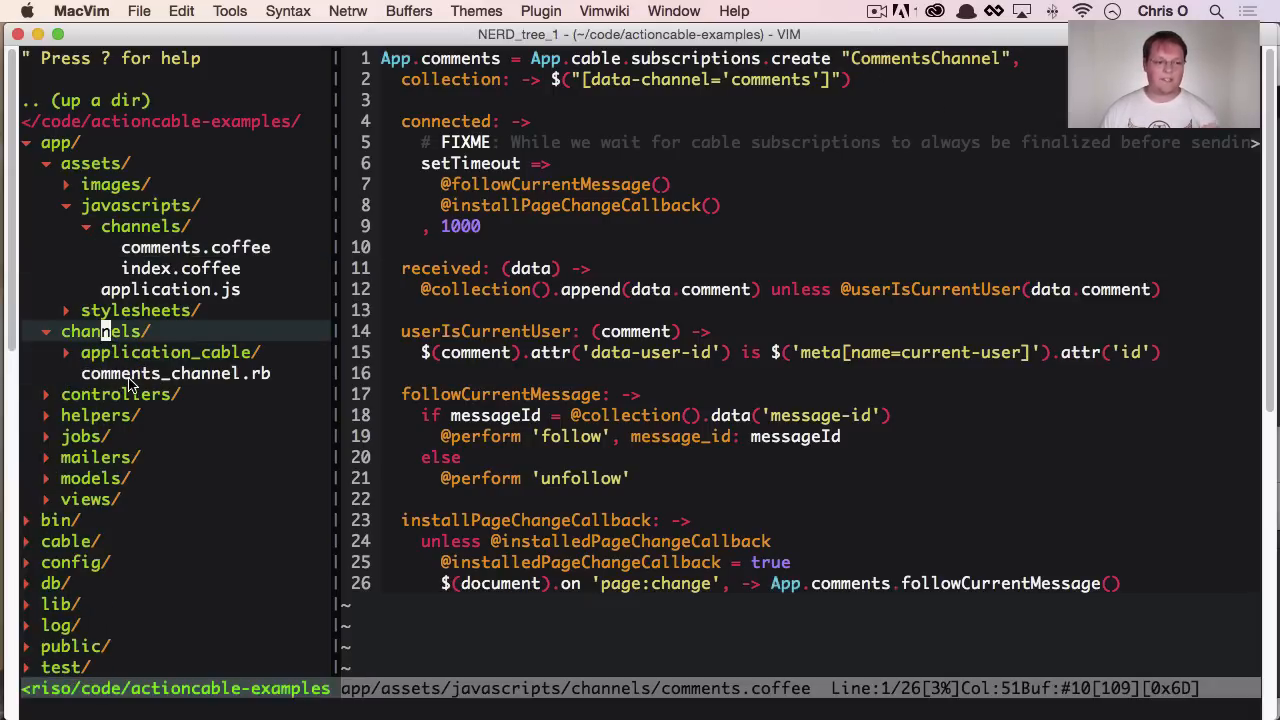
left_click(176, 374)
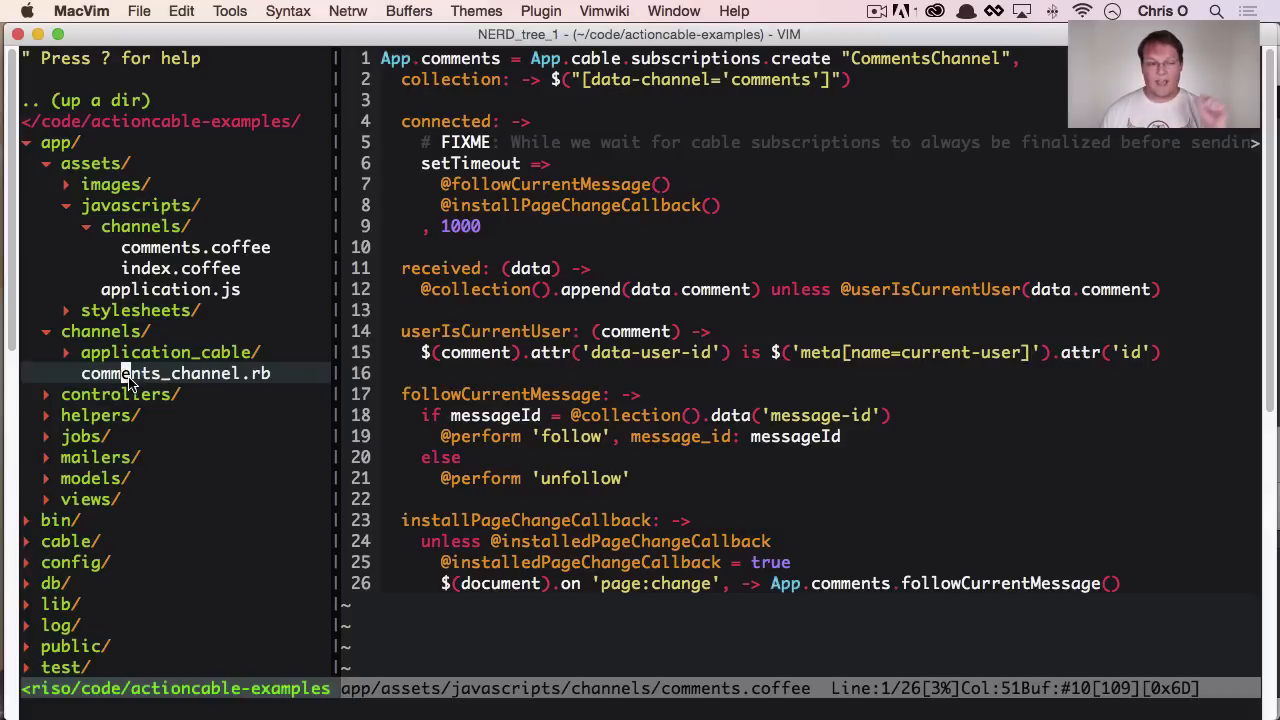
mouse_move(170, 390)
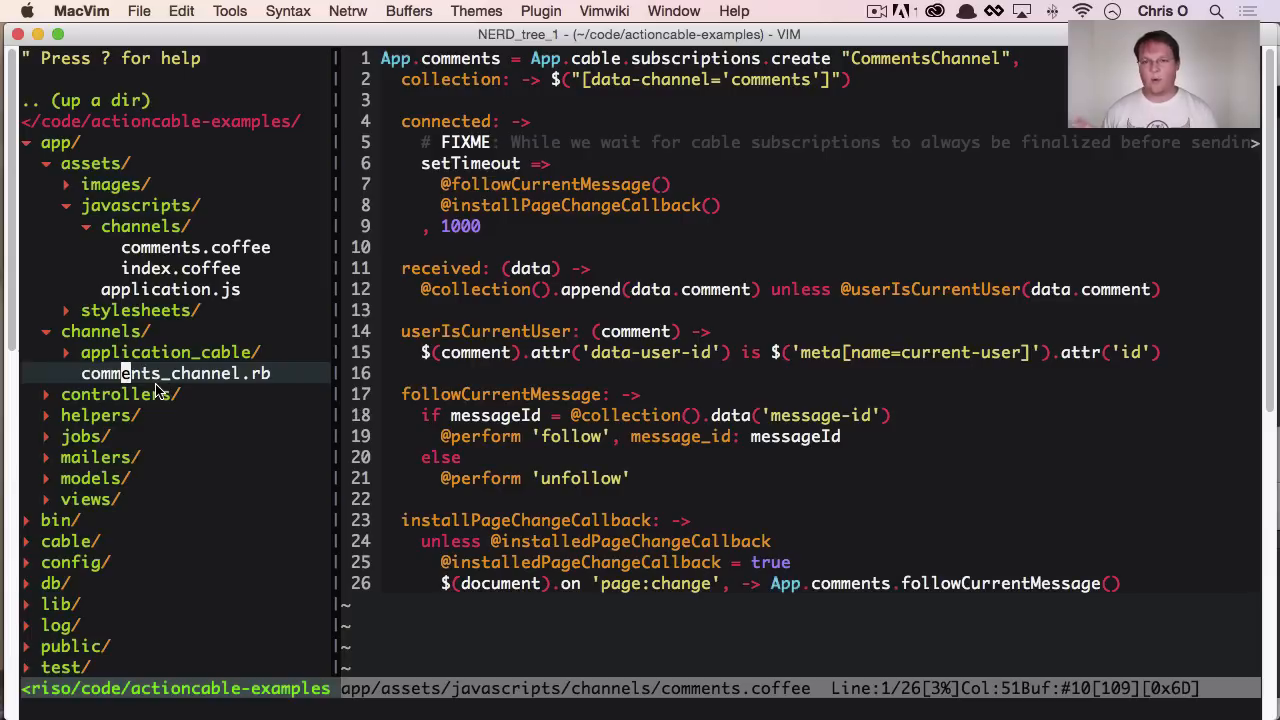
mouse_move(428, 98)
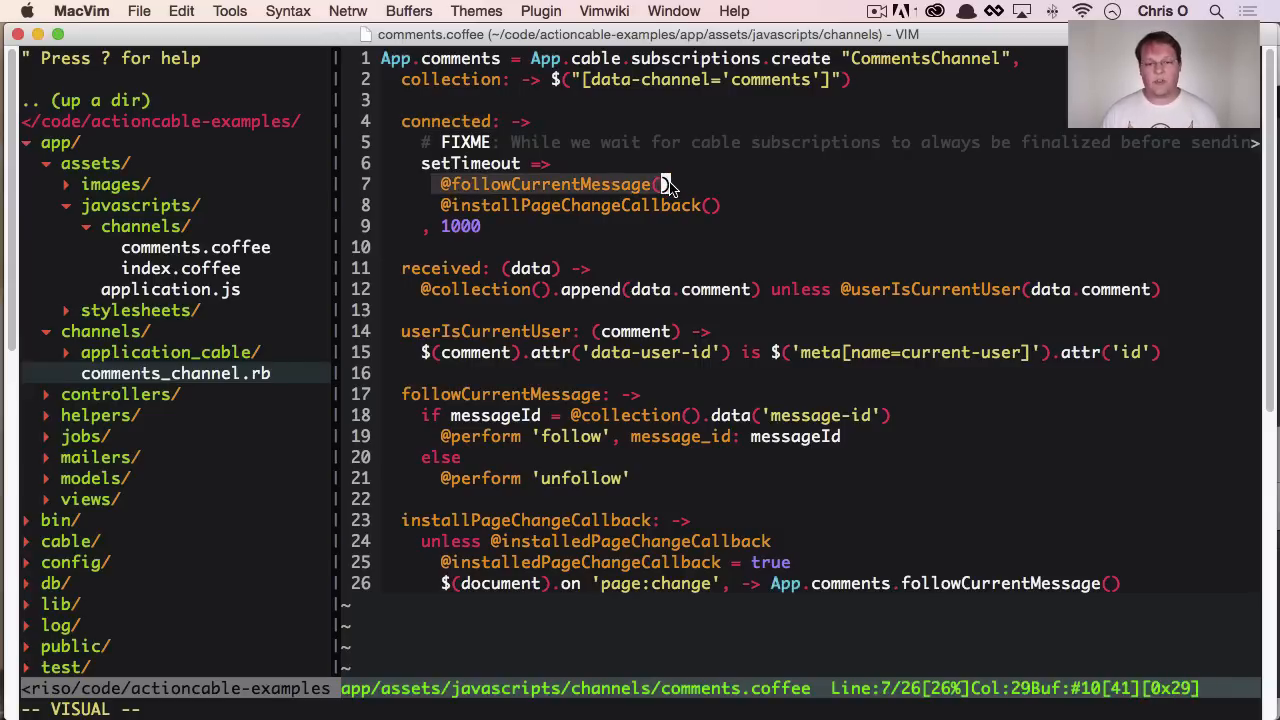
mouse_move(460, 202)
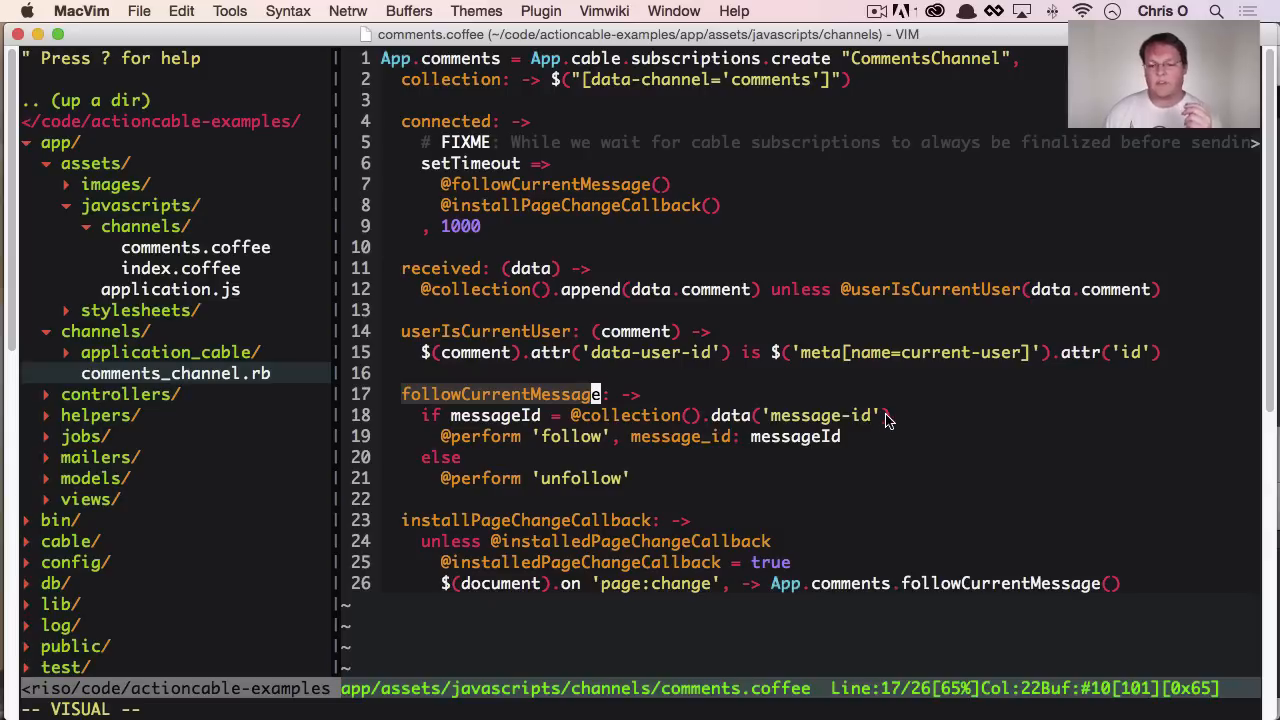
key("j")
type(":vsplit")
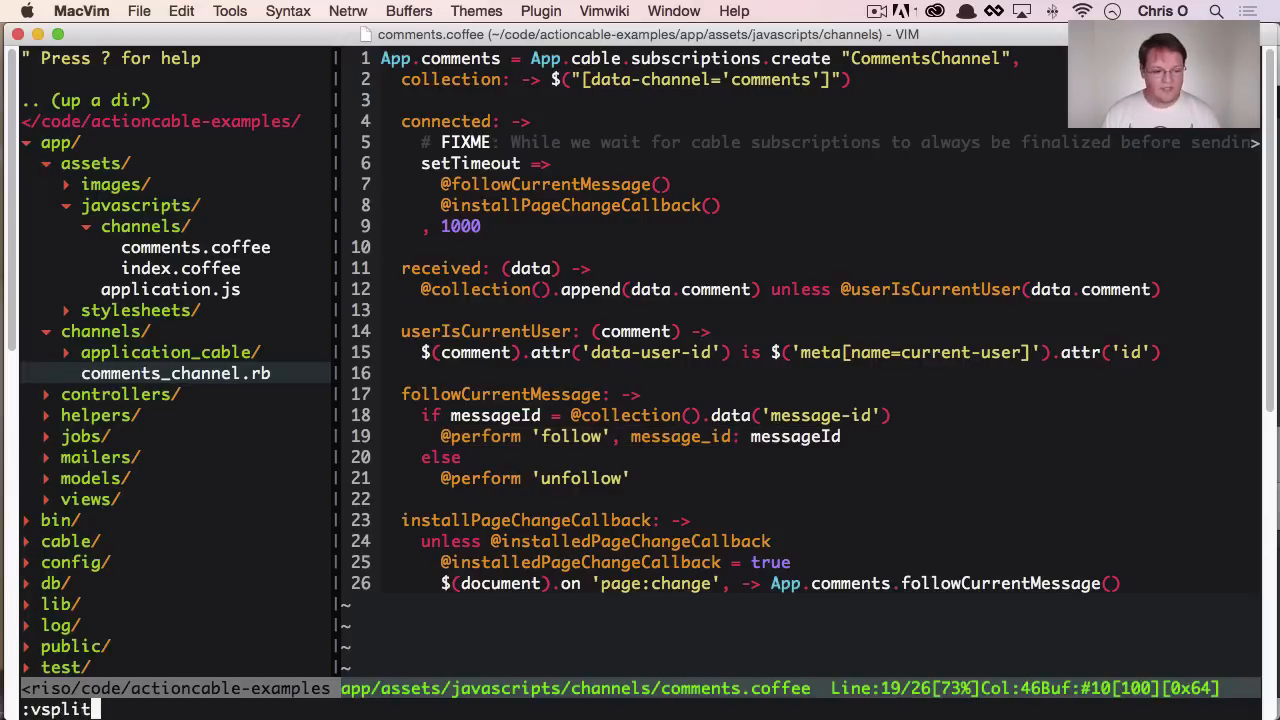
Run :vsplit so comments_channel.rb sits side by side with comments.coffee
key("Return")
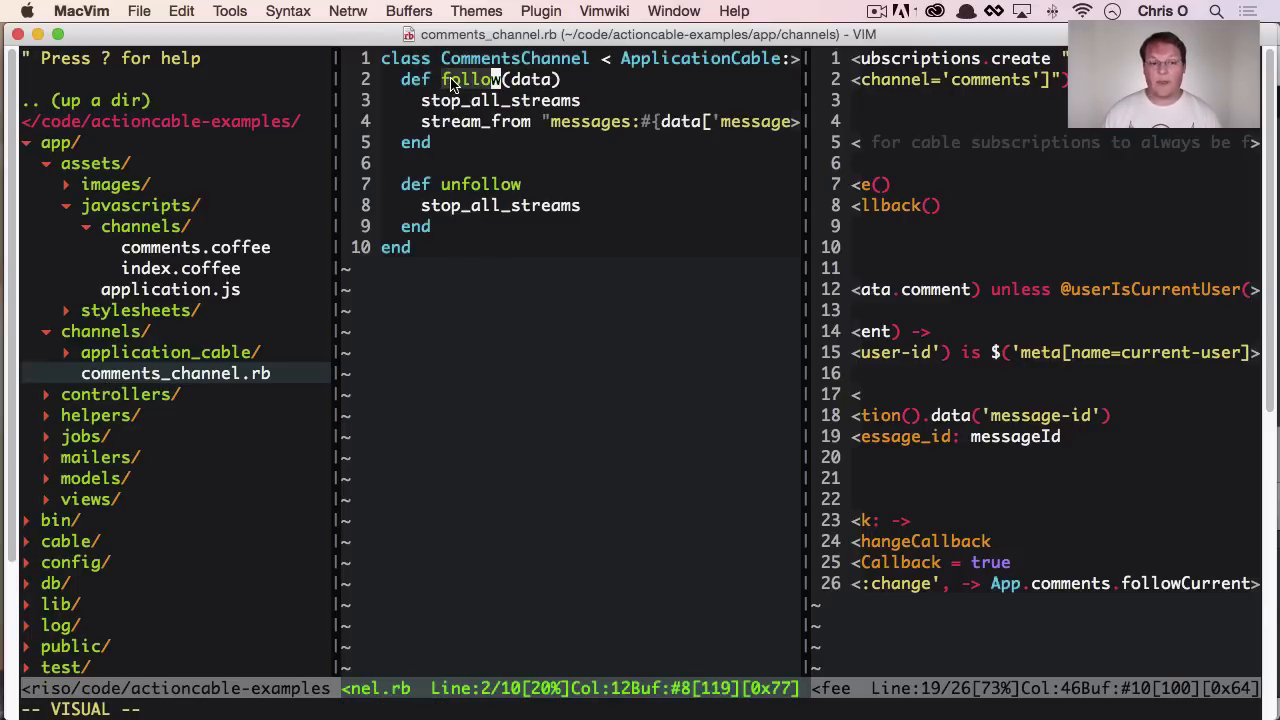
mouse_move(556, 84)
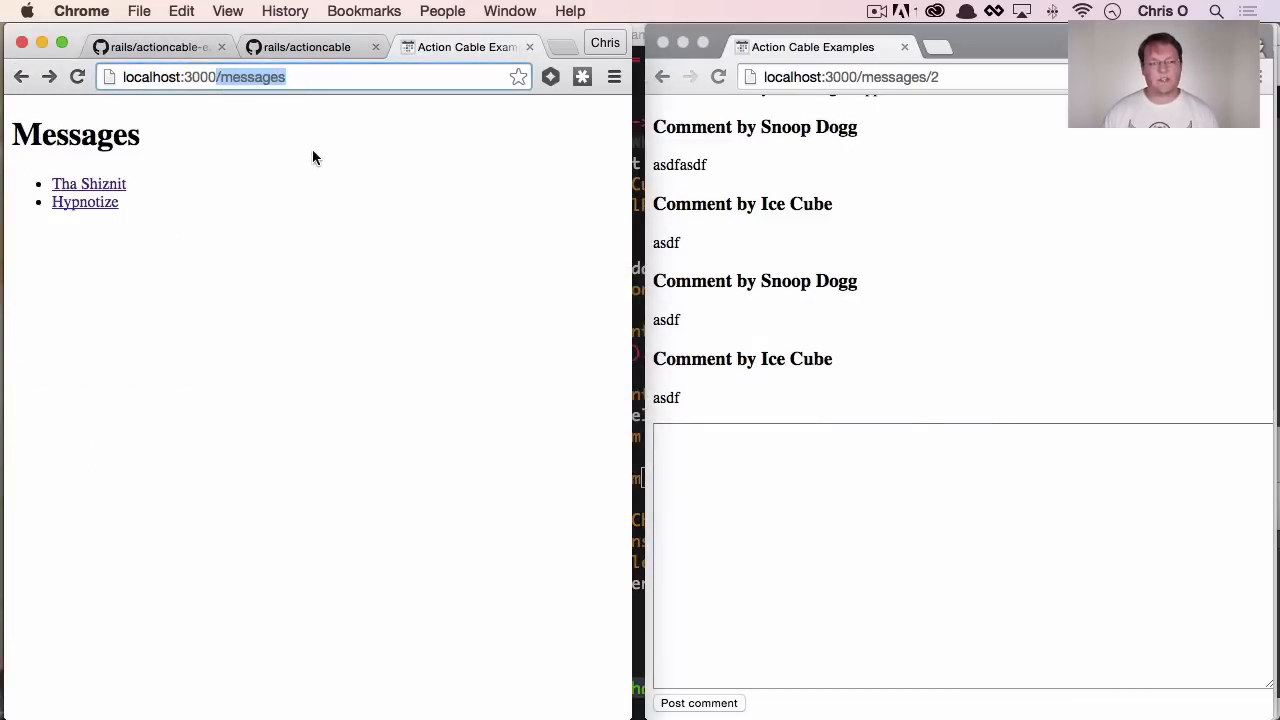
mouse_move(310, 206)
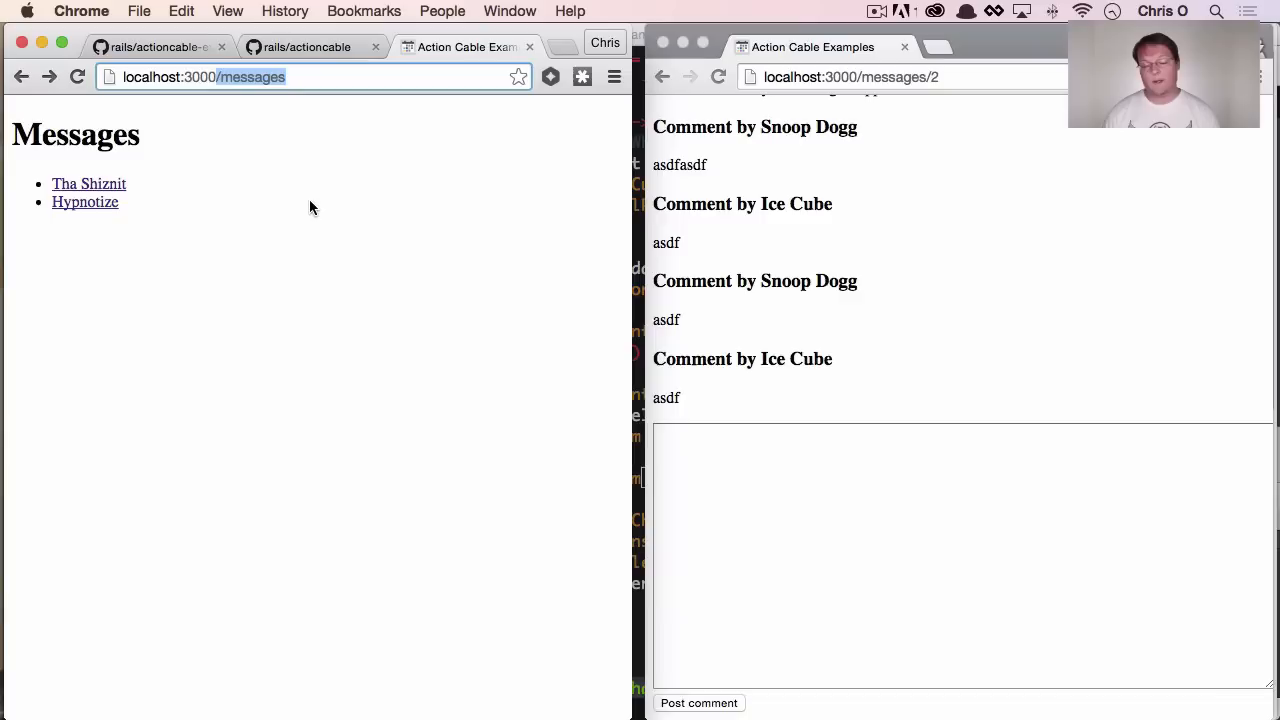
mouse_move(308, 228)
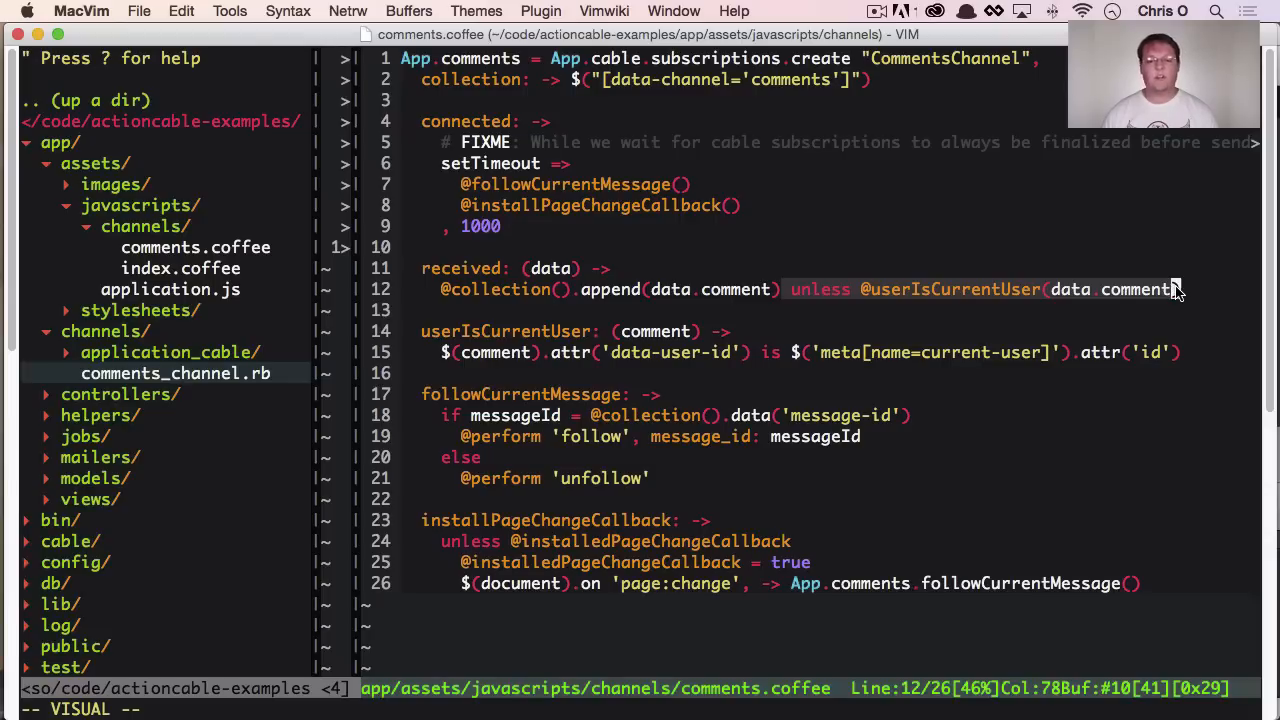
mouse_move(1020, 318)
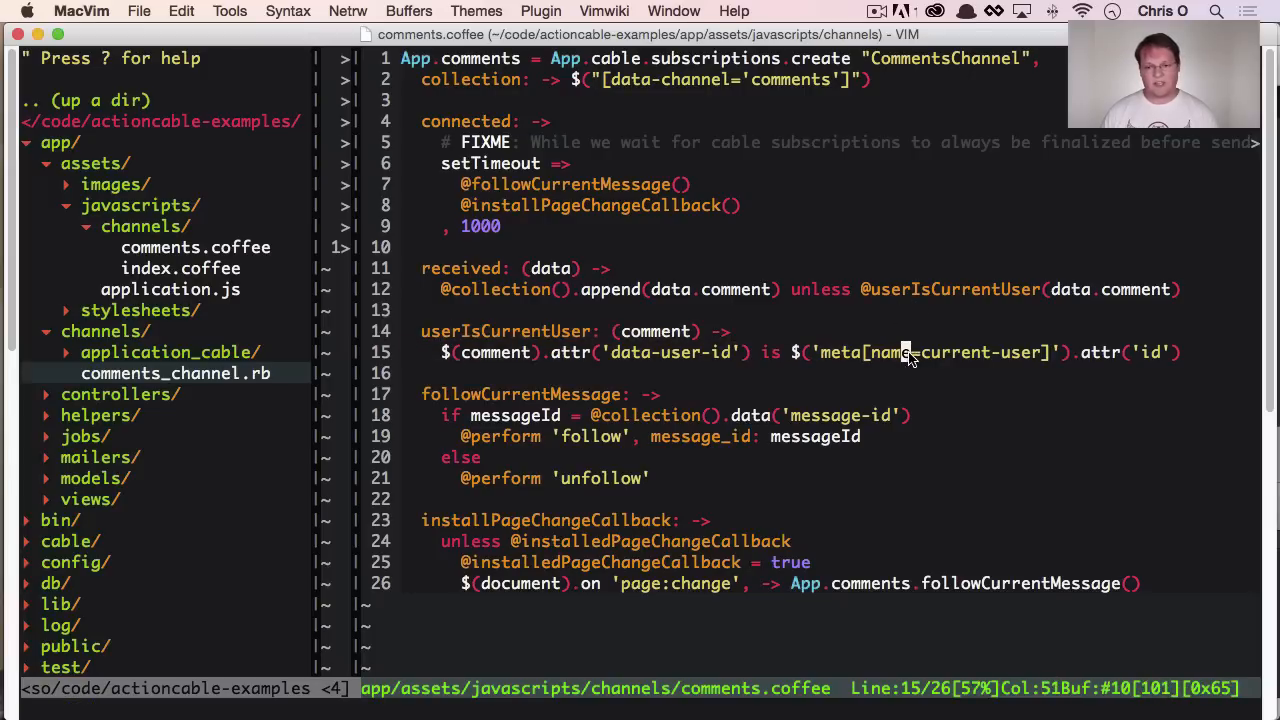
mouse_move(910, 300)
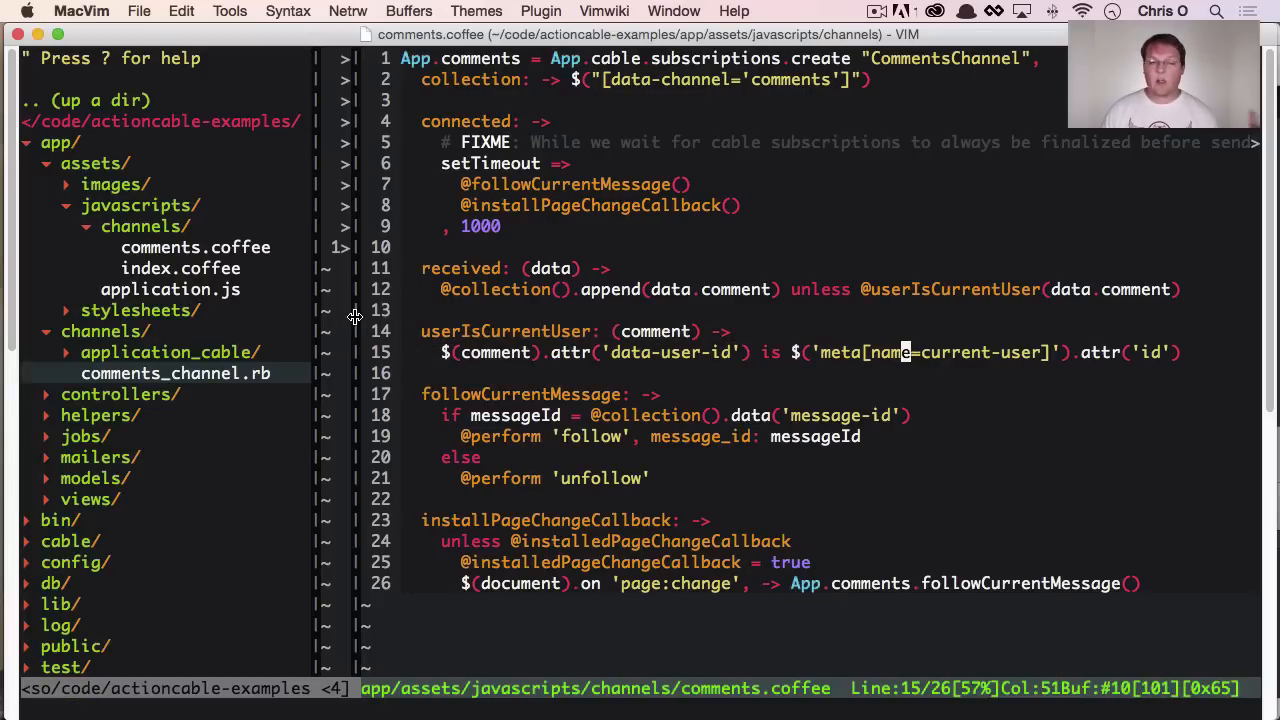
mouse_move(688, 336)
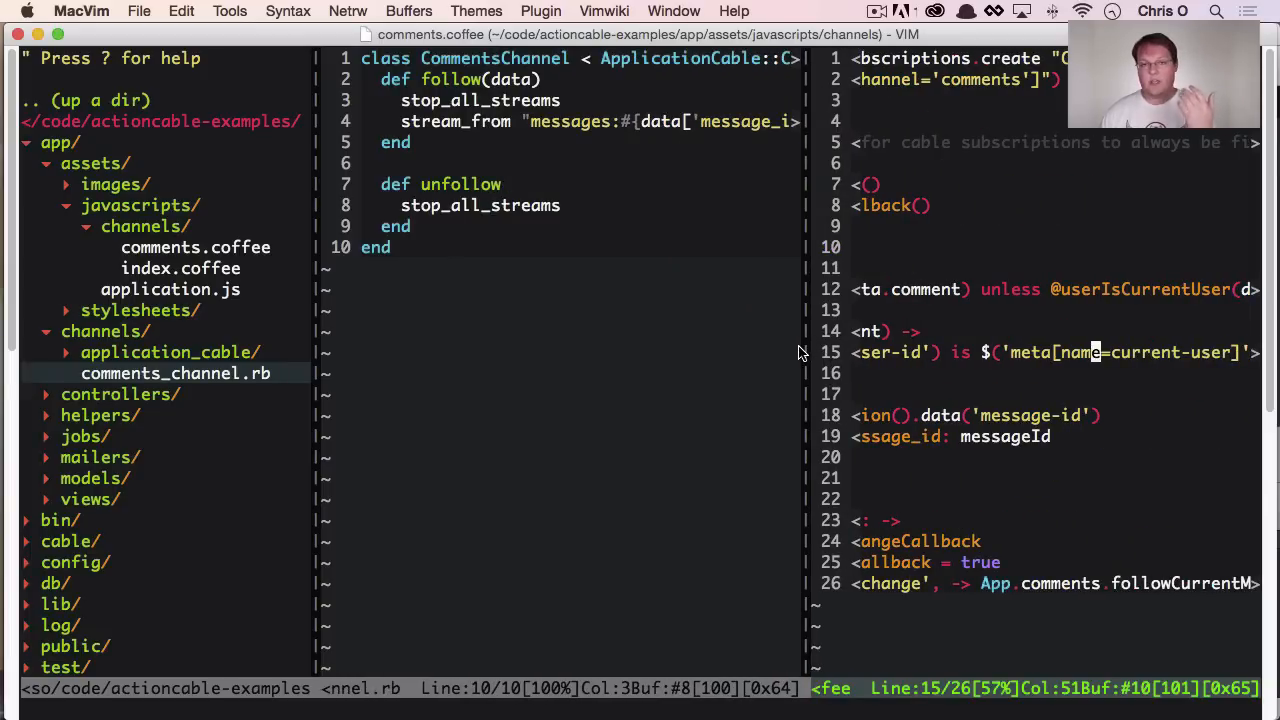
Show Hypnotize in the left window and post the comment 'asdfasdf' from the right window
left_click(80, 12)
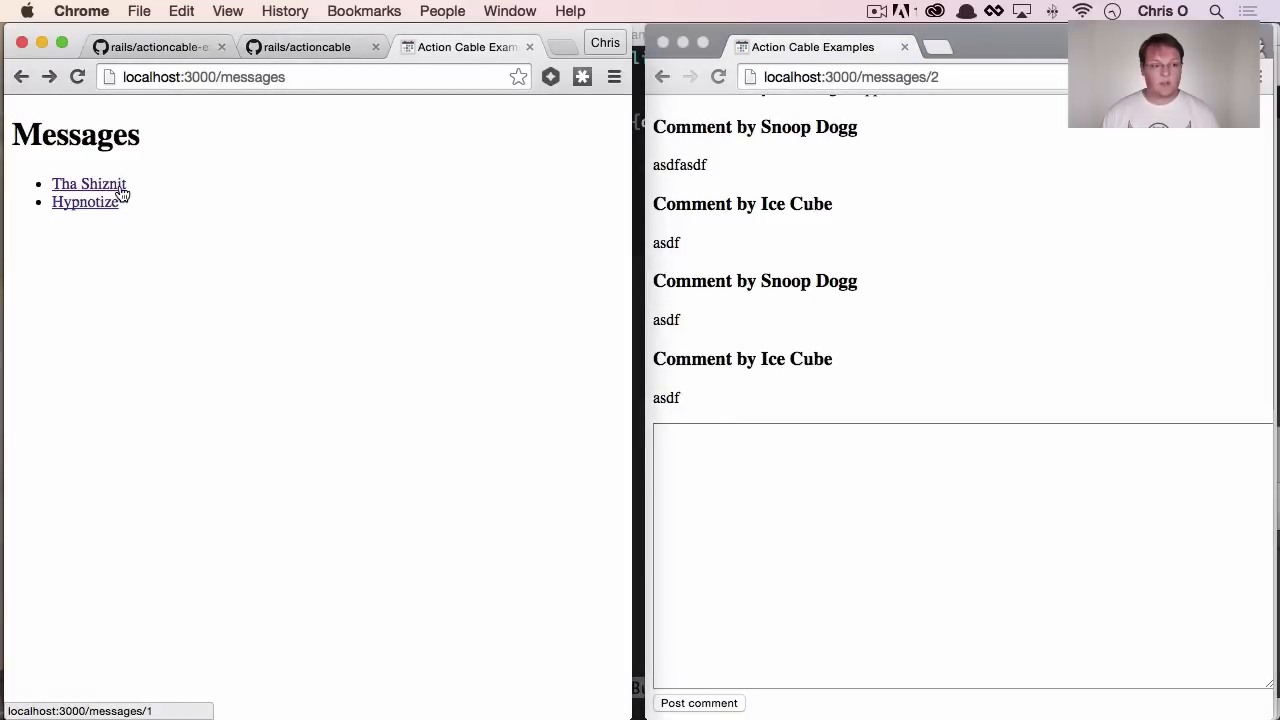
left_click(84, 200)
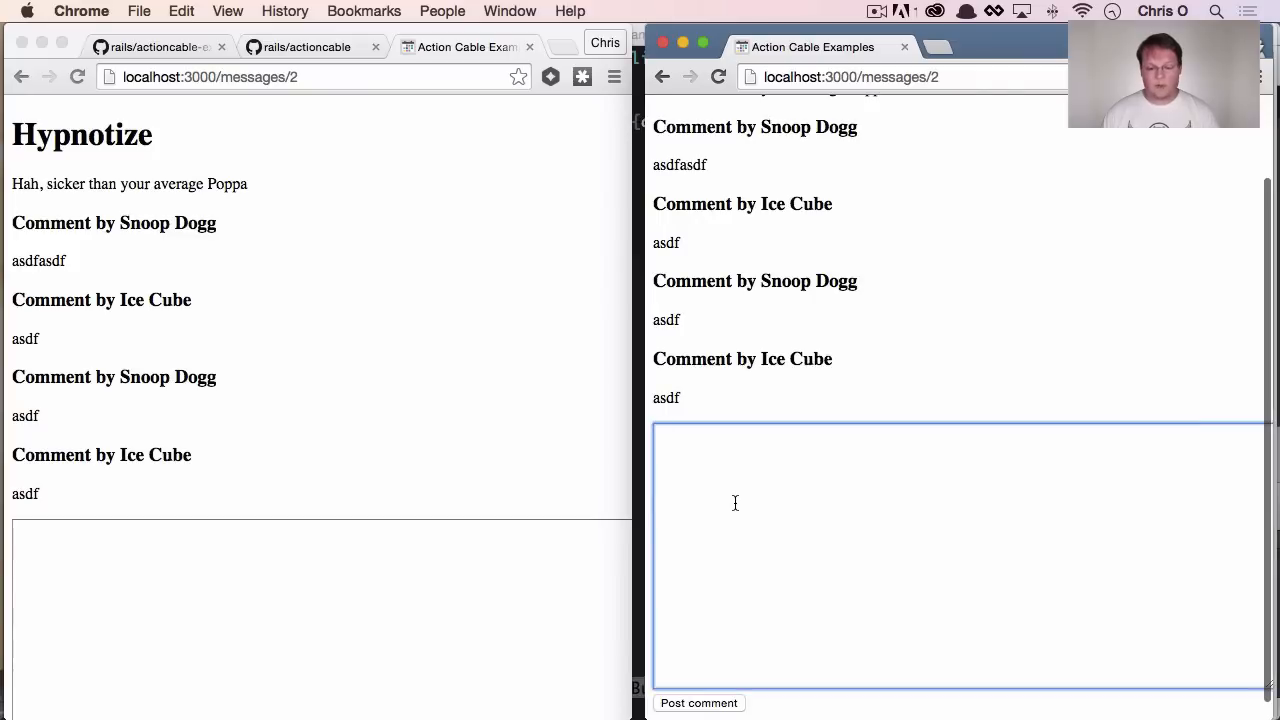
type("asdfasdf")
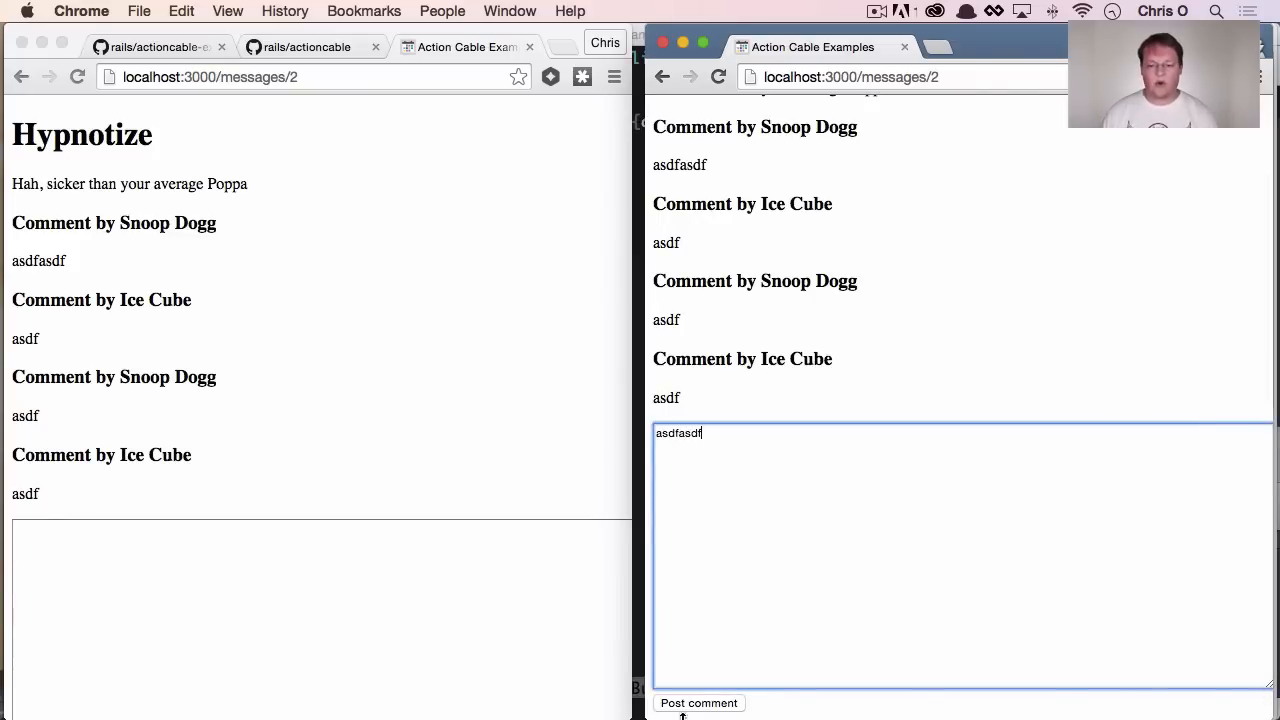
left_click(698, 702)
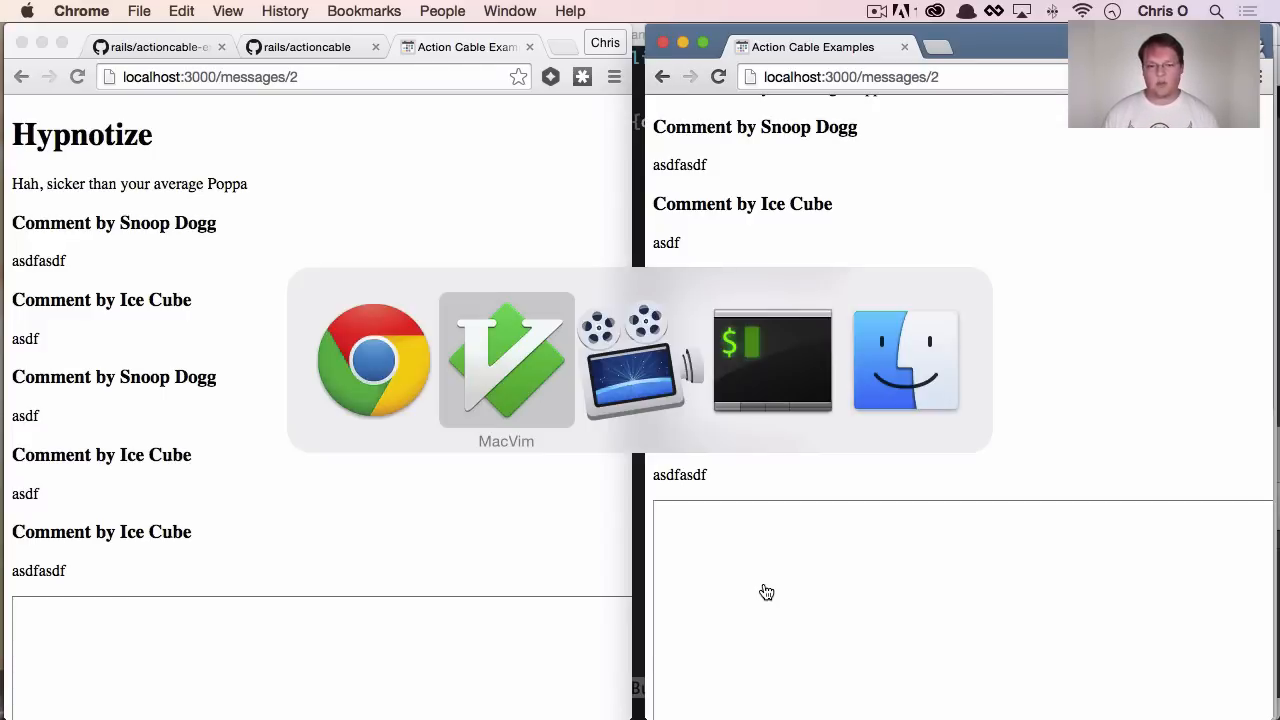
Return to MacVim on app/models/comment.rb with its after_commit CommentRelayJob hook
left_click(506, 360)
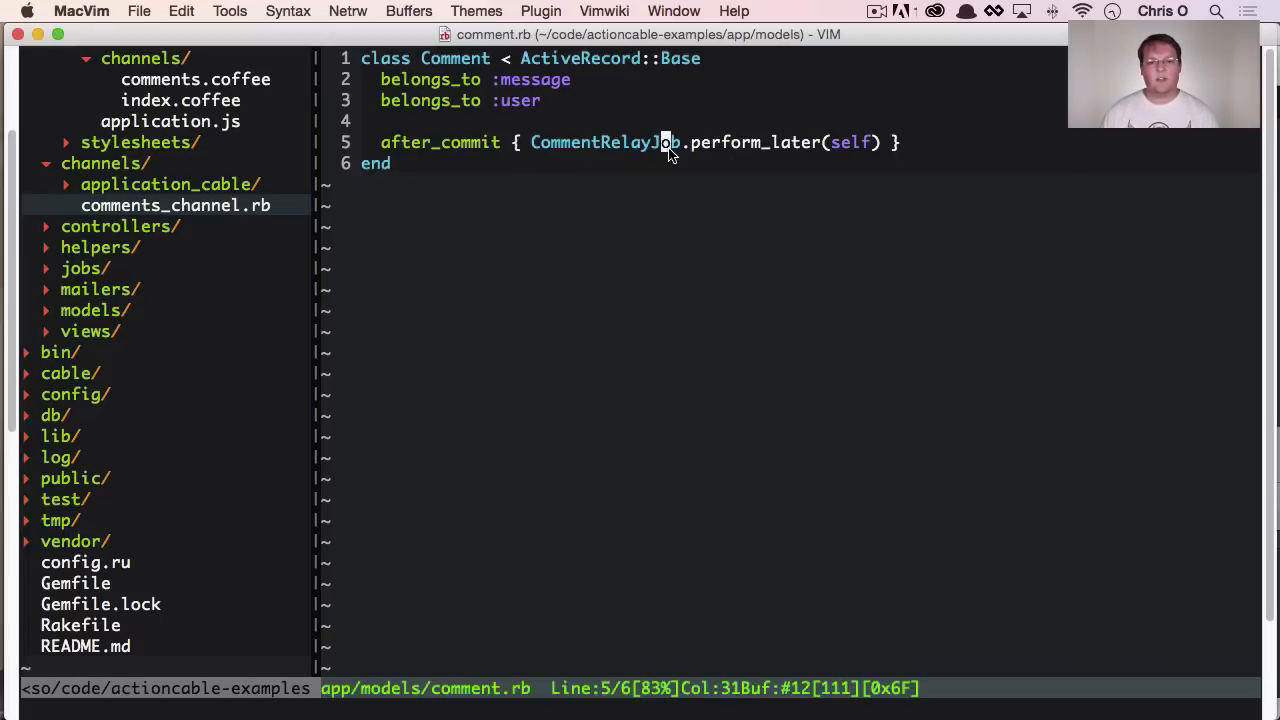
scroll("up", 3)
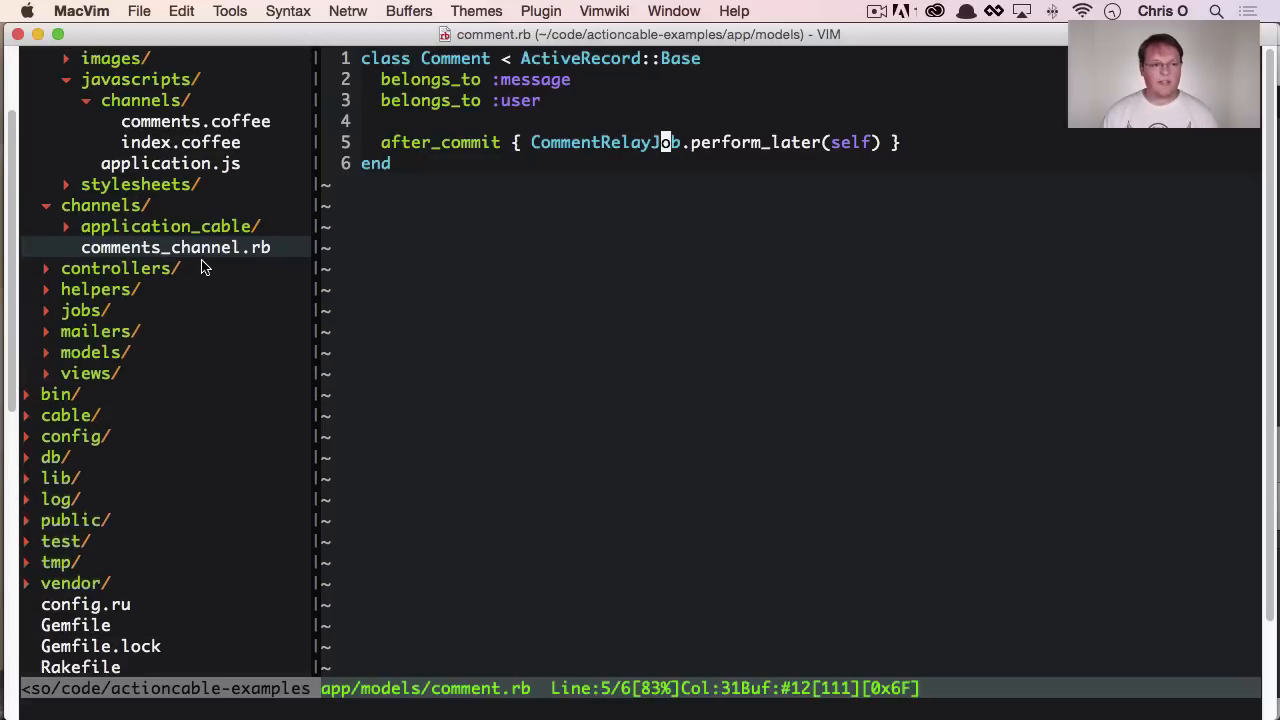
mouse_move(150, 268)
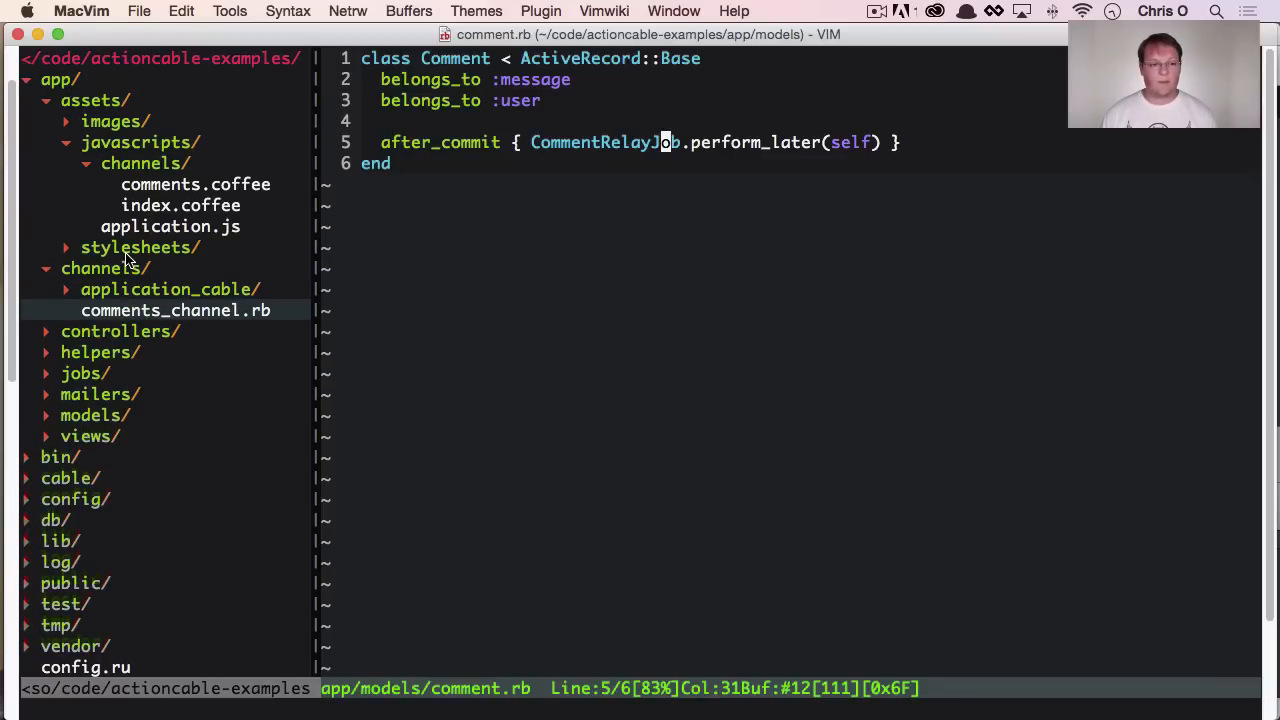
mouse_move(222, 298)
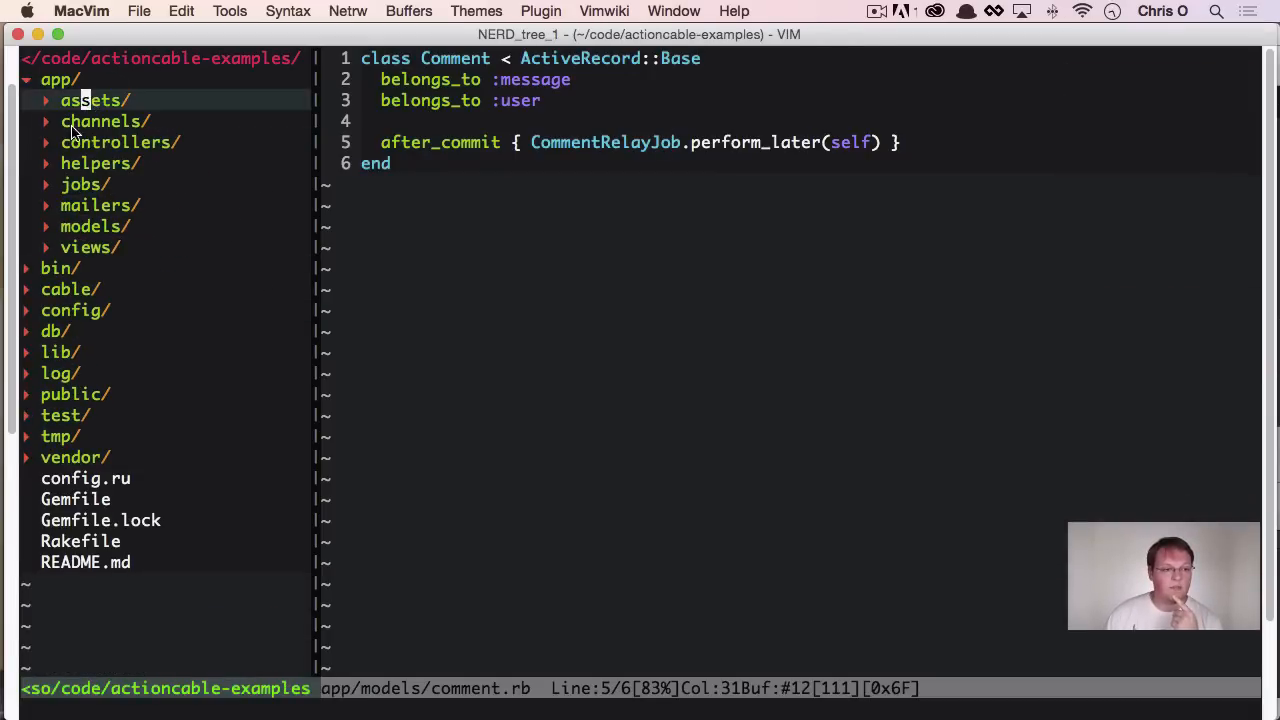
Expand app/jobs to reach comment_relay_job.rb and its ActionCable.server.broadcast call
left_click(80, 184)
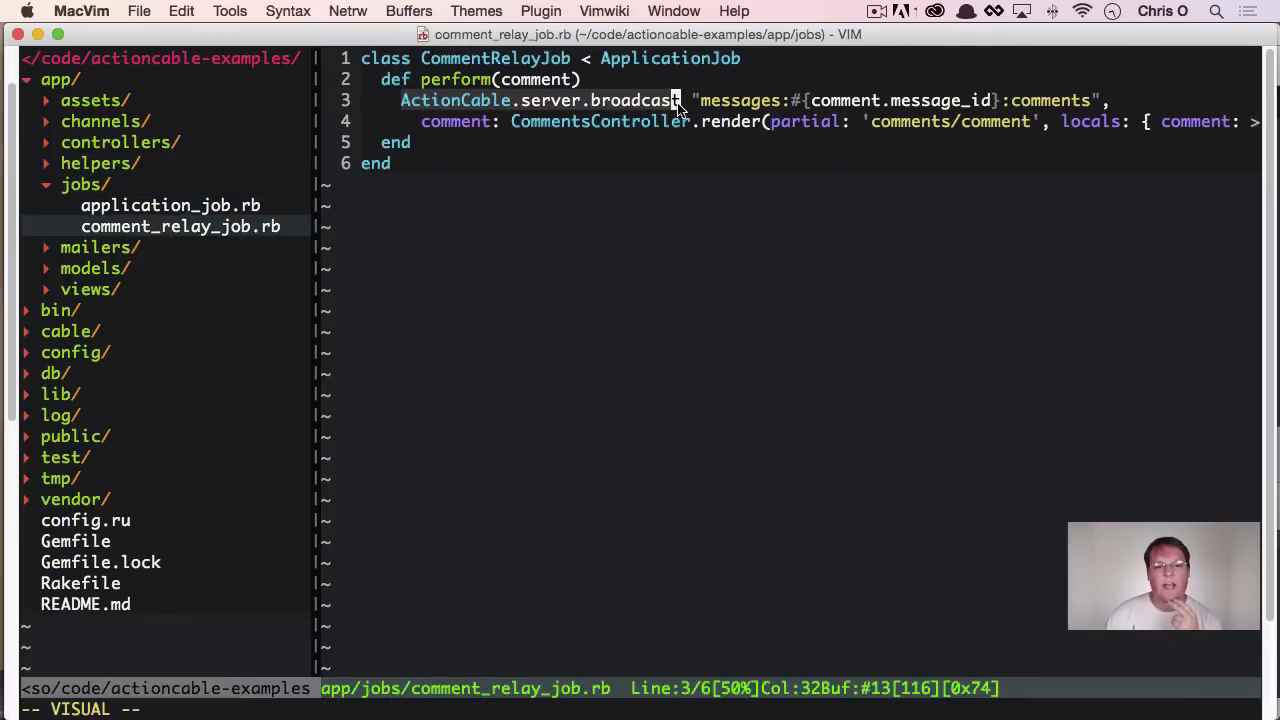
mouse_move(664, 112)
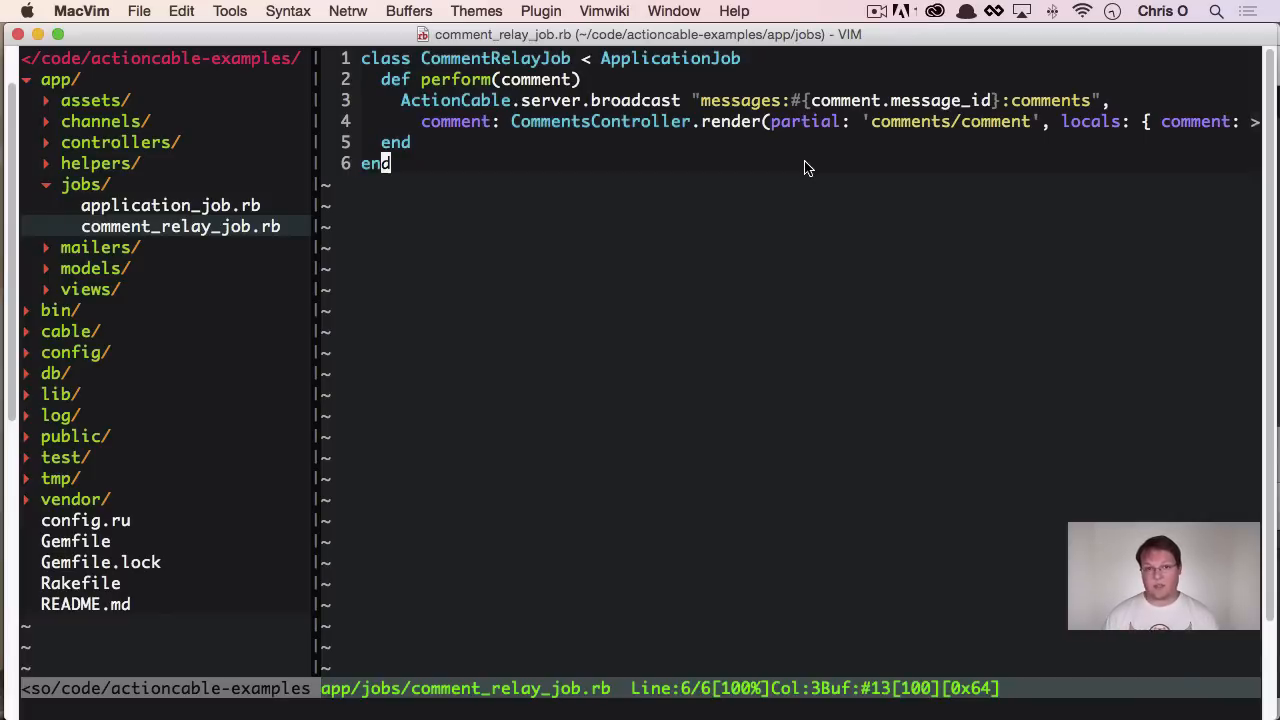
mouse_move(776, 144)
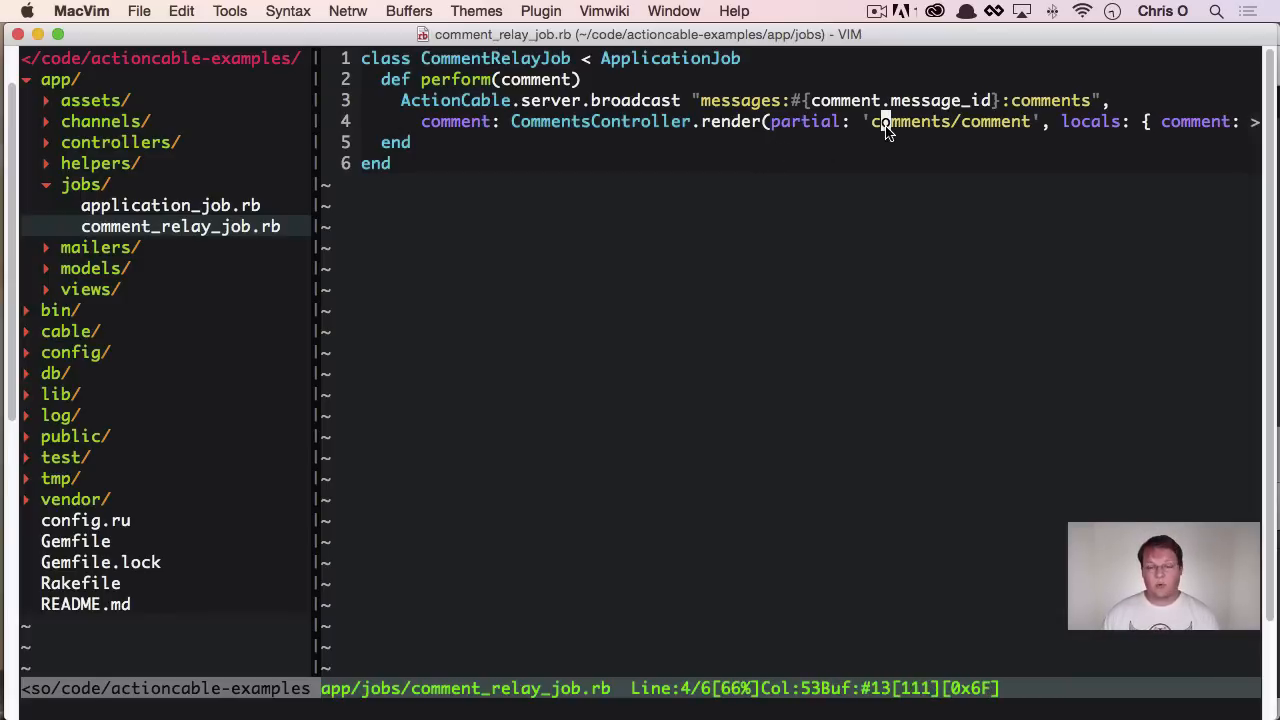
mouse_move(888, 148)
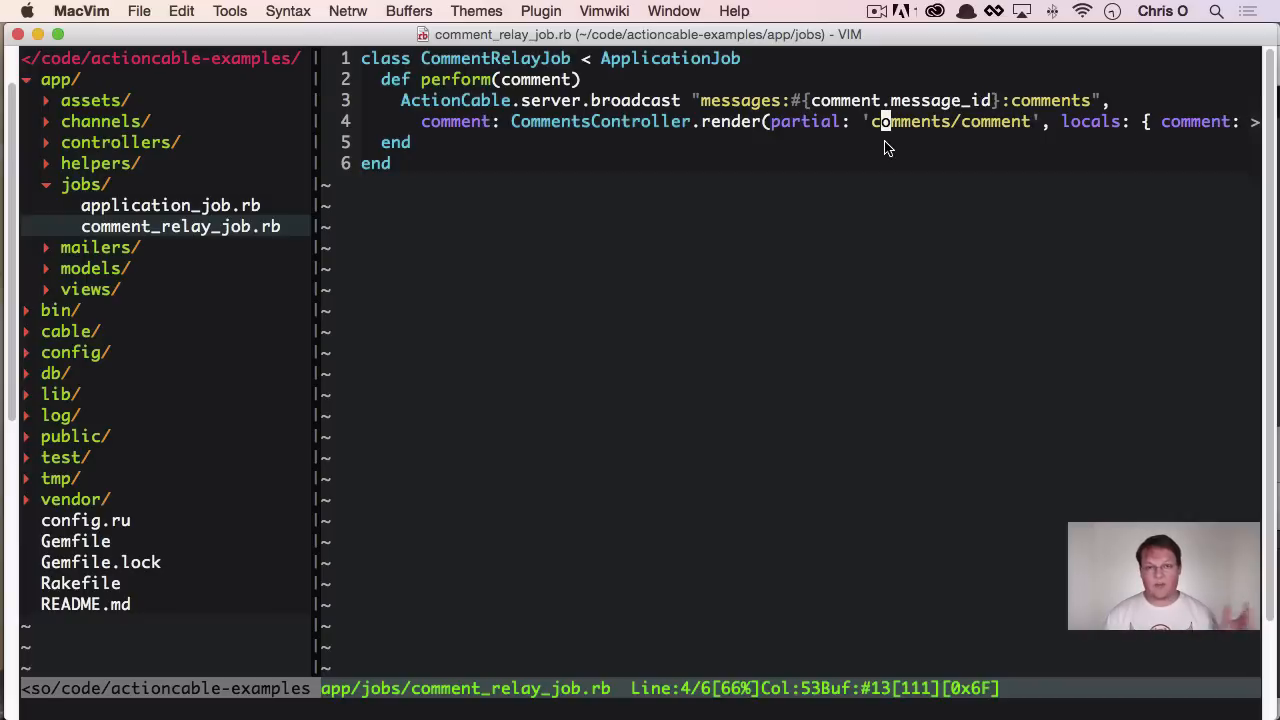
mouse_move(884, 140)
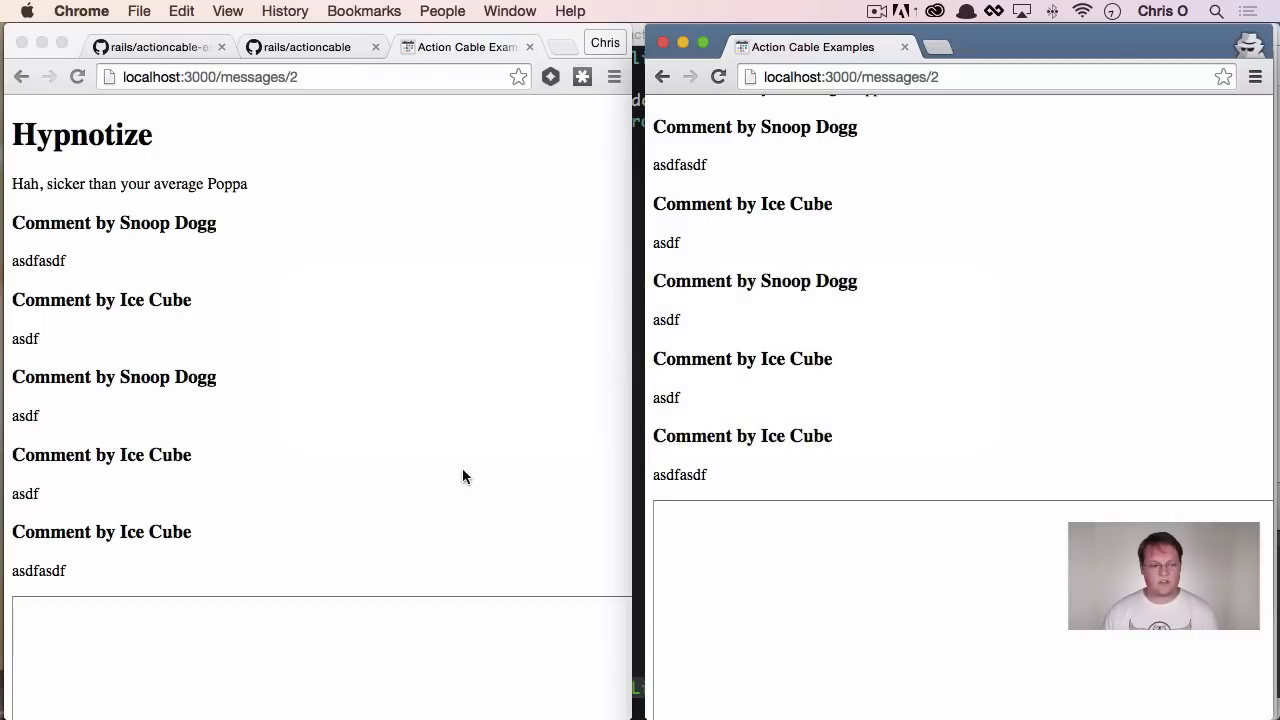
Post the comment '234' as Snoop Dogg so it appears live in both windows
type("234")
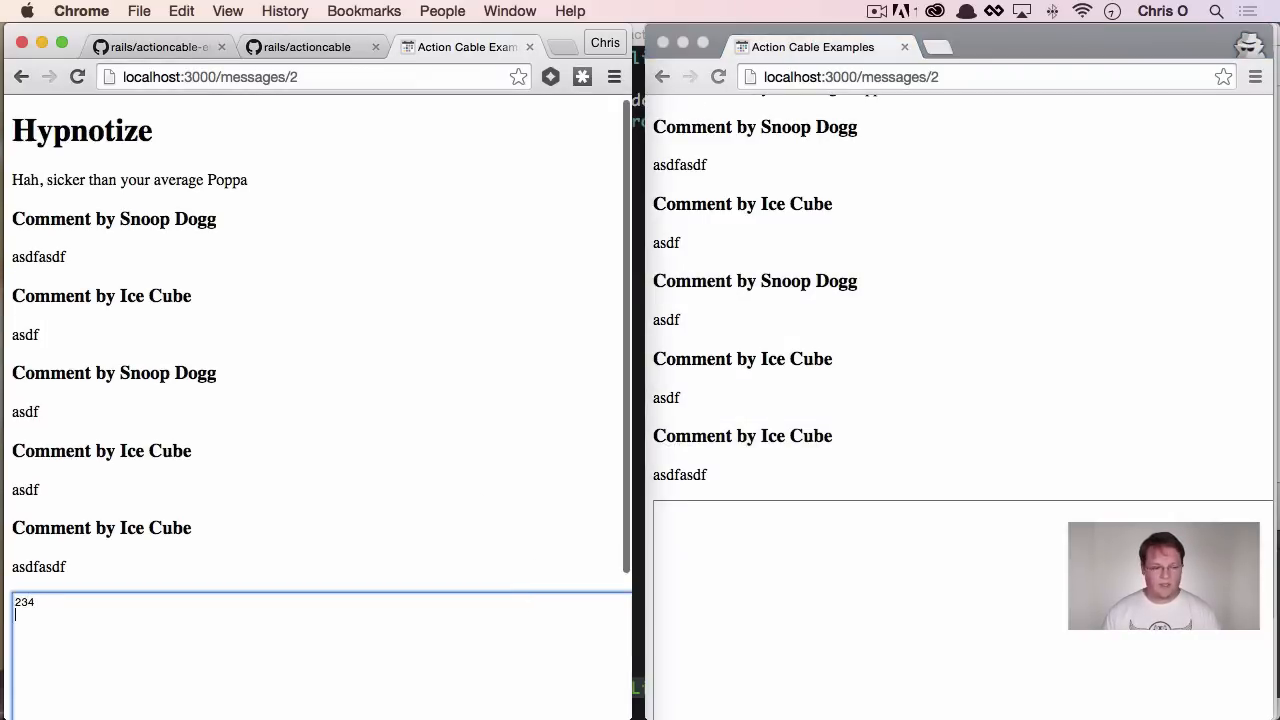
key("Return")
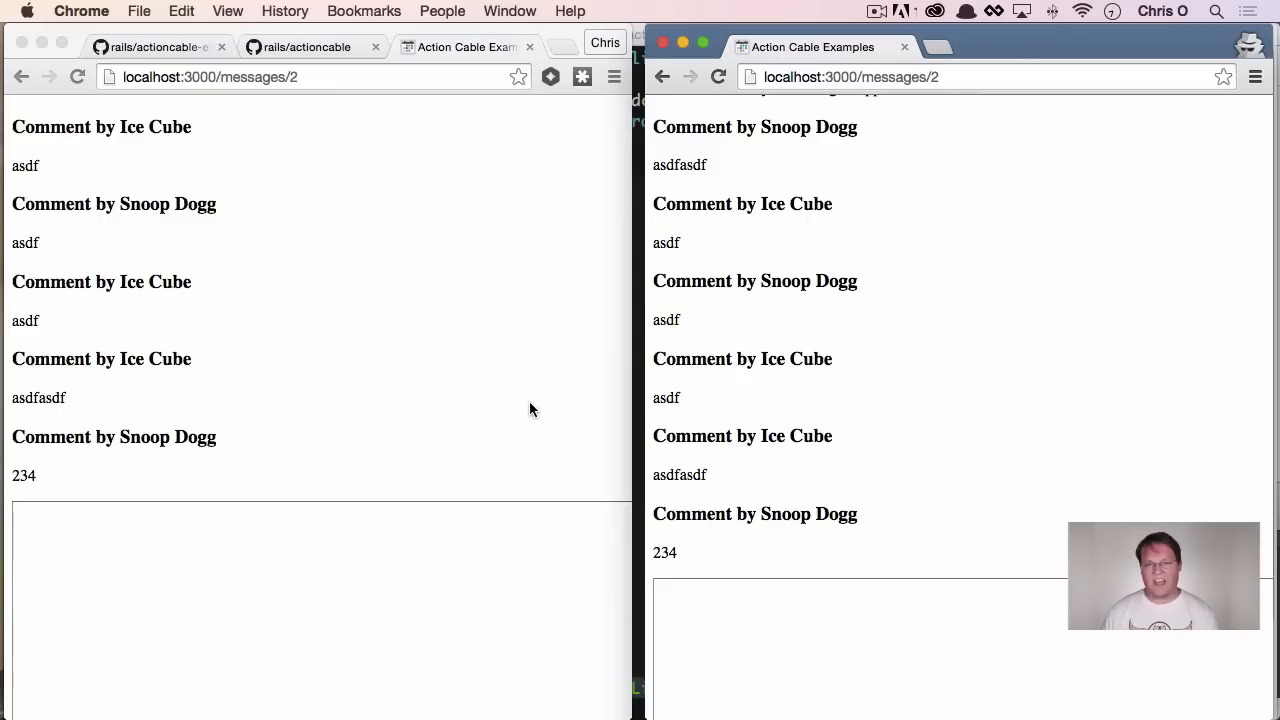
scroll("up", 3)
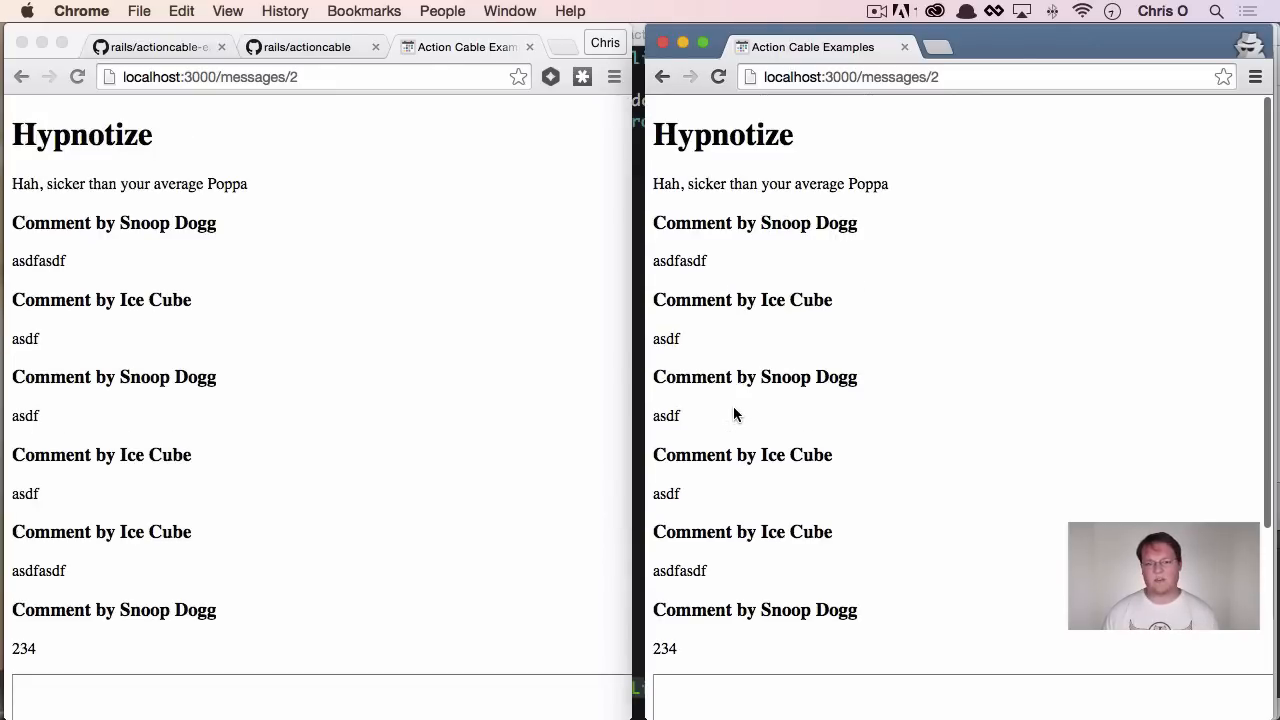
mouse_move(740, 404)
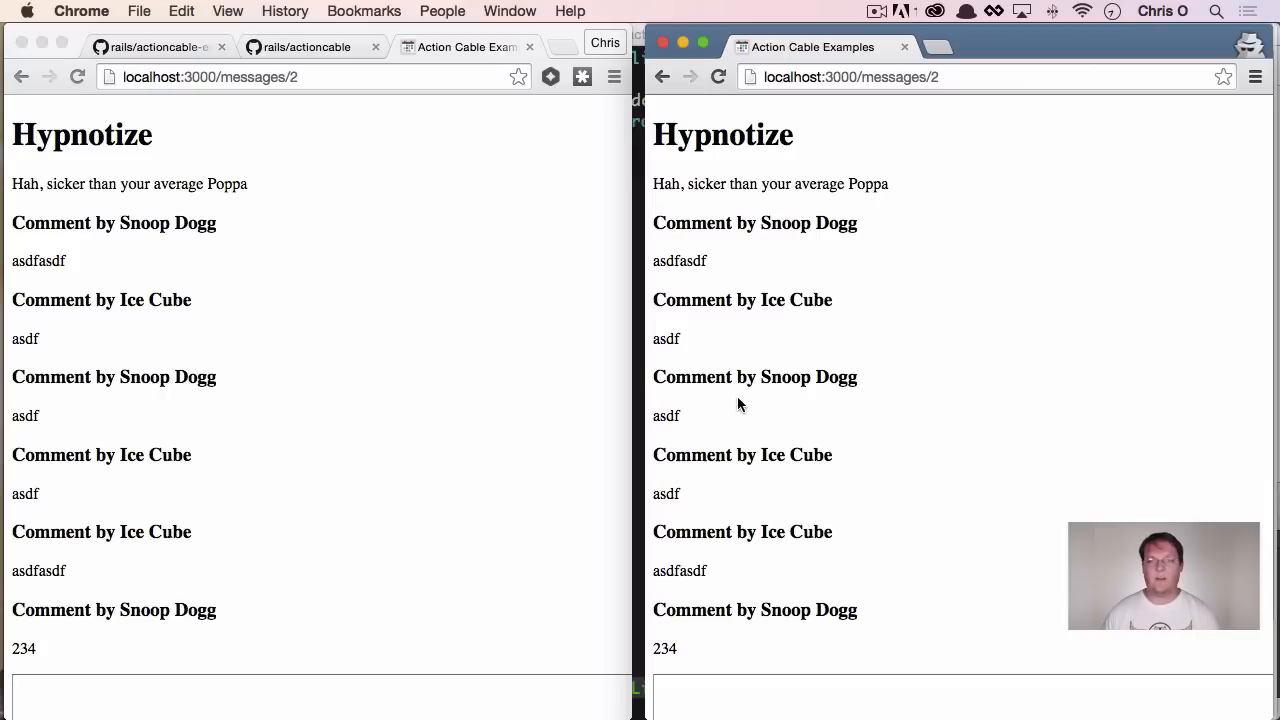
mouse_move(684, 320)
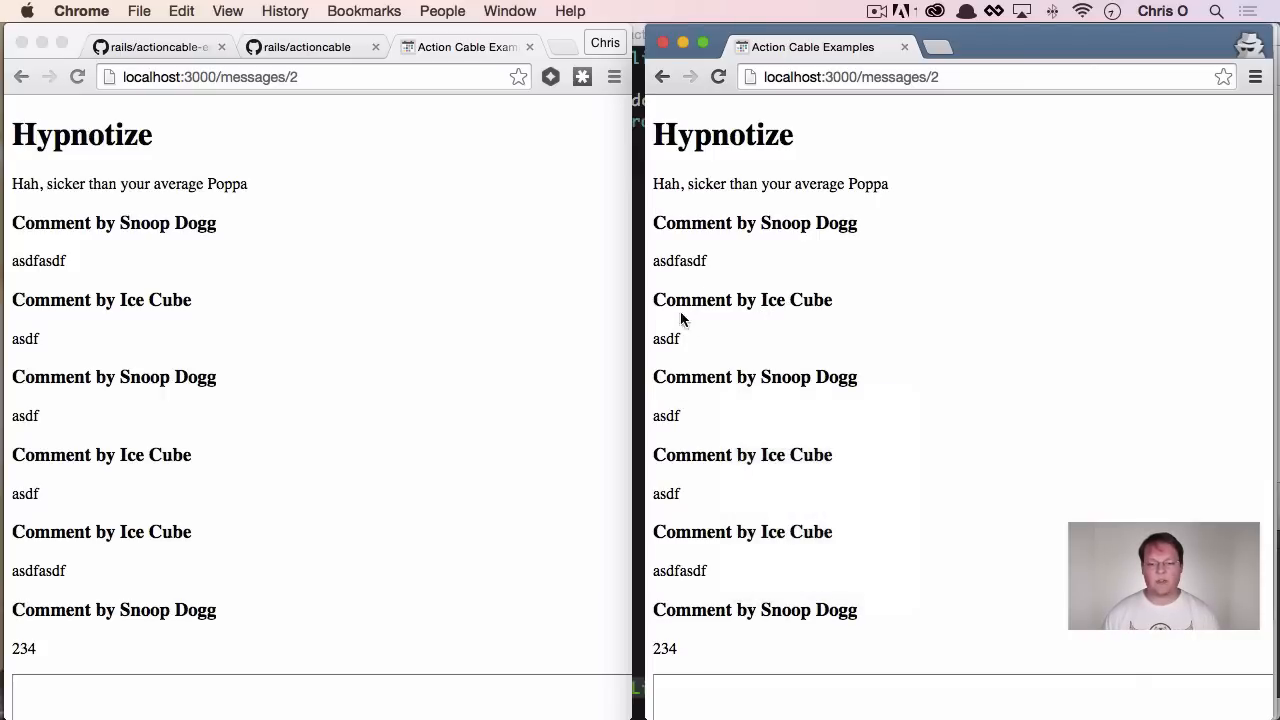
mouse_move(708, 292)
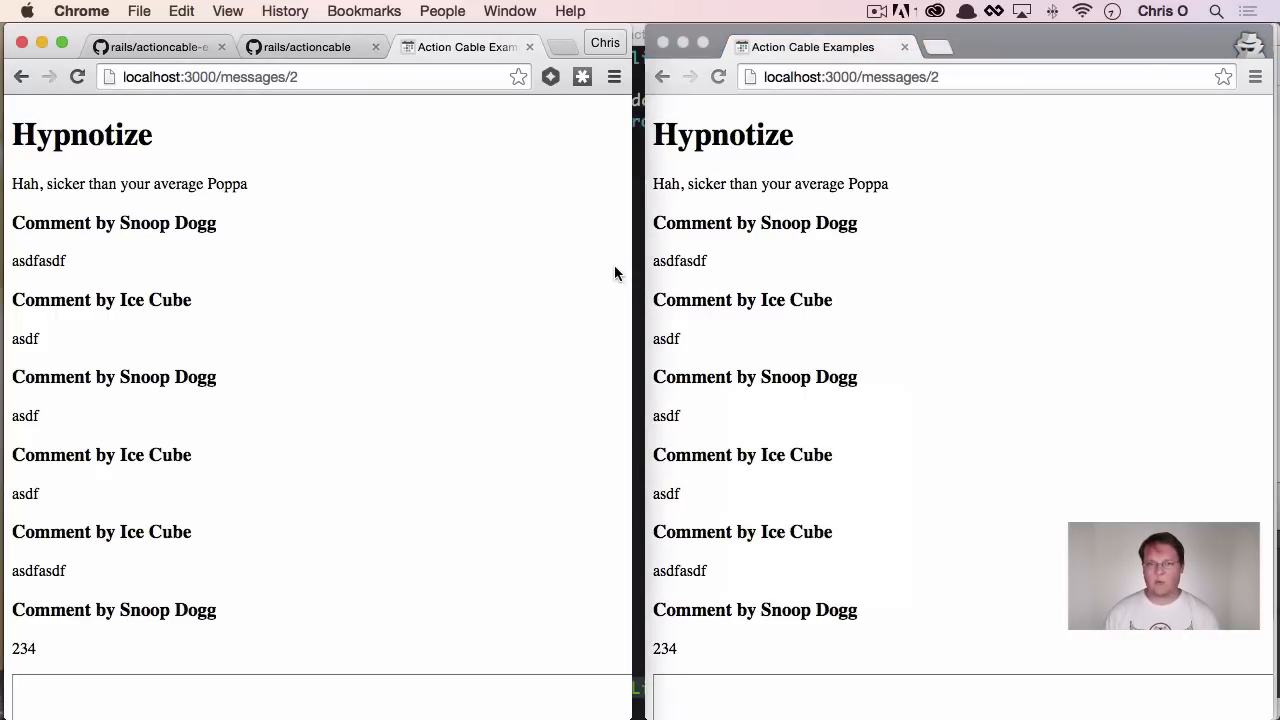
mouse_move(540, 268)
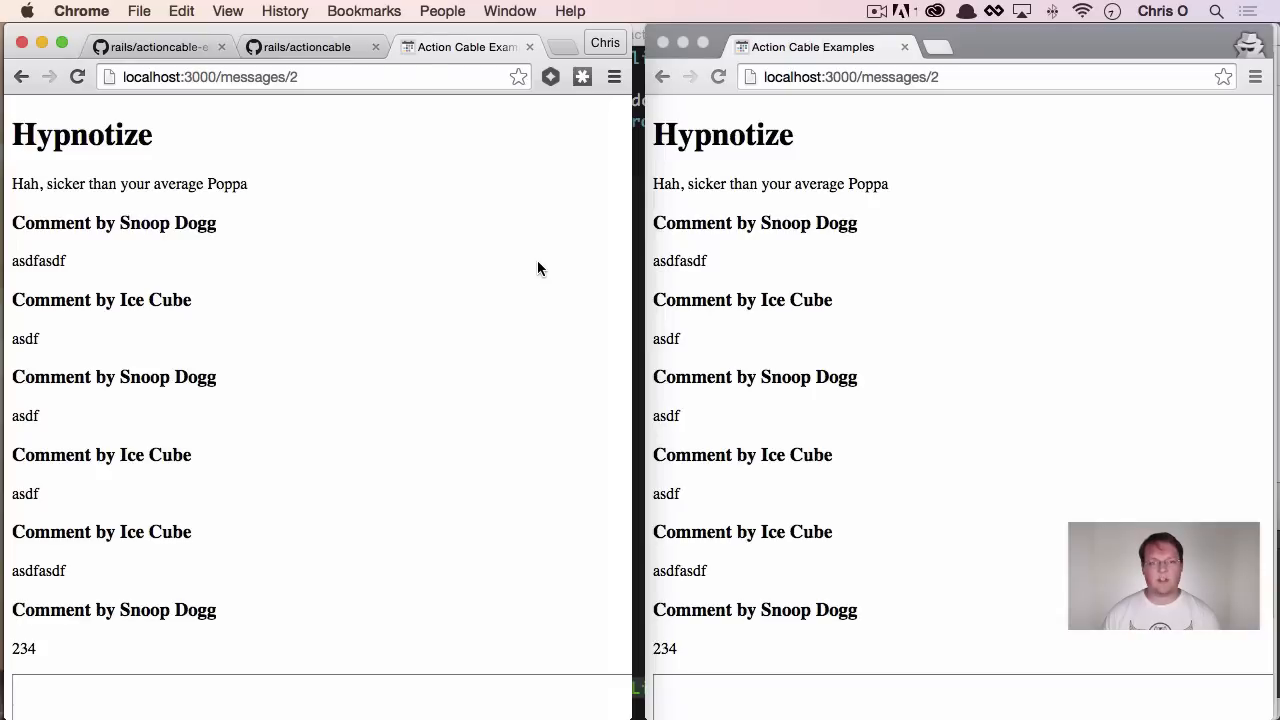